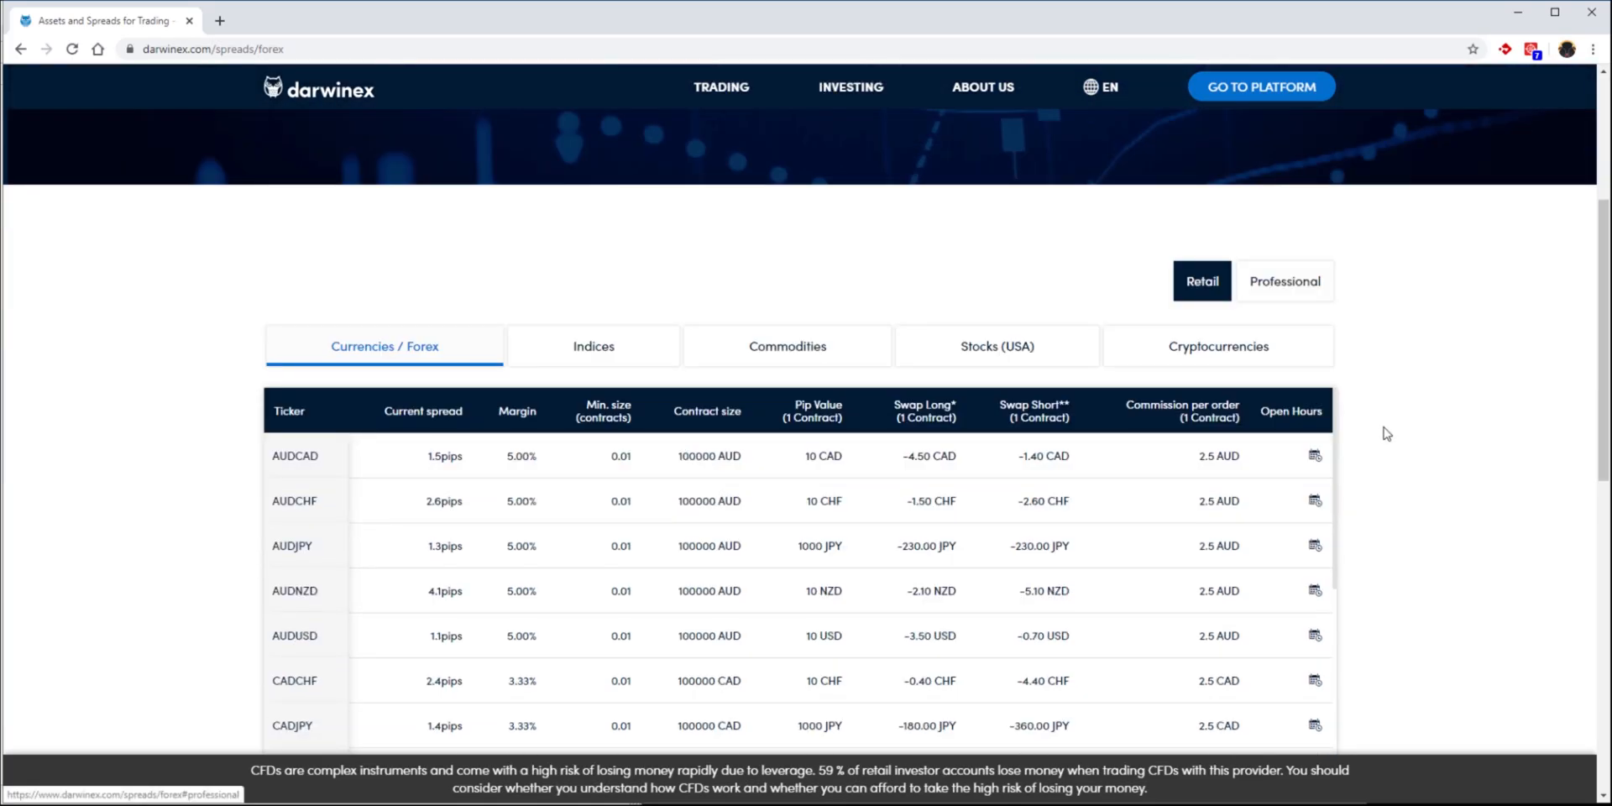
Step: Open Zorro's History folder in File Explorer and select AssetsFix.csv
{"action": "scroll", "scroll_direction": "down", "scroll_amount": 3}
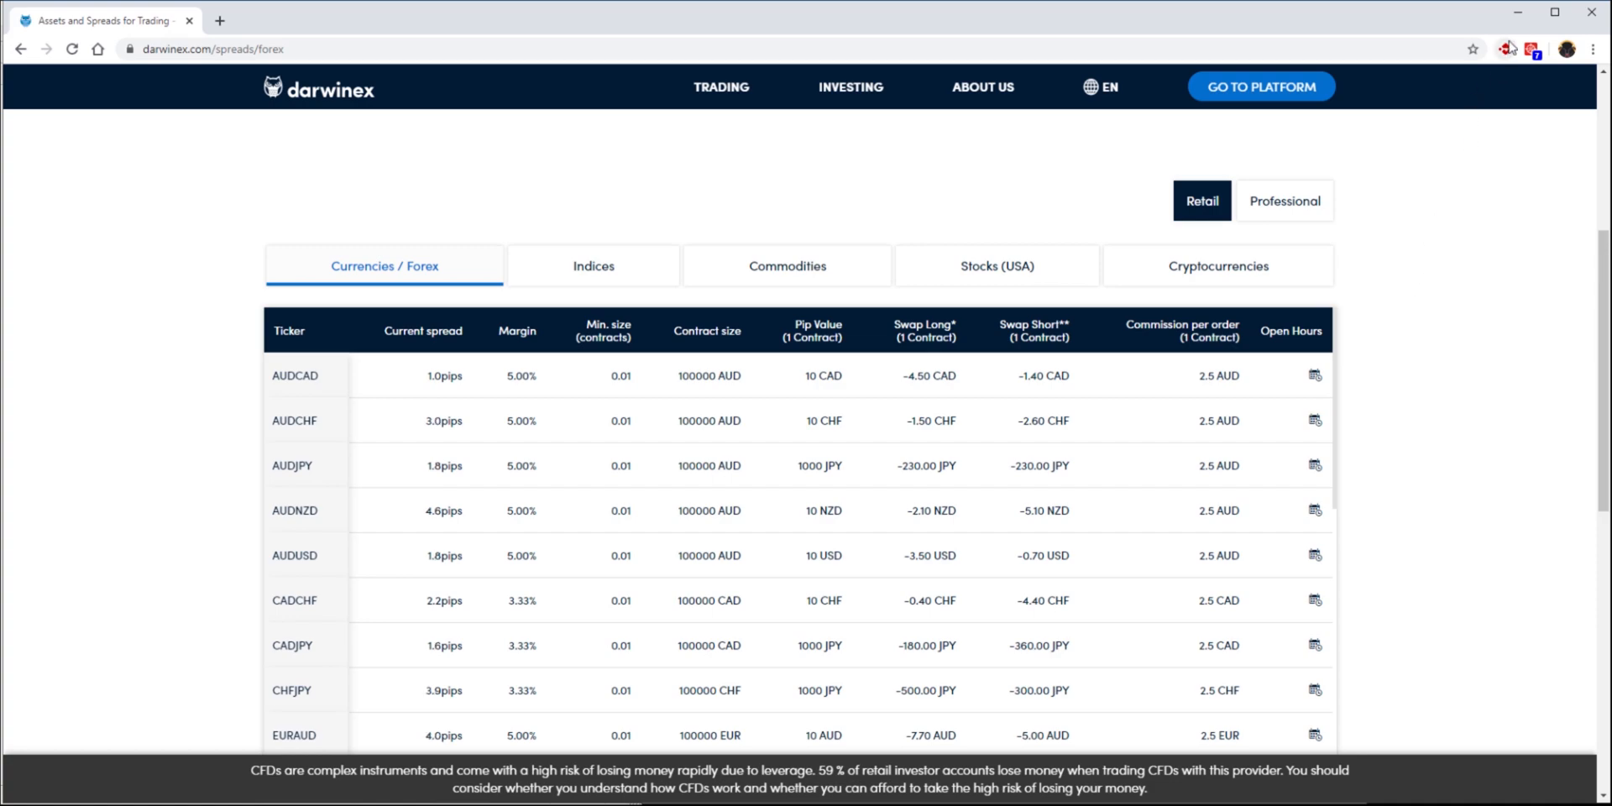
{"action": "mouse_move", "coordinate": [1520, 12]}
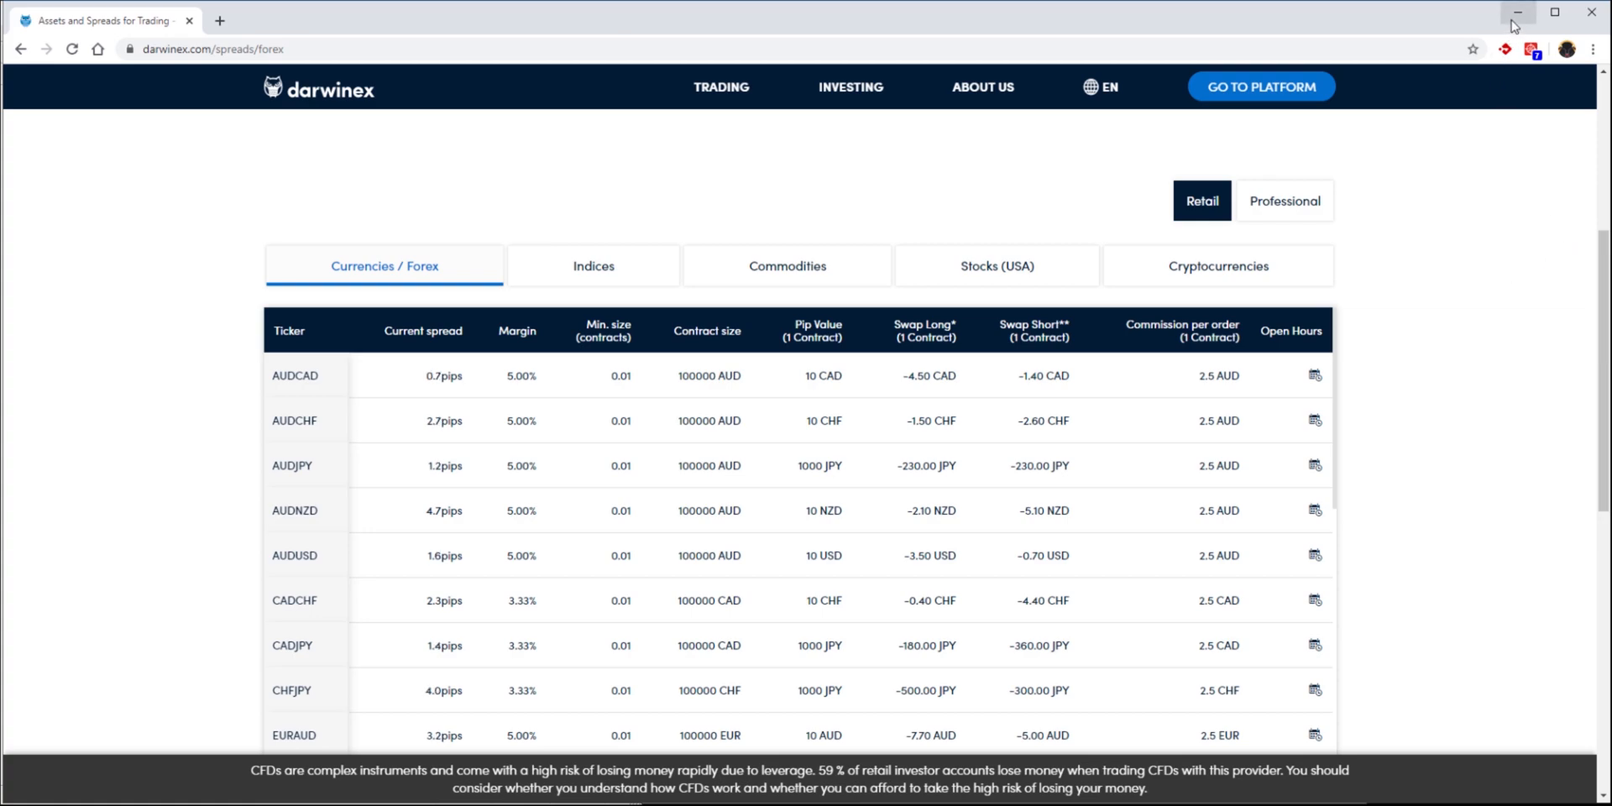
{"action": "left_click", "coordinate": [1515, 11]}
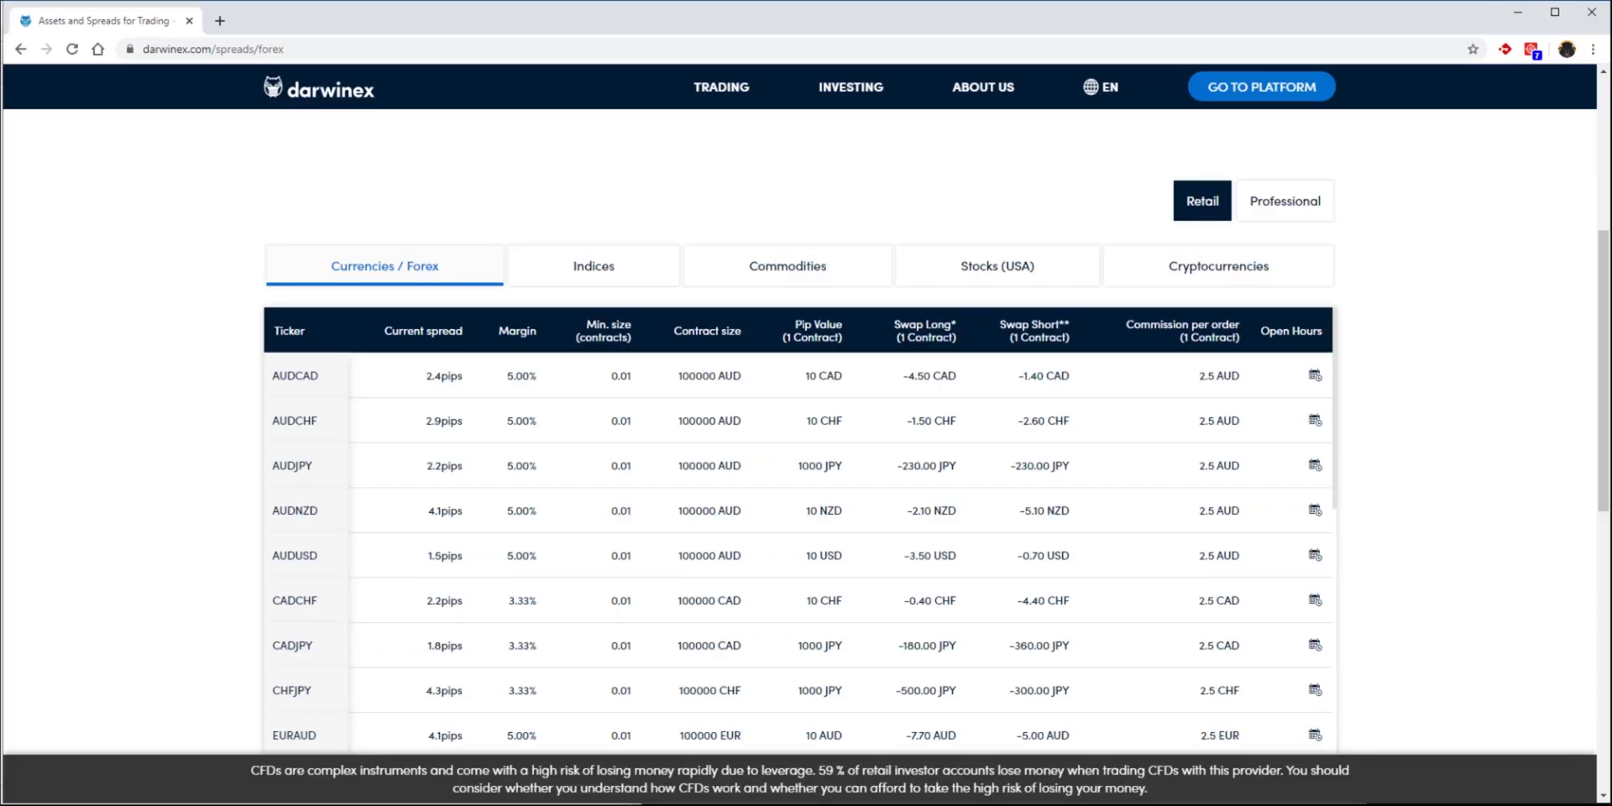
{"action": "mouse_move", "coordinate": [1464, 316]}
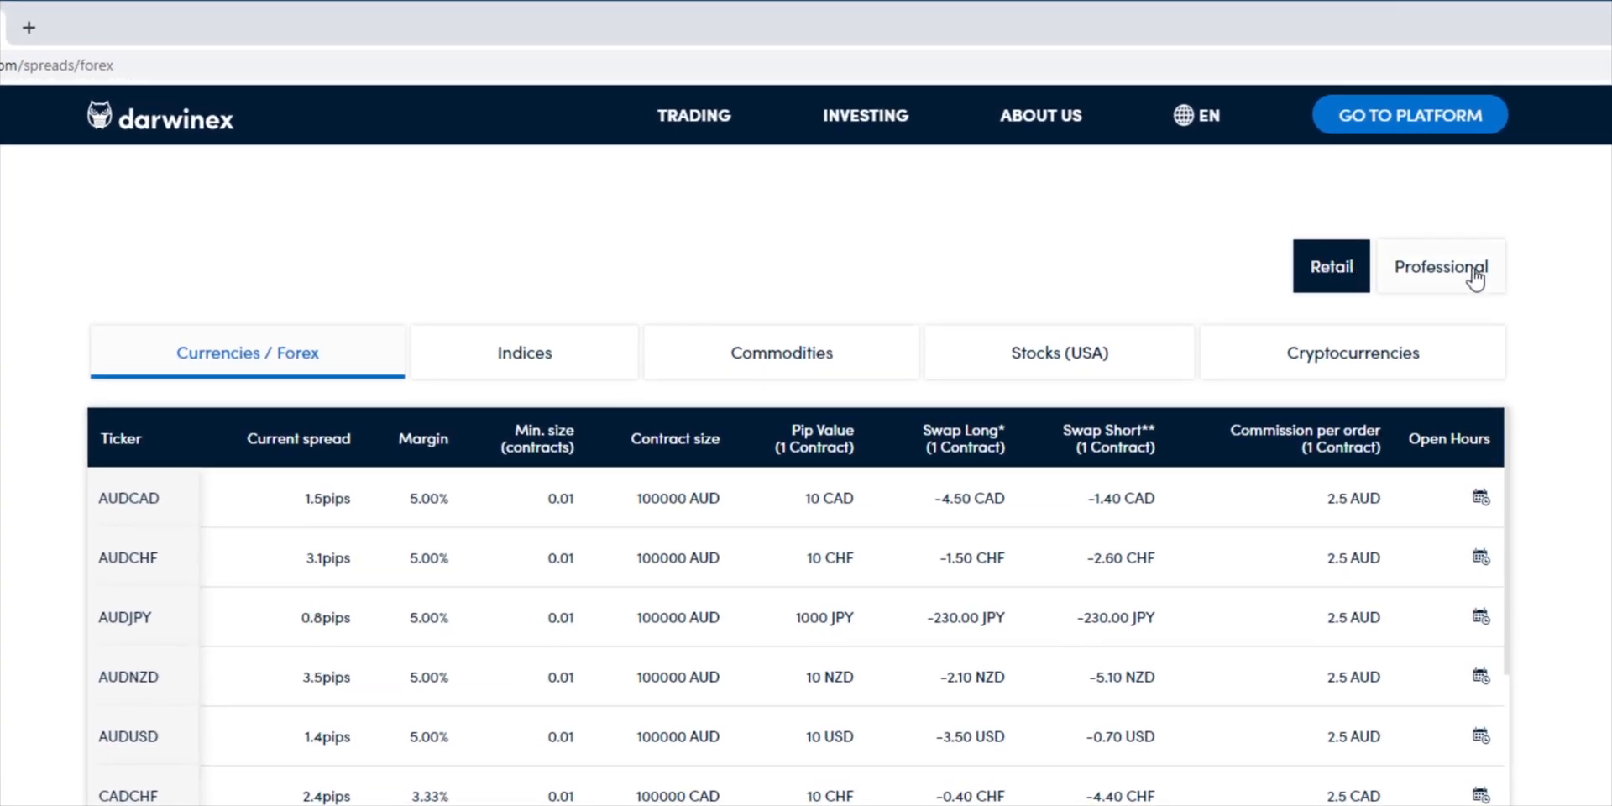
{"action": "mouse_move", "coordinate": [987, 269]}
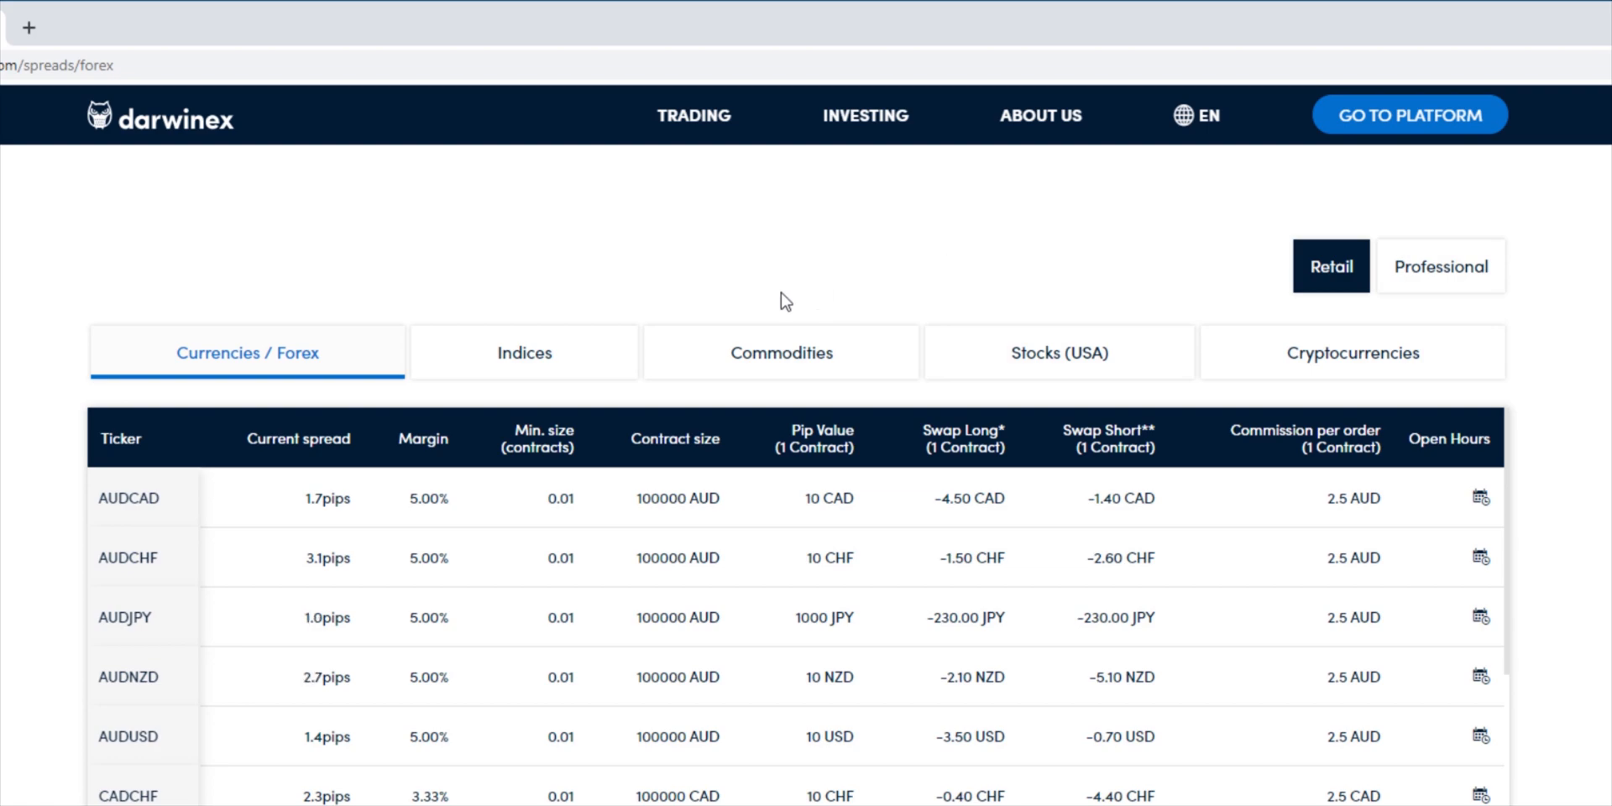
{"action": "mouse_move", "coordinate": [1095, 271]}
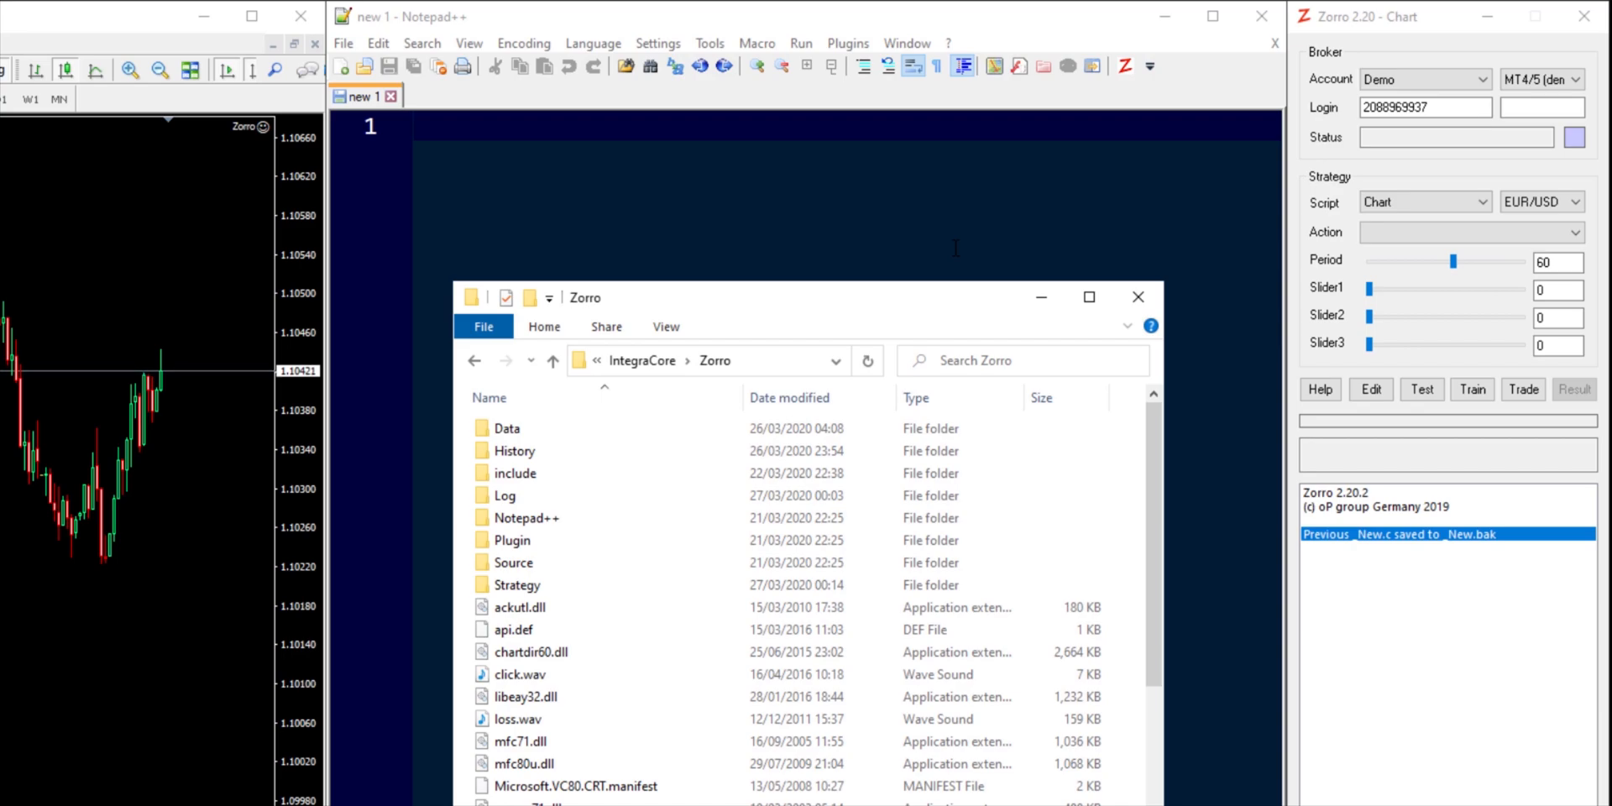
{"action": "mouse_move", "coordinate": [873, 323]}
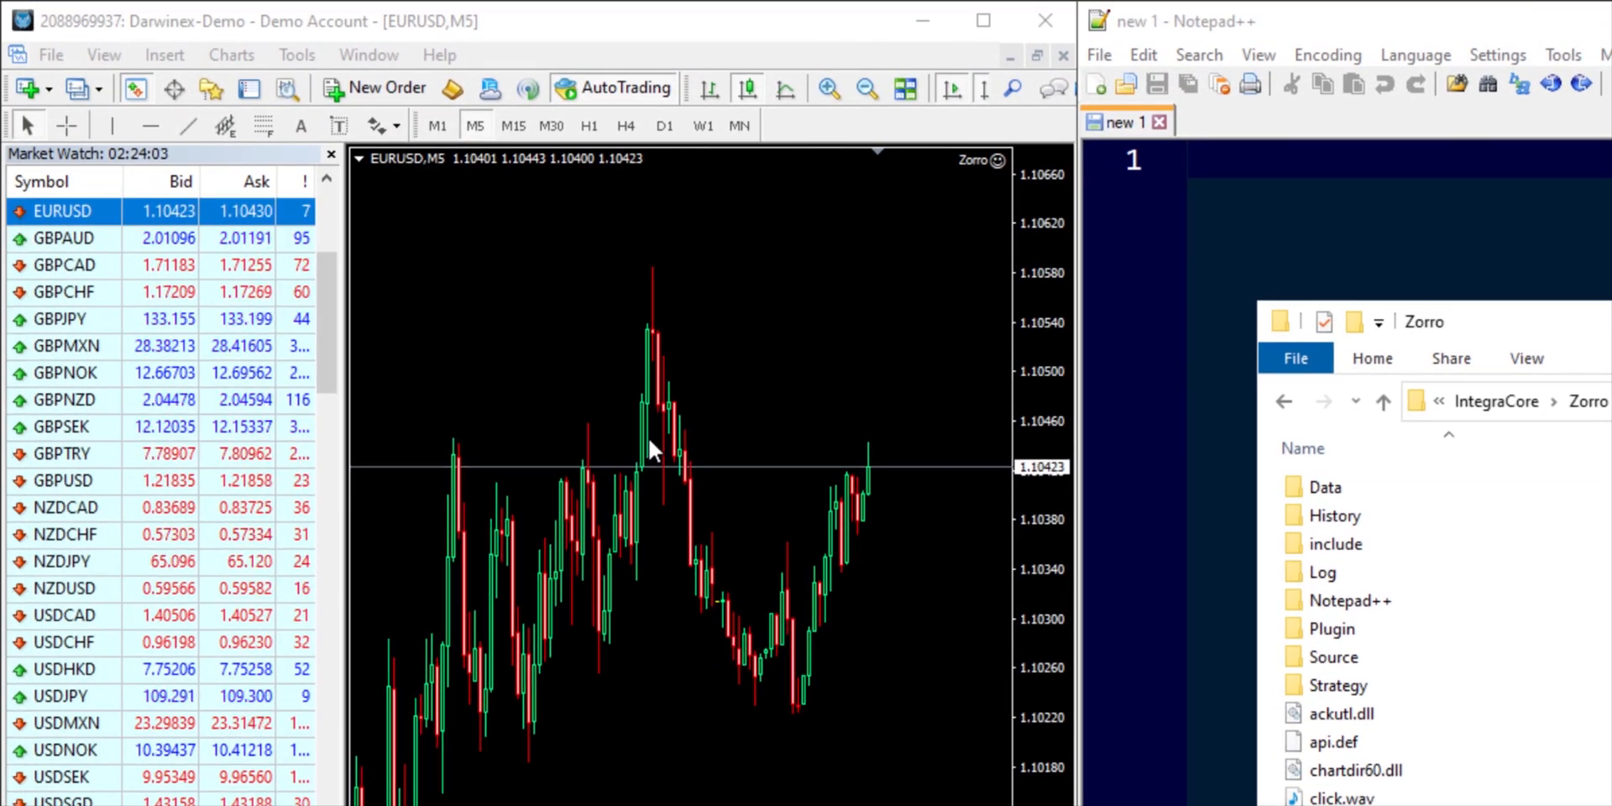
{"action": "mouse_move", "coordinate": [718, 324]}
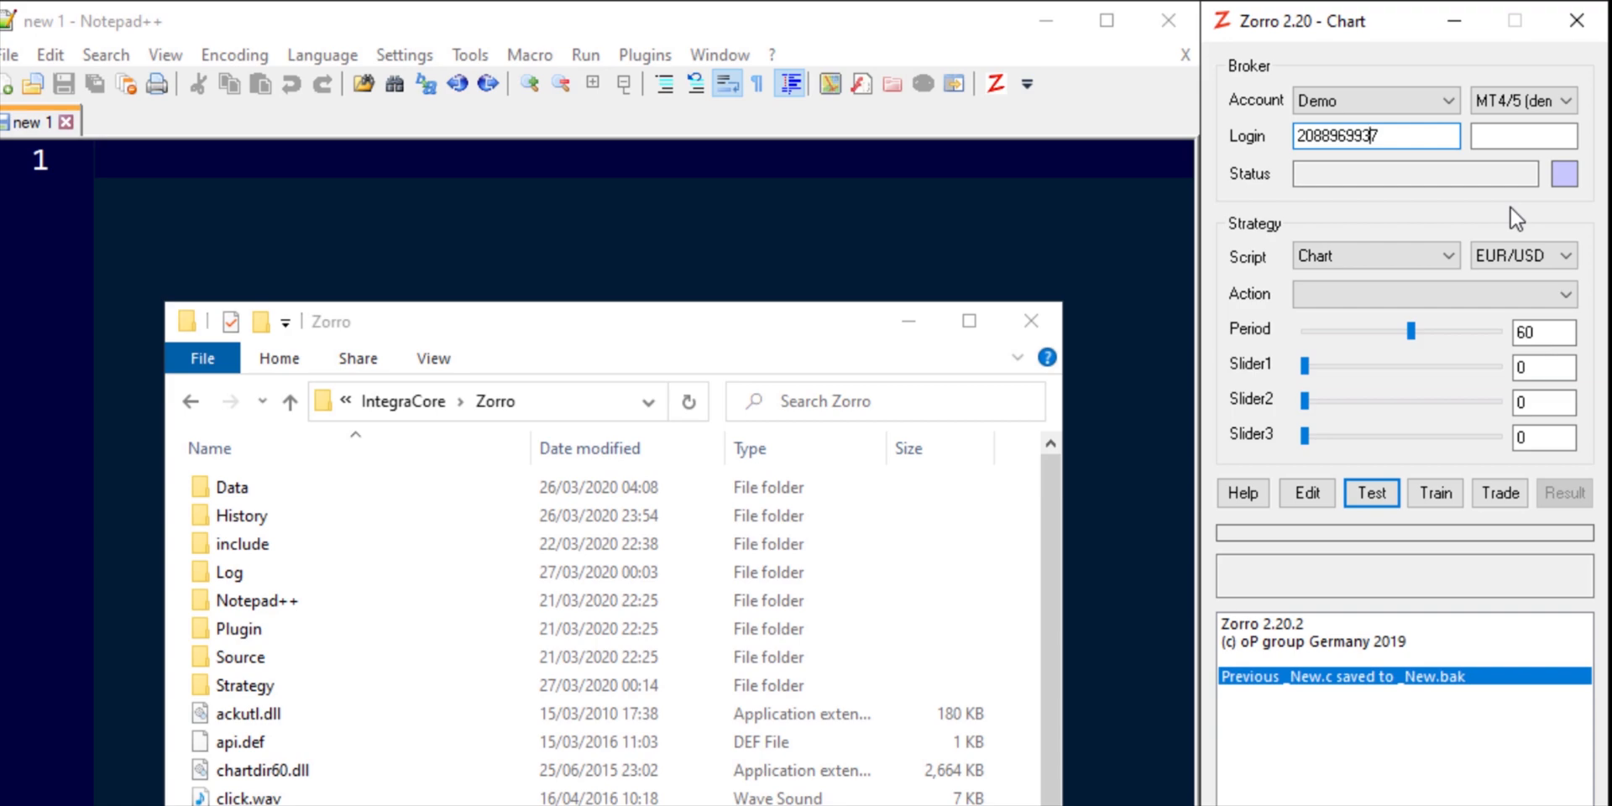
{"action": "mouse_move", "coordinate": [640, 356]}
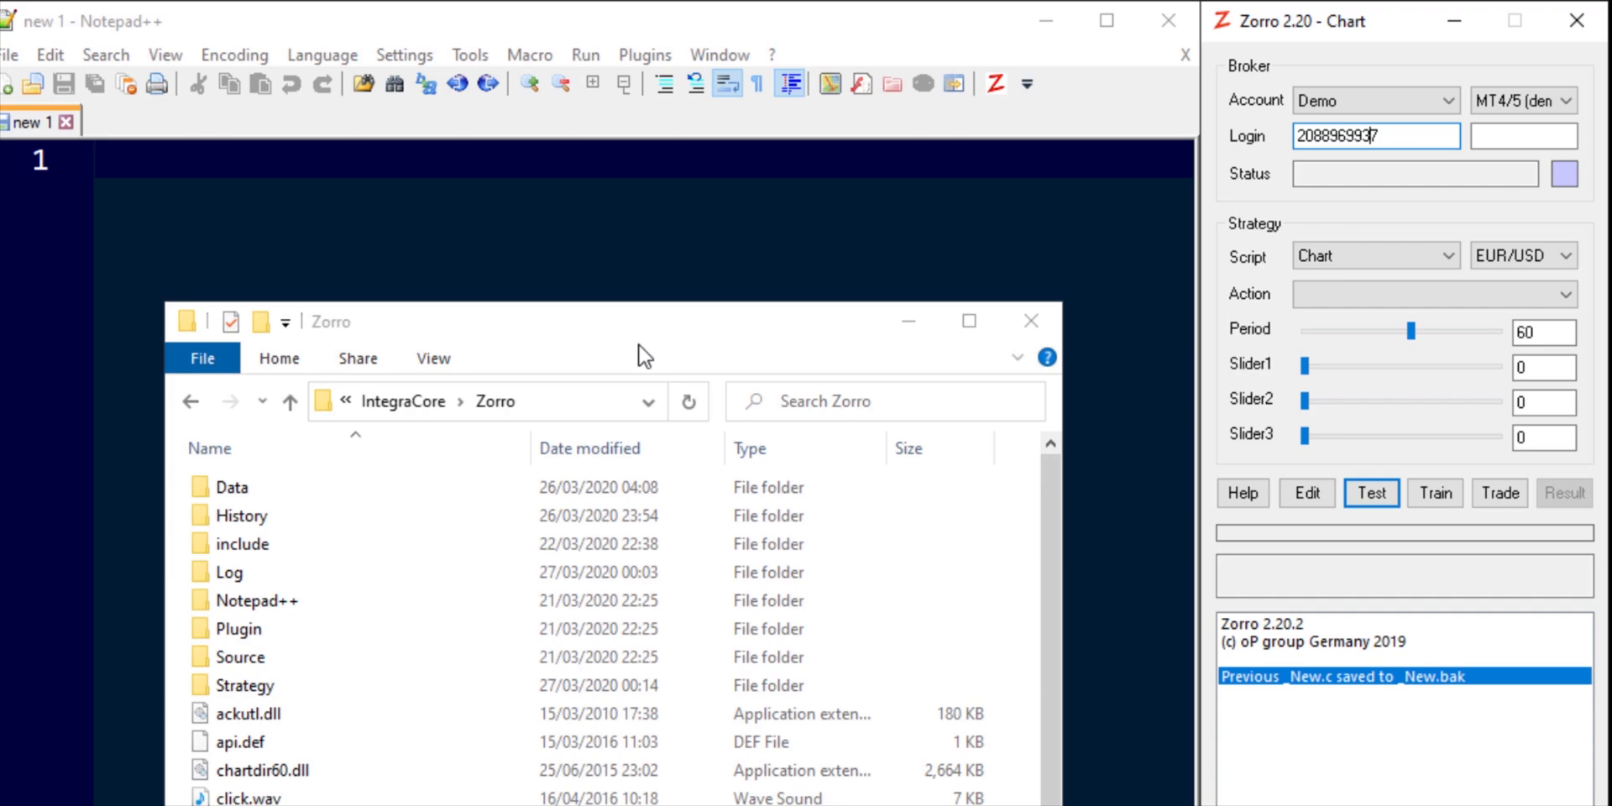
{"action": "left_click", "coordinate": [229, 572]}
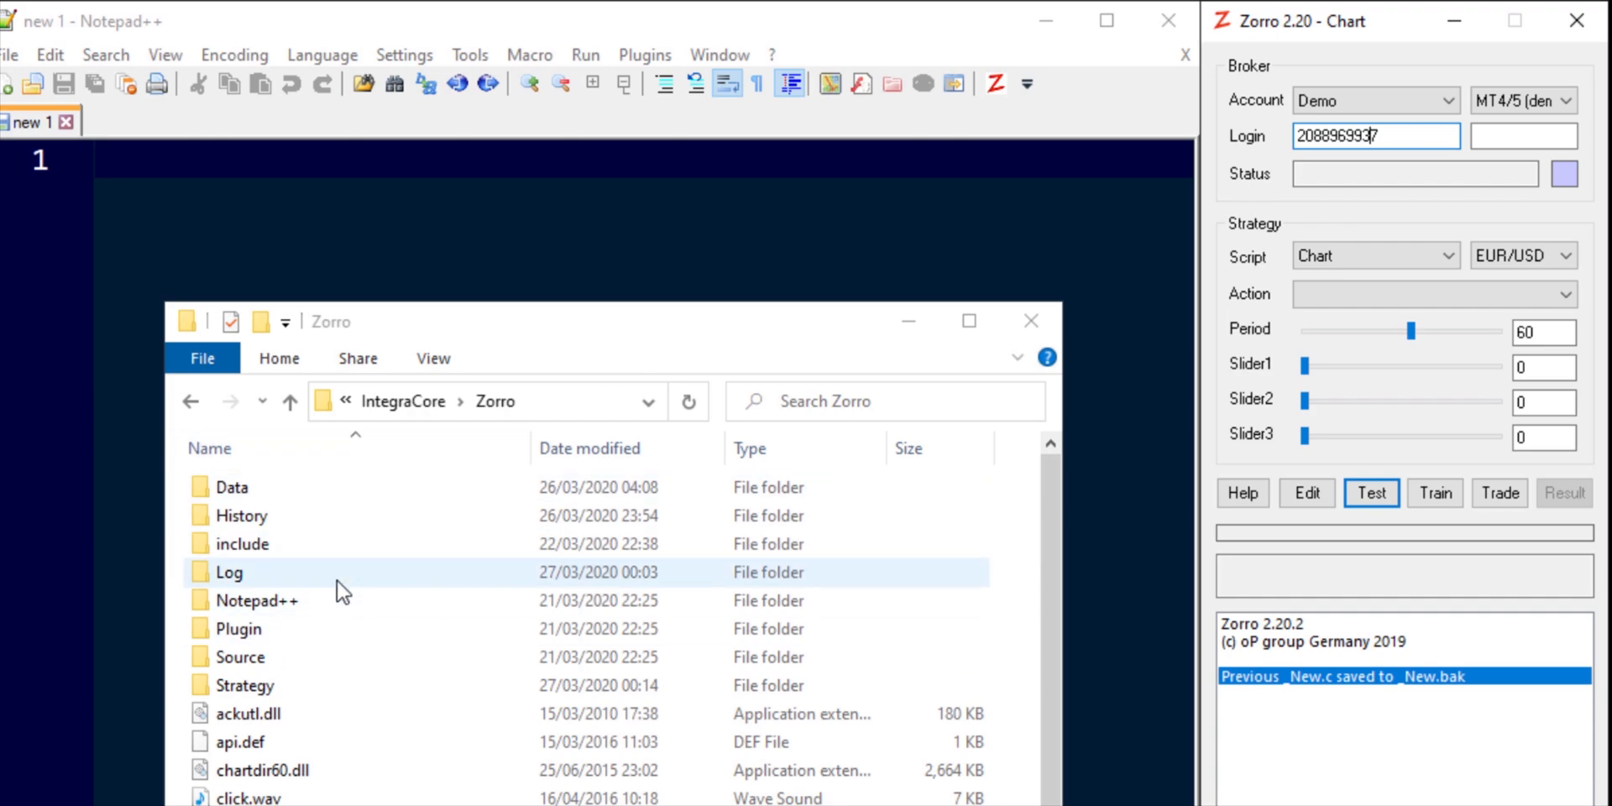
{"action": "left_click", "coordinate": [244, 544]}
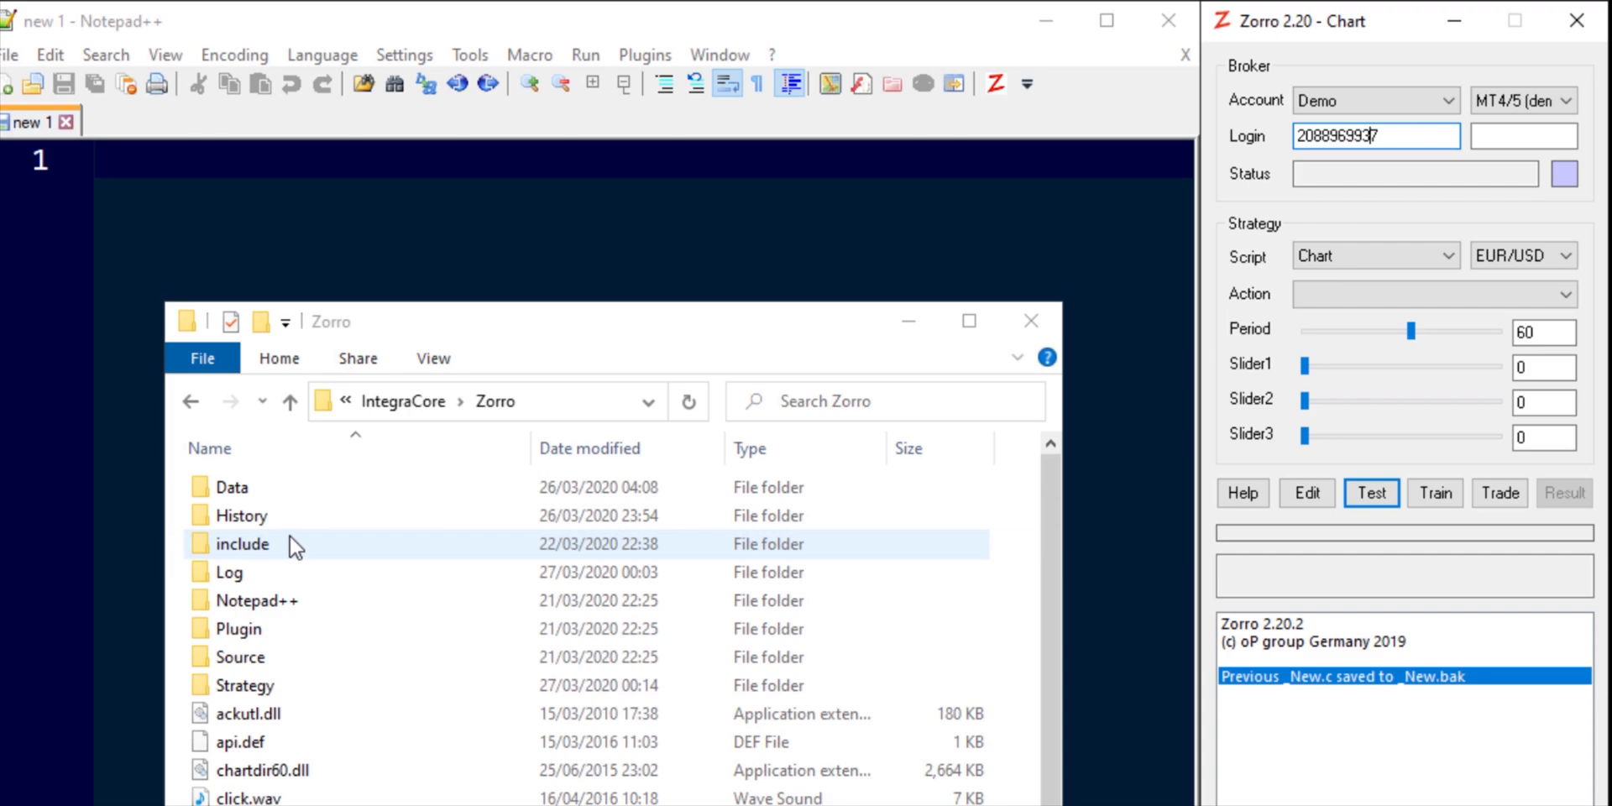
{"action": "mouse_move", "coordinate": [494, 401]}
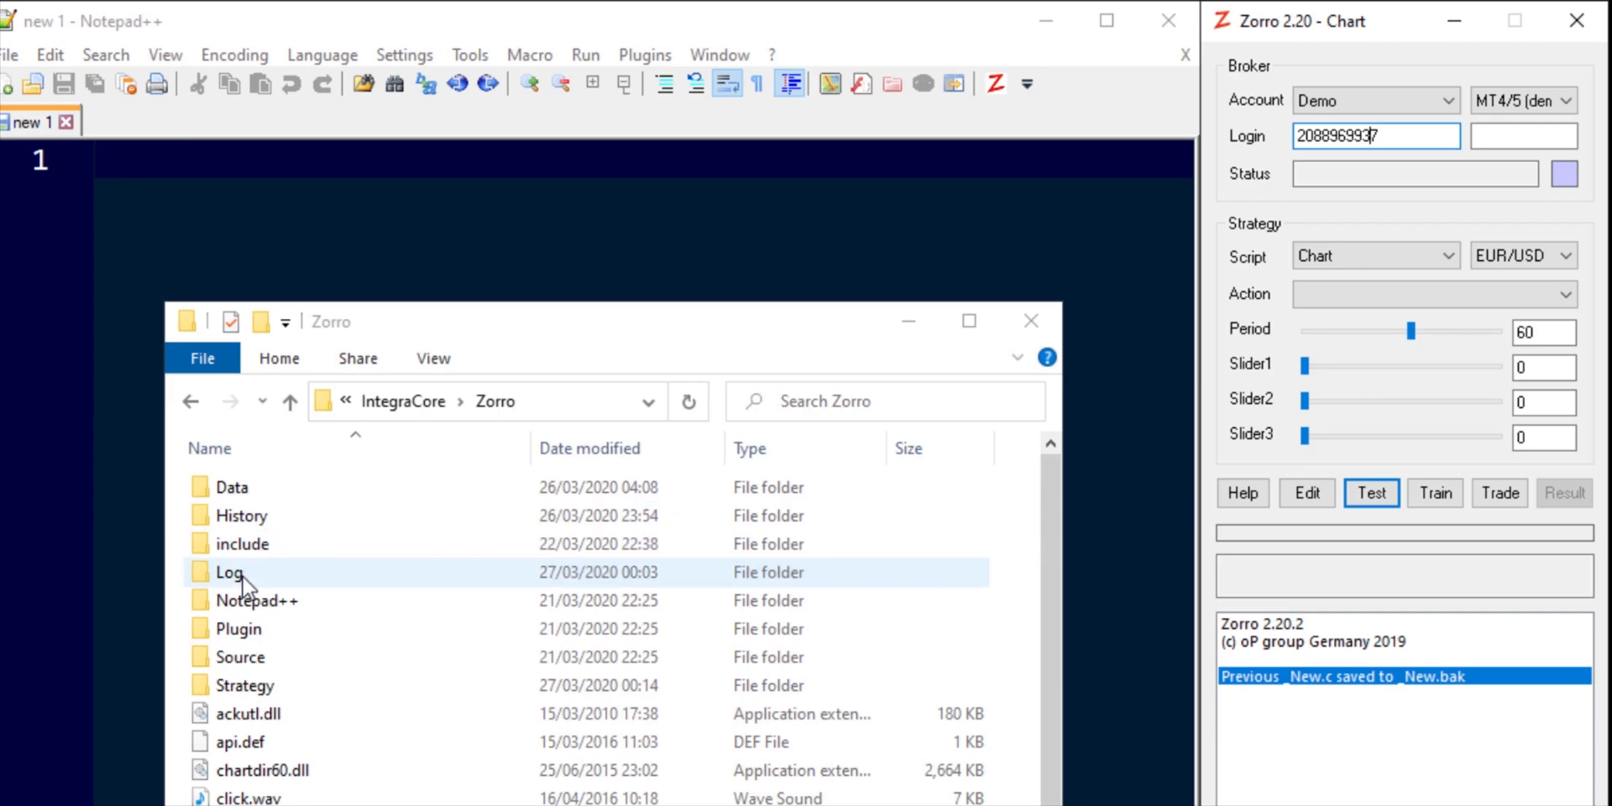
{"action": "double_click", "coordinate": [243, 515]}
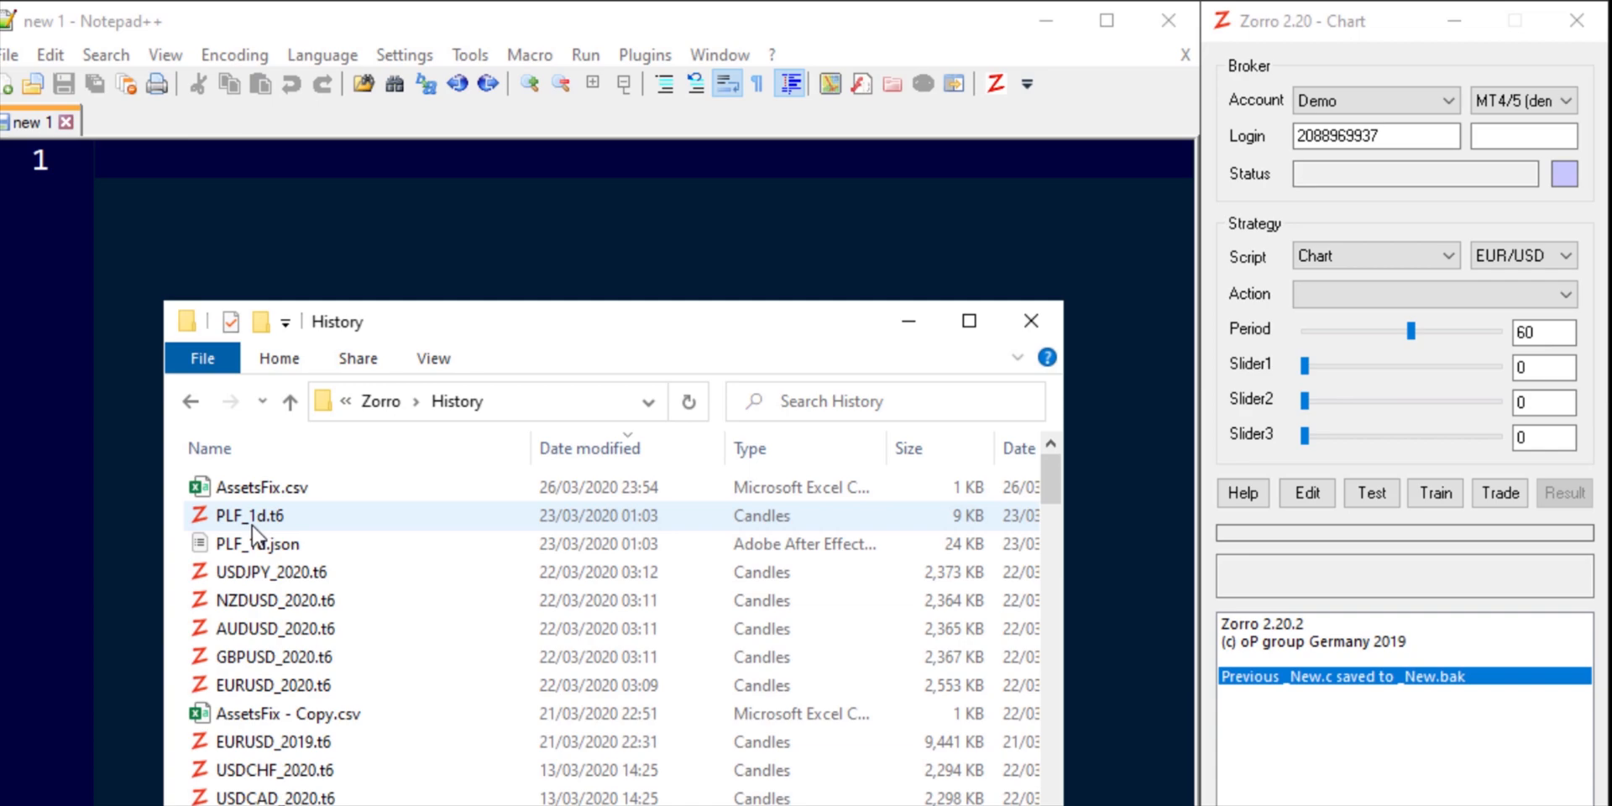
{"action": "mouse_move", "coordinate": [377, 532]}
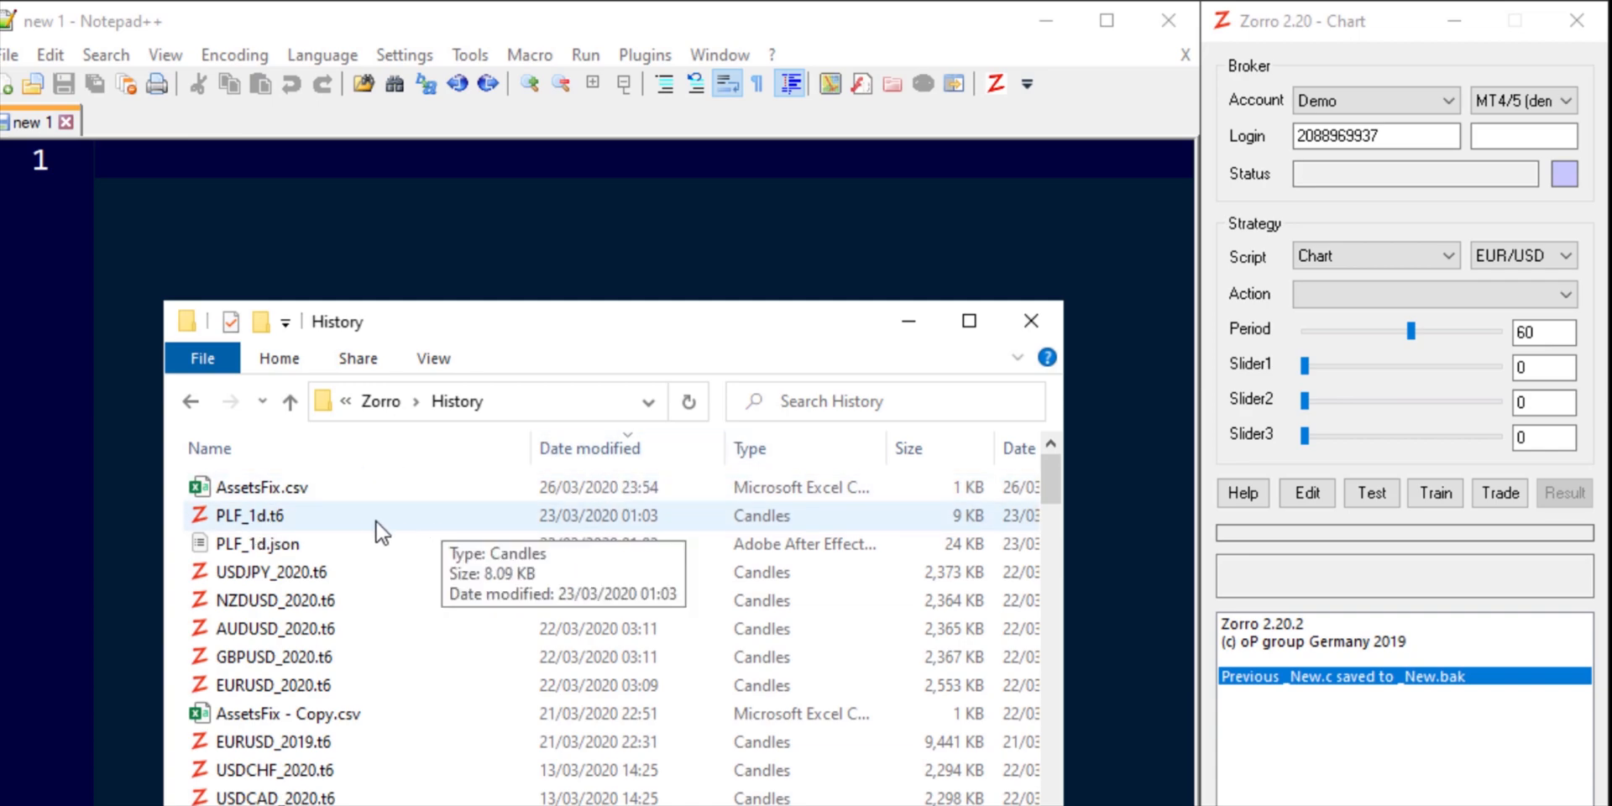
{"action": "scroll", "scroll_direction": "down", "scroll_amount": 3}
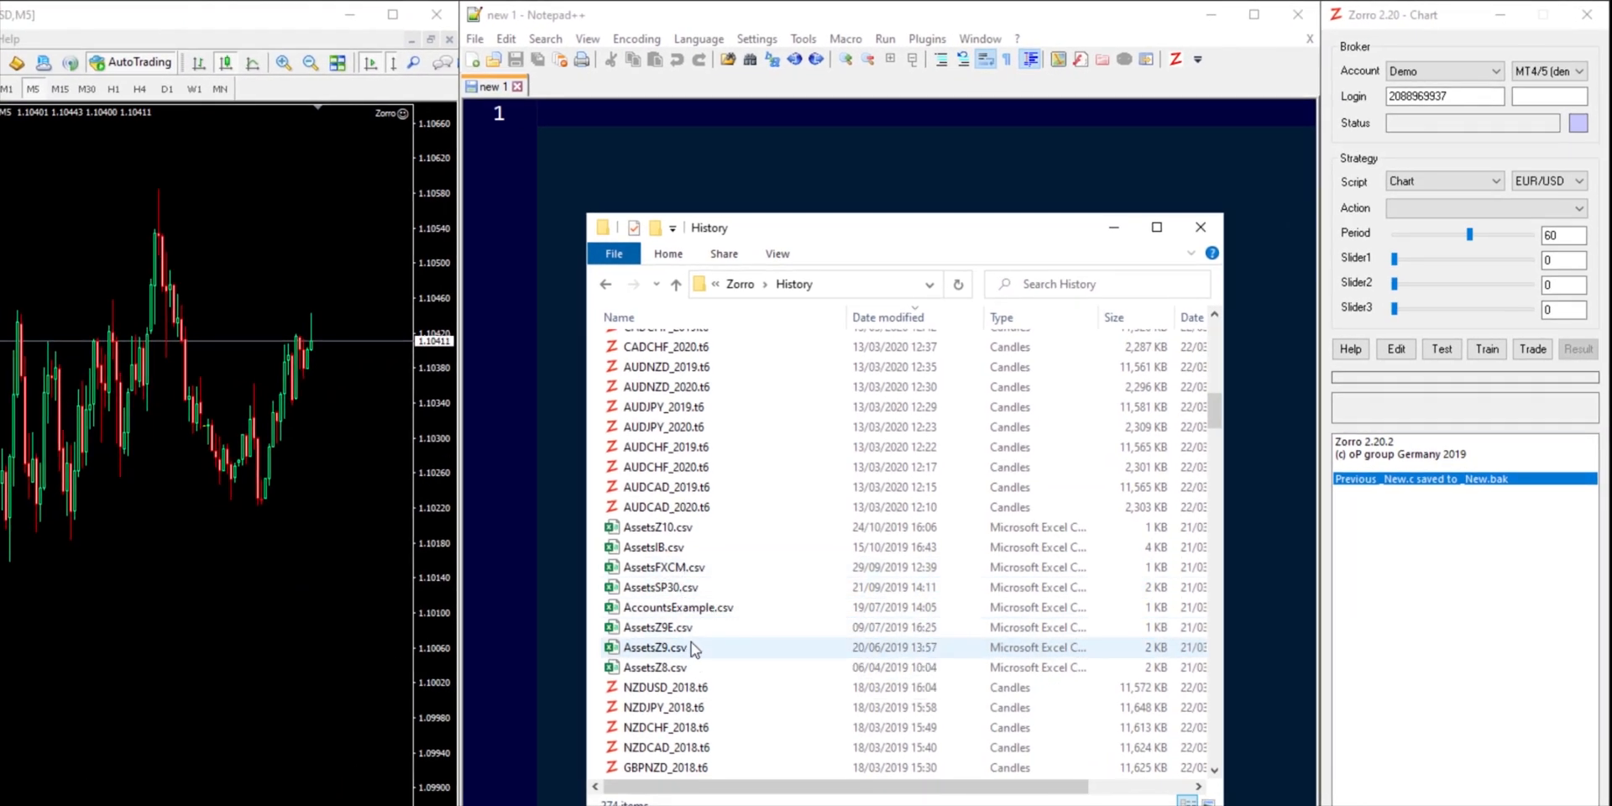
{"action": "mouse_move", "coordinate": [694, 648]}
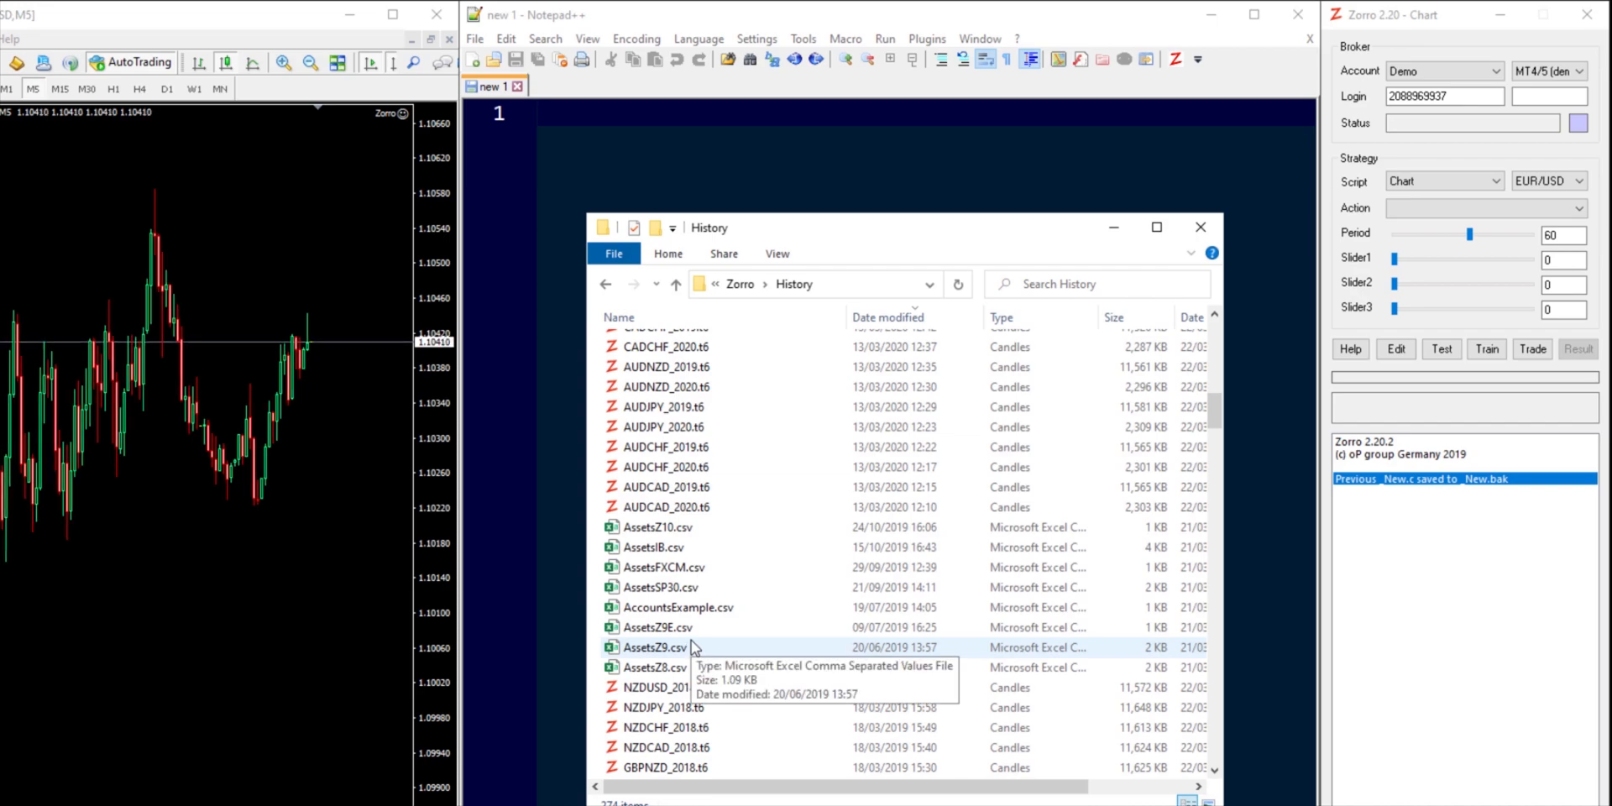
{"action": "scroll", "scroll_direction": "up", "scroll_amount": 3}
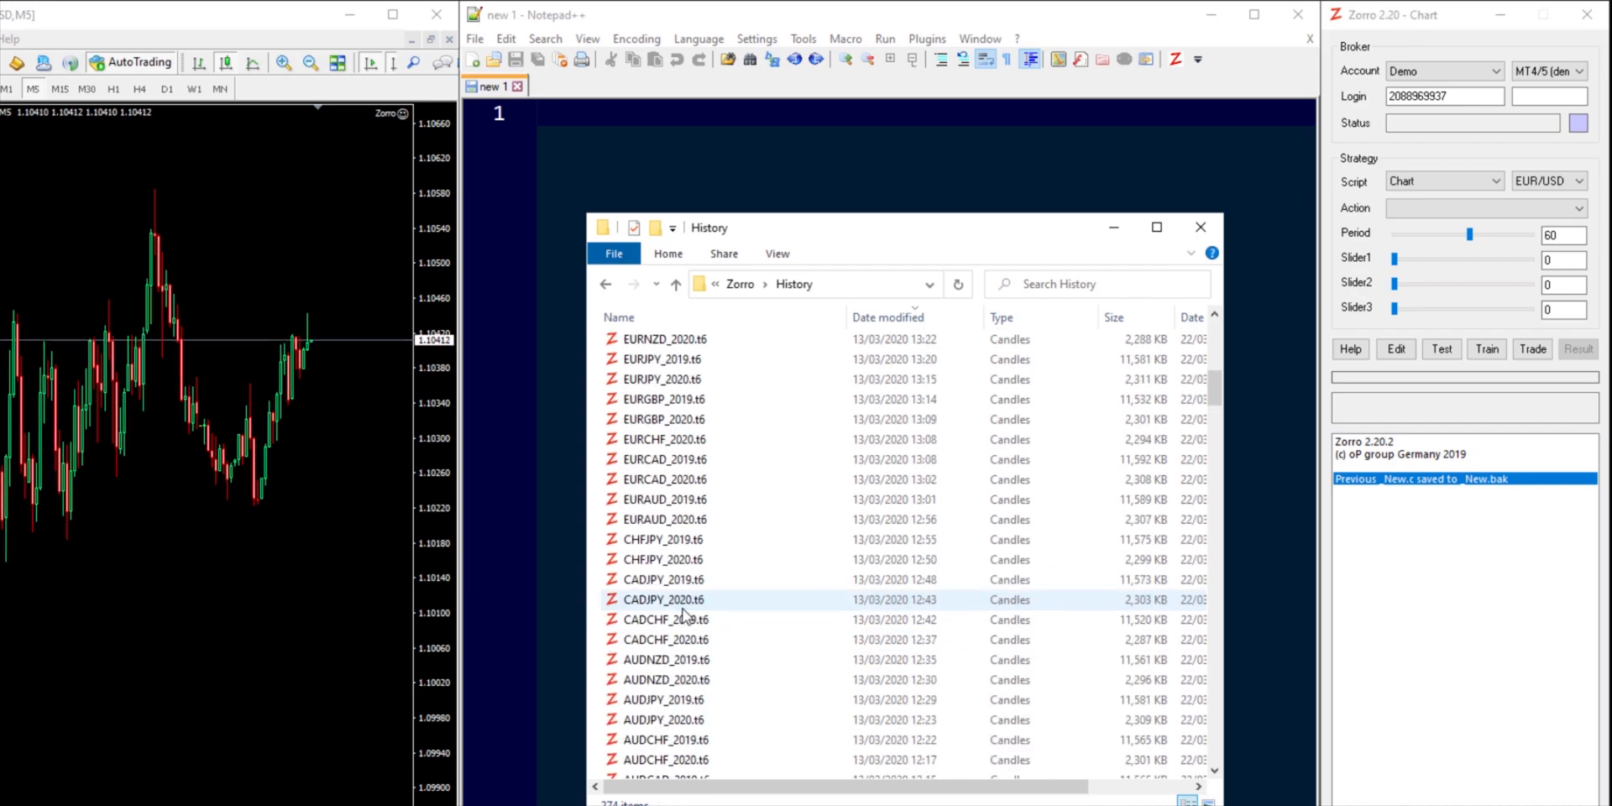
{"action": "scroll", "scroll_direction": "up", "scroll_amount": 3}
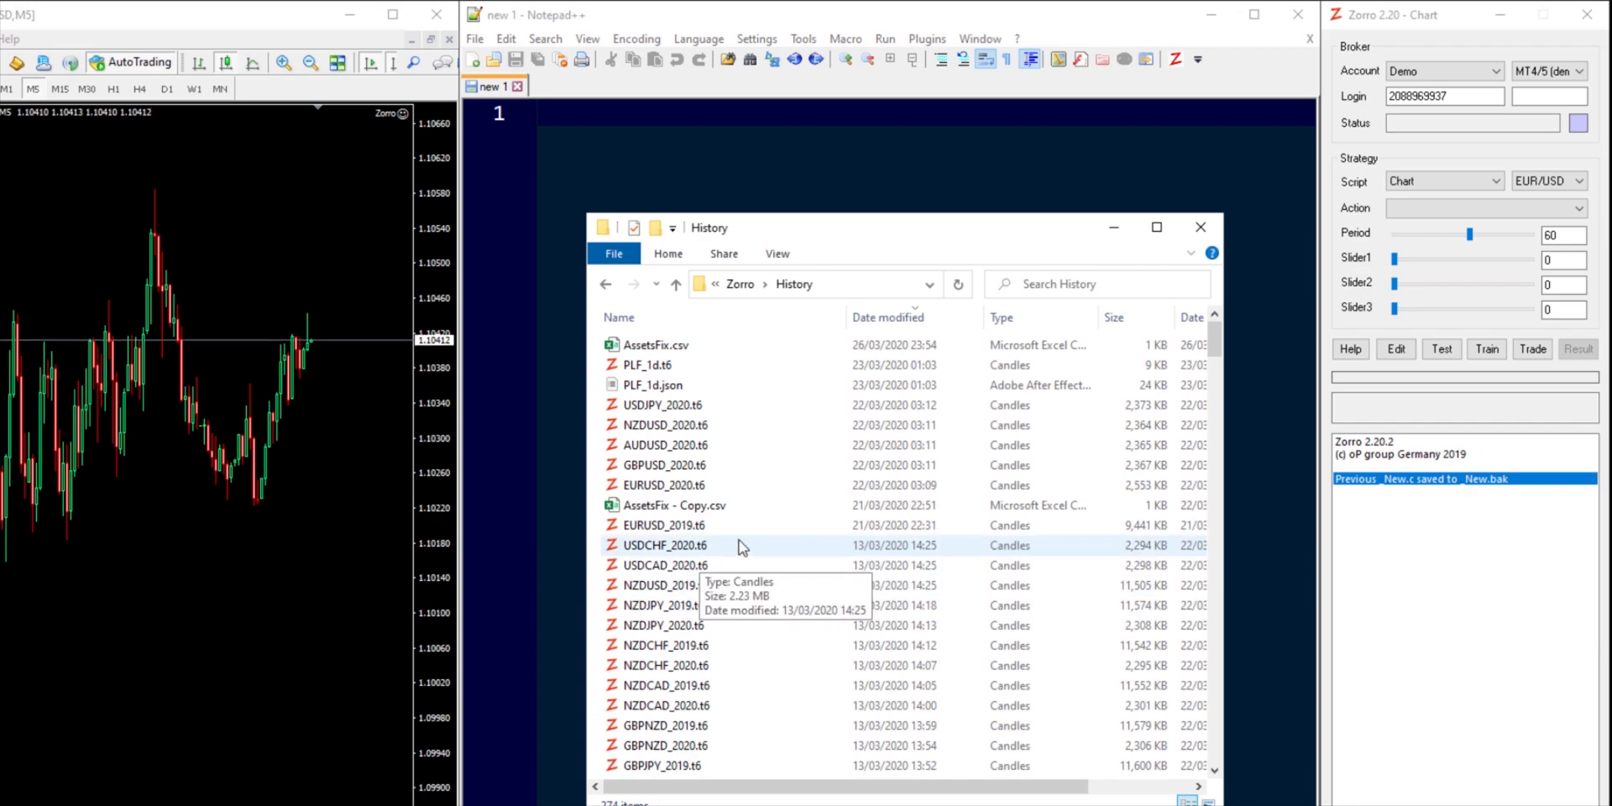
{"action": "left_click", "coordinate": [654, 344]}
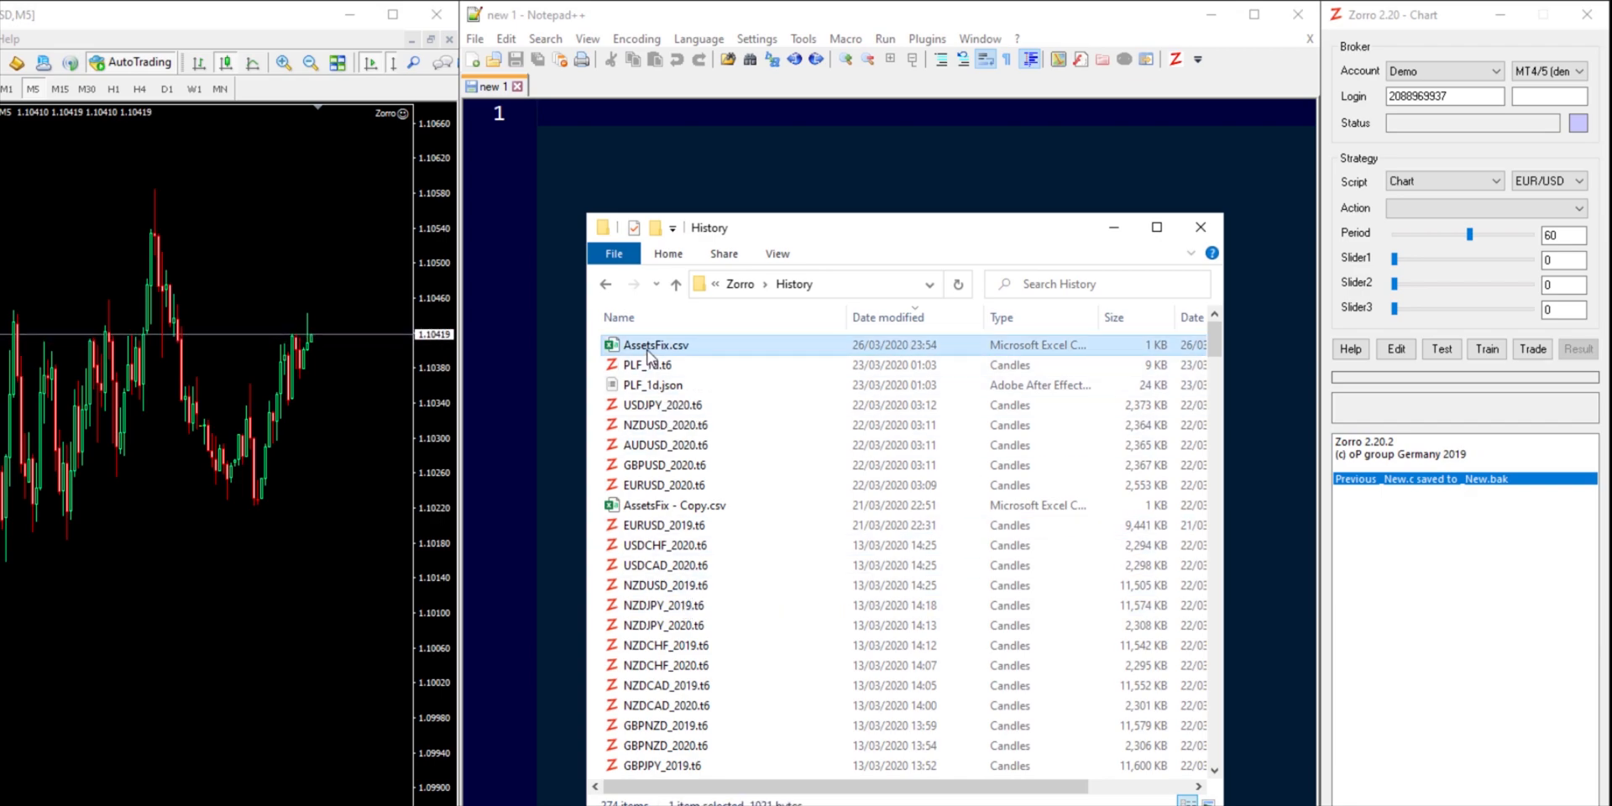
Step: Open AssetsFix.csv in Excel to view price, spread, leverage and symbol columns
{"action": "double_click", "coordinate": [655, 344]}
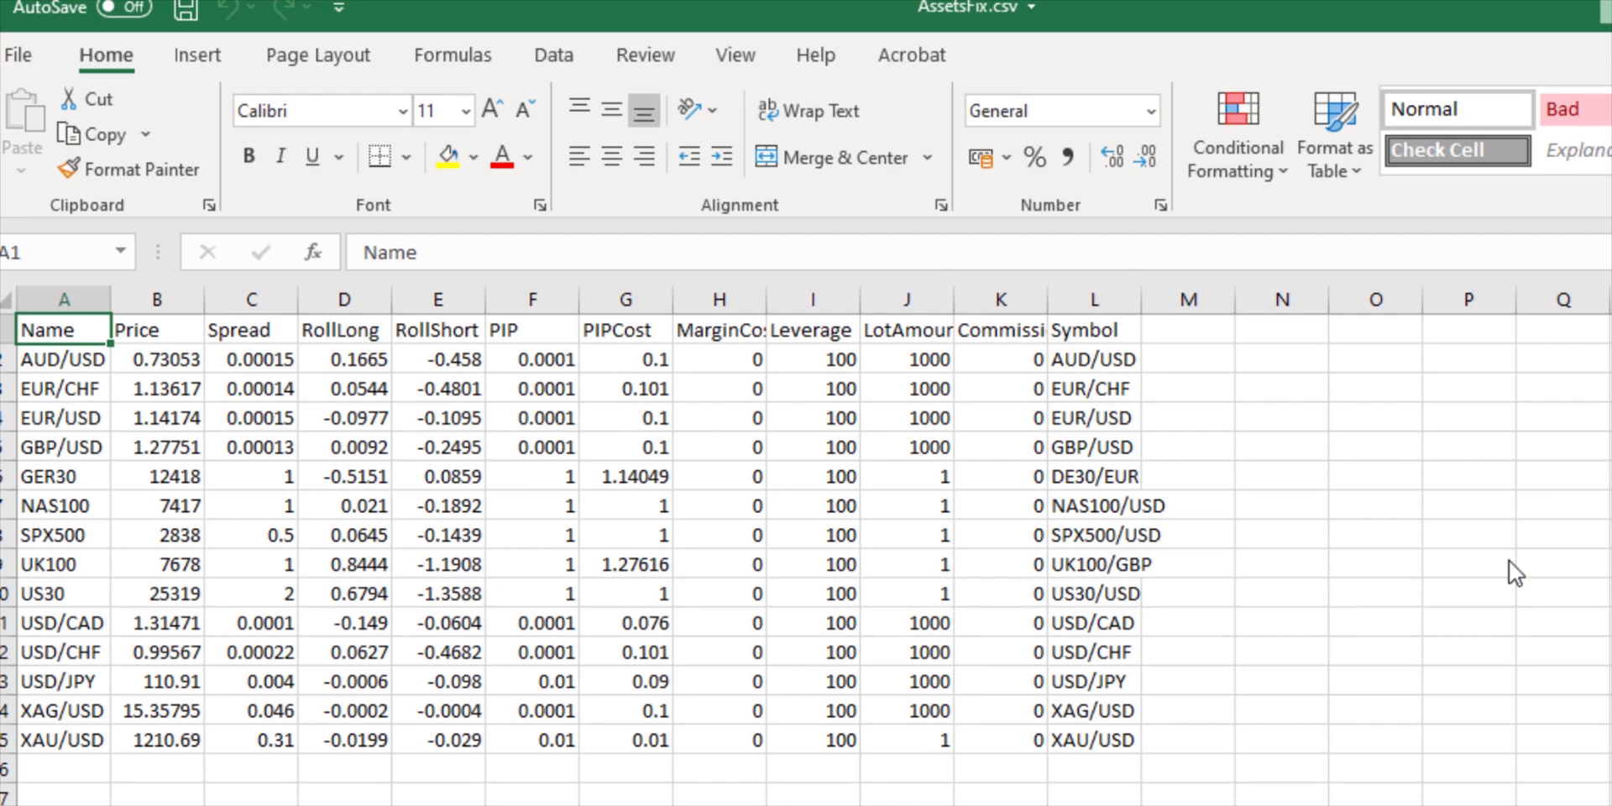
{"action": "mouse_move", "coordinate": [1402, 583]}
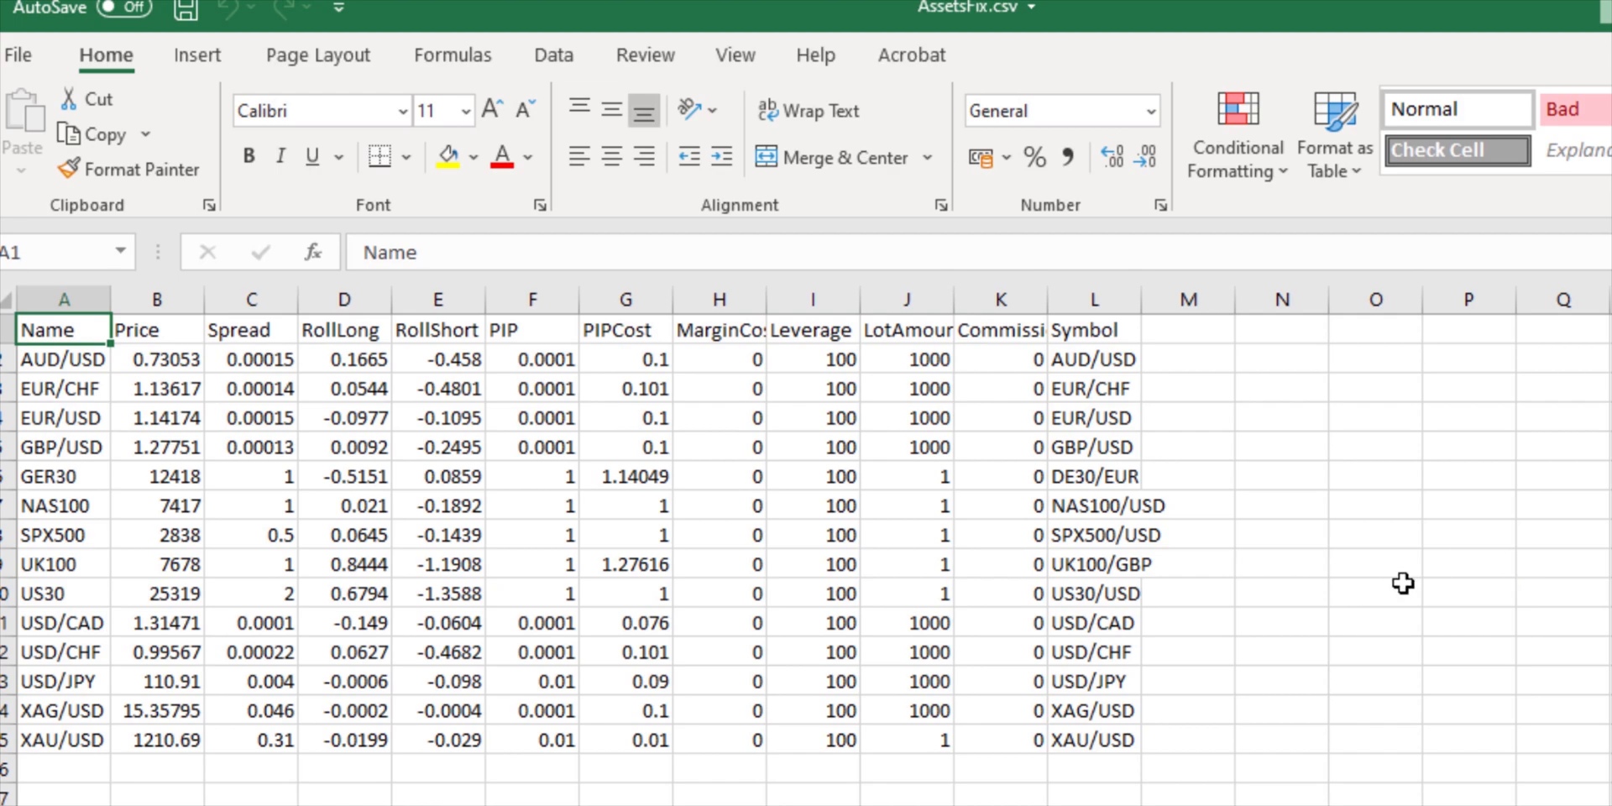
{"action": "mouse_move", "coordinate": [1365, 650]}
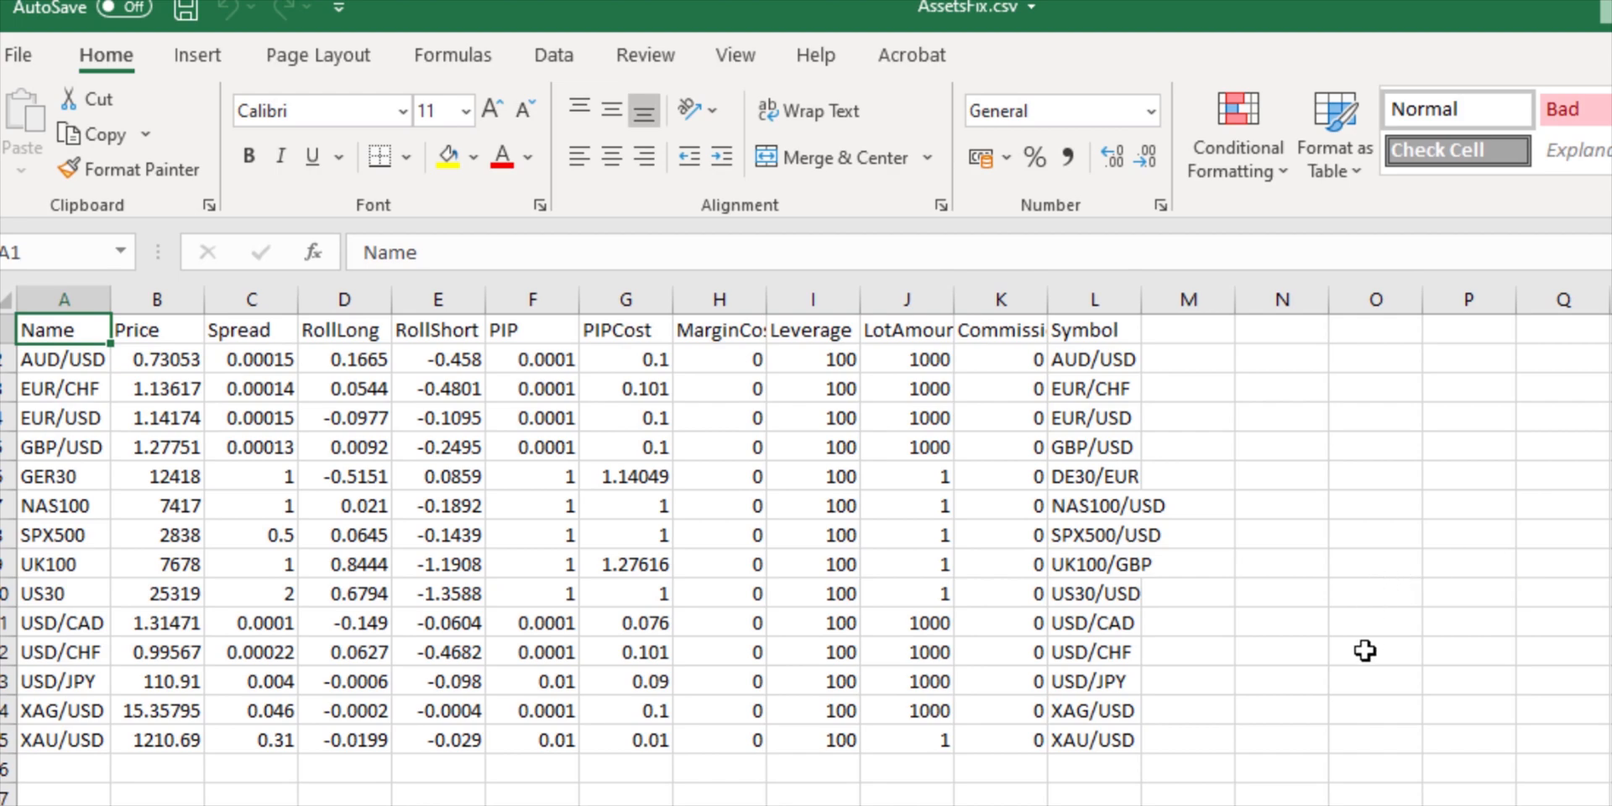
{"action": "mouse_move", "coordinate": [735, 481]}
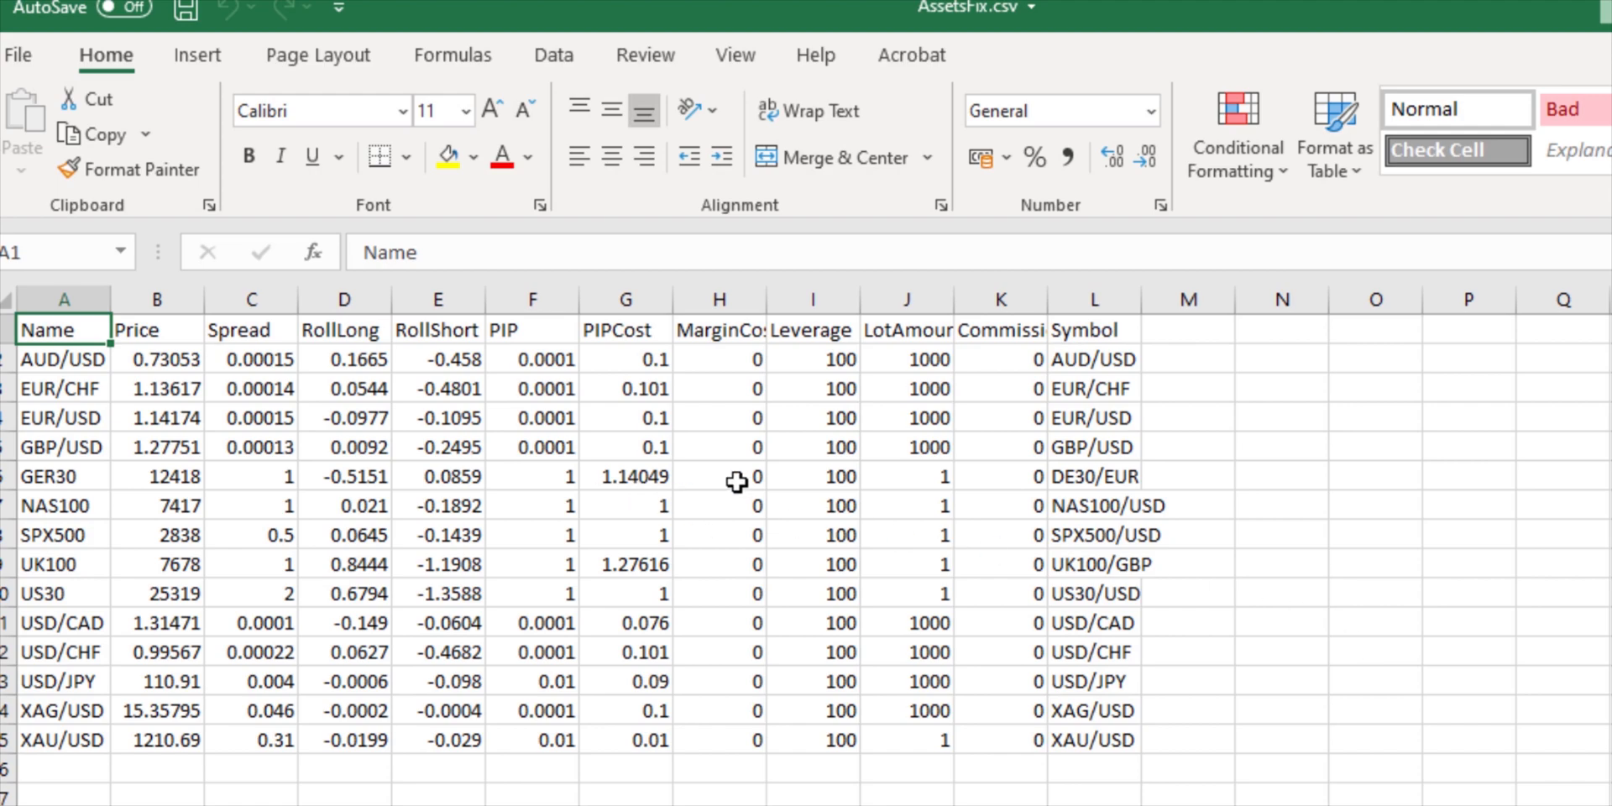
{"action": "mouse_move", "coordinate": [654, 476]}
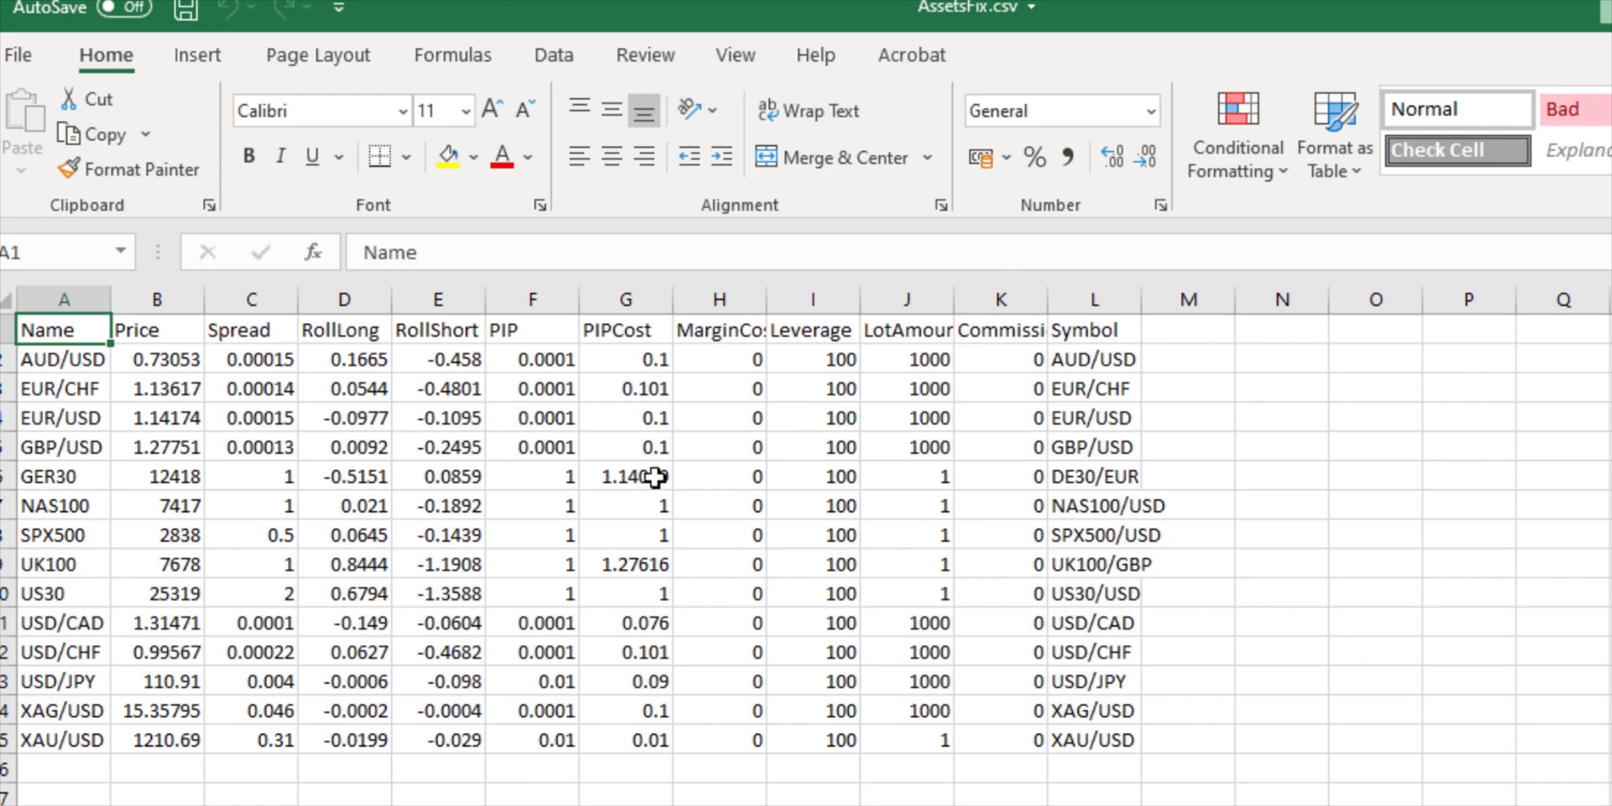
{"action": "mouse_move", "coordinate": [1445, 443]}
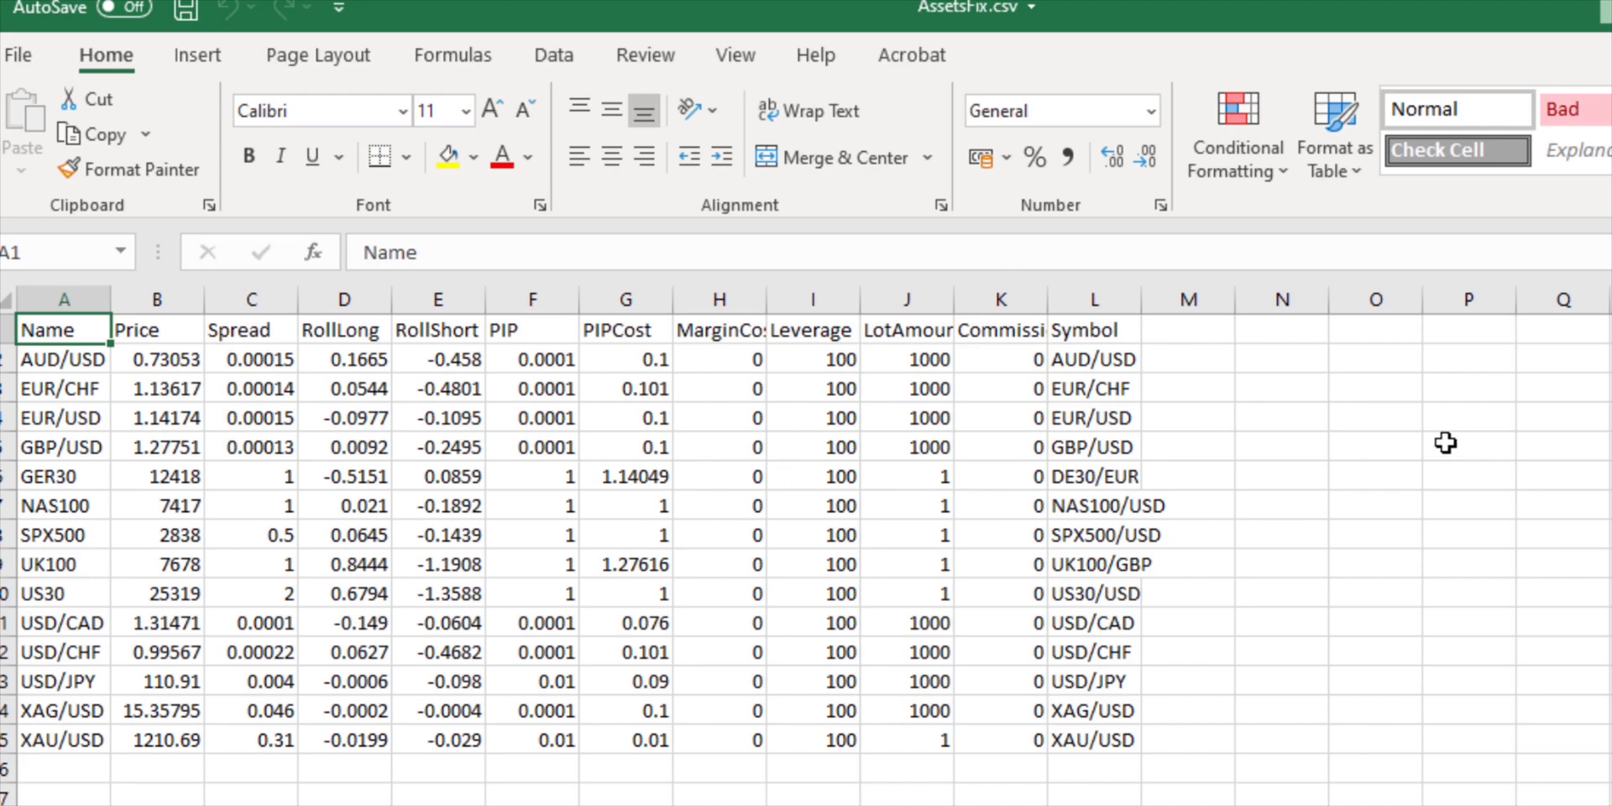
{"action": "mouse_move", "coordinate": [1362, 502]}
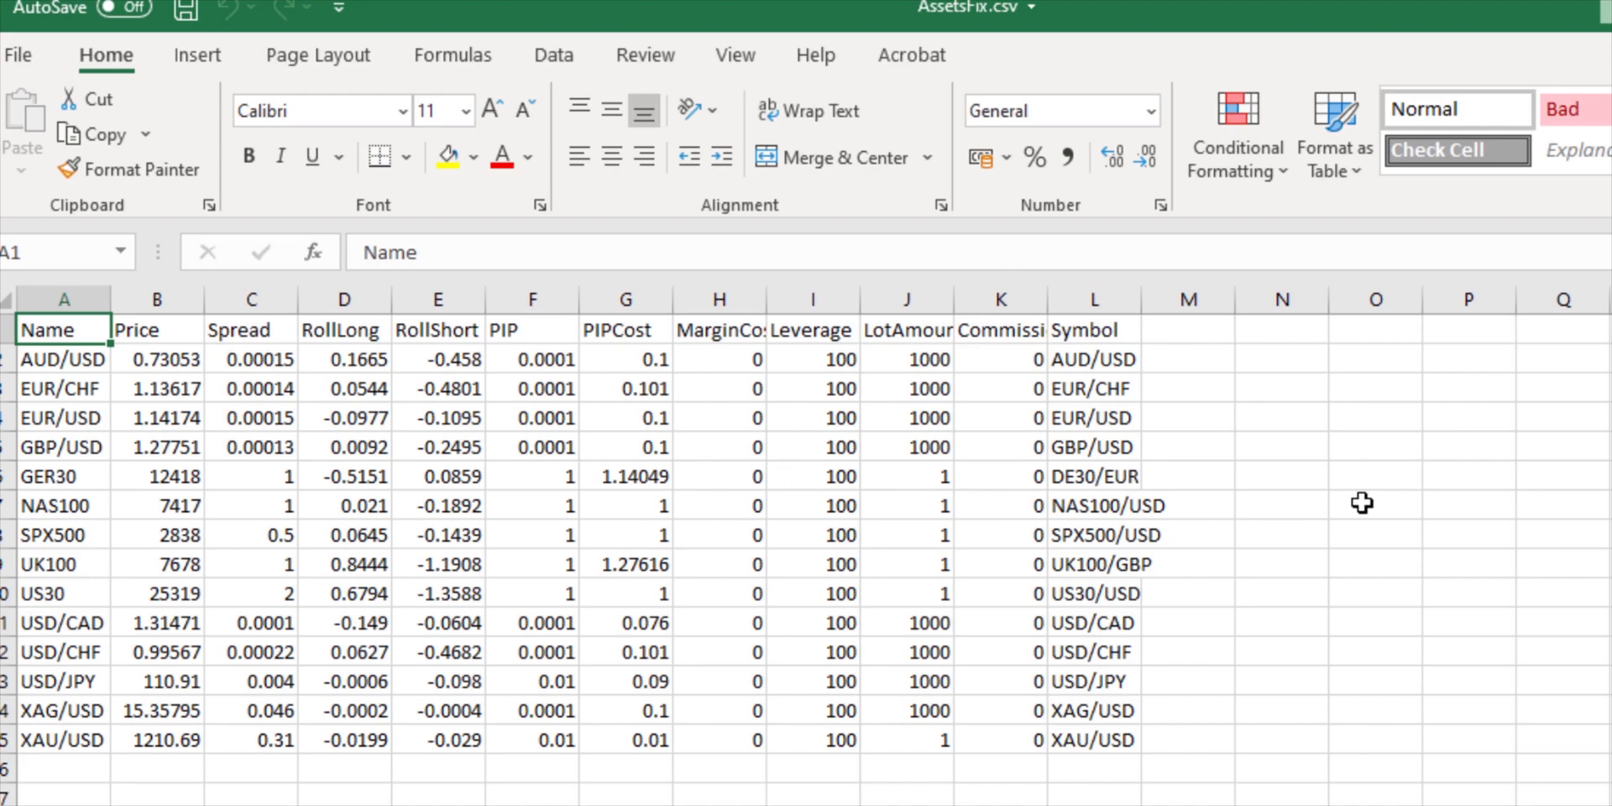
{"action": "mouse_move", "coordinate": [345, 404]}
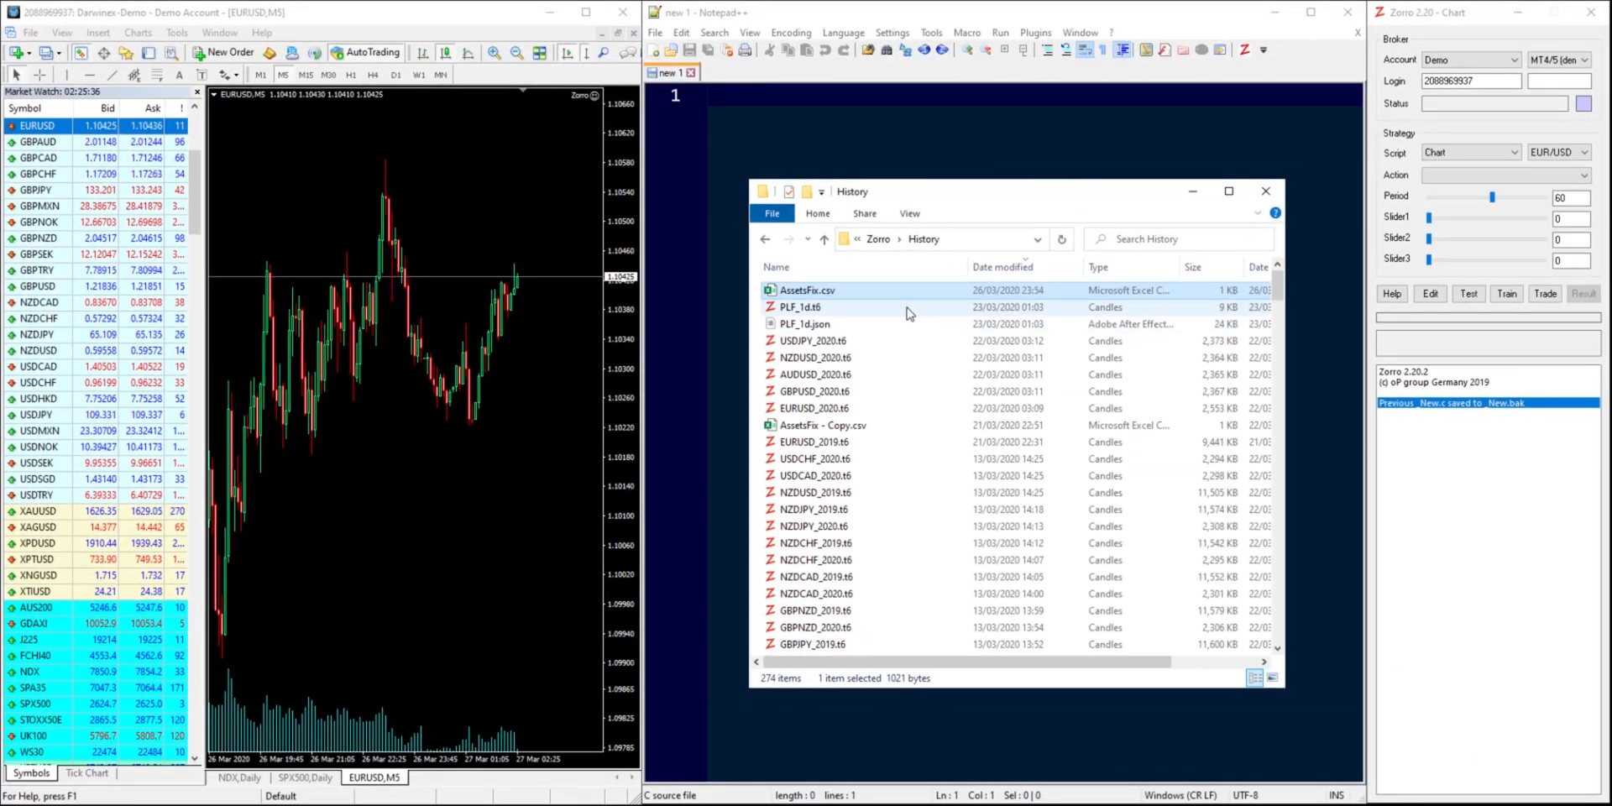
Step: Reopen AssetsFix.csv from Zorro\History in Excel
{"action": "left_click", "coordinate": [817, 426]}
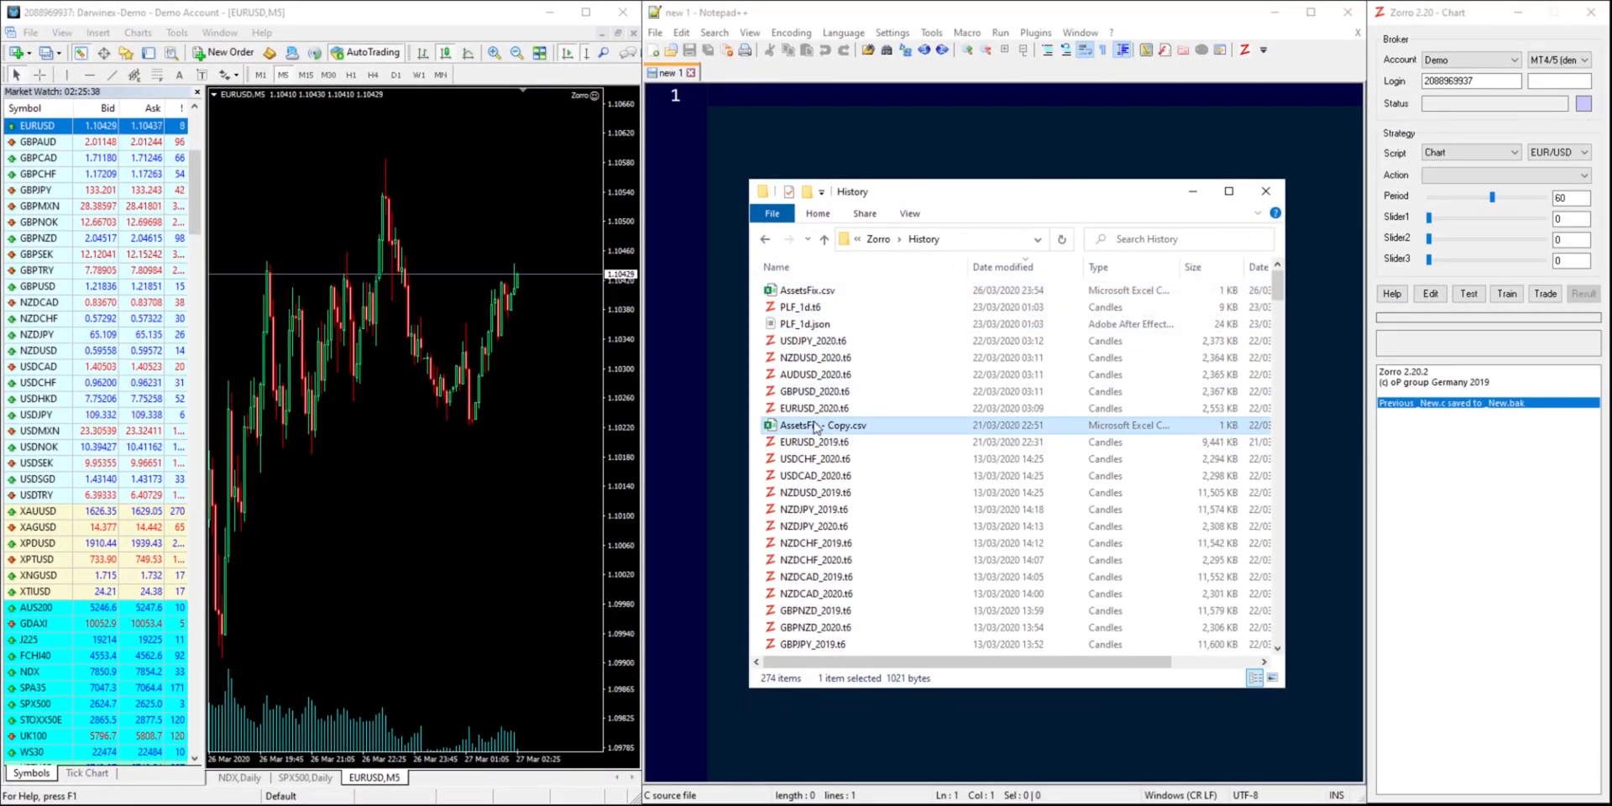
{"action": "mouse_move", "coordinate": [823, 425]}
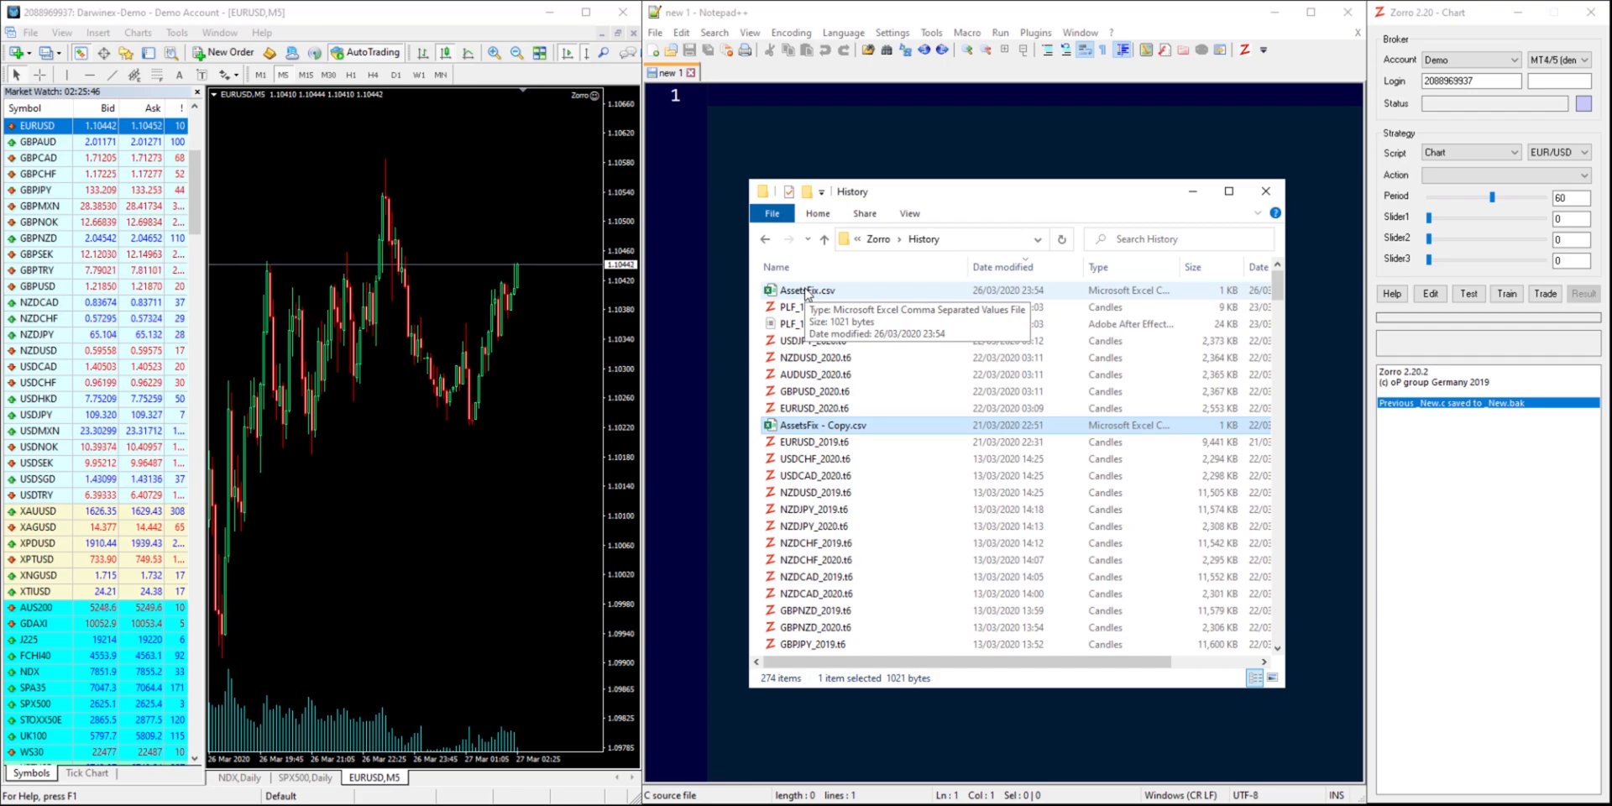
{"action": "double_click", "coordinate": [812, 289]}
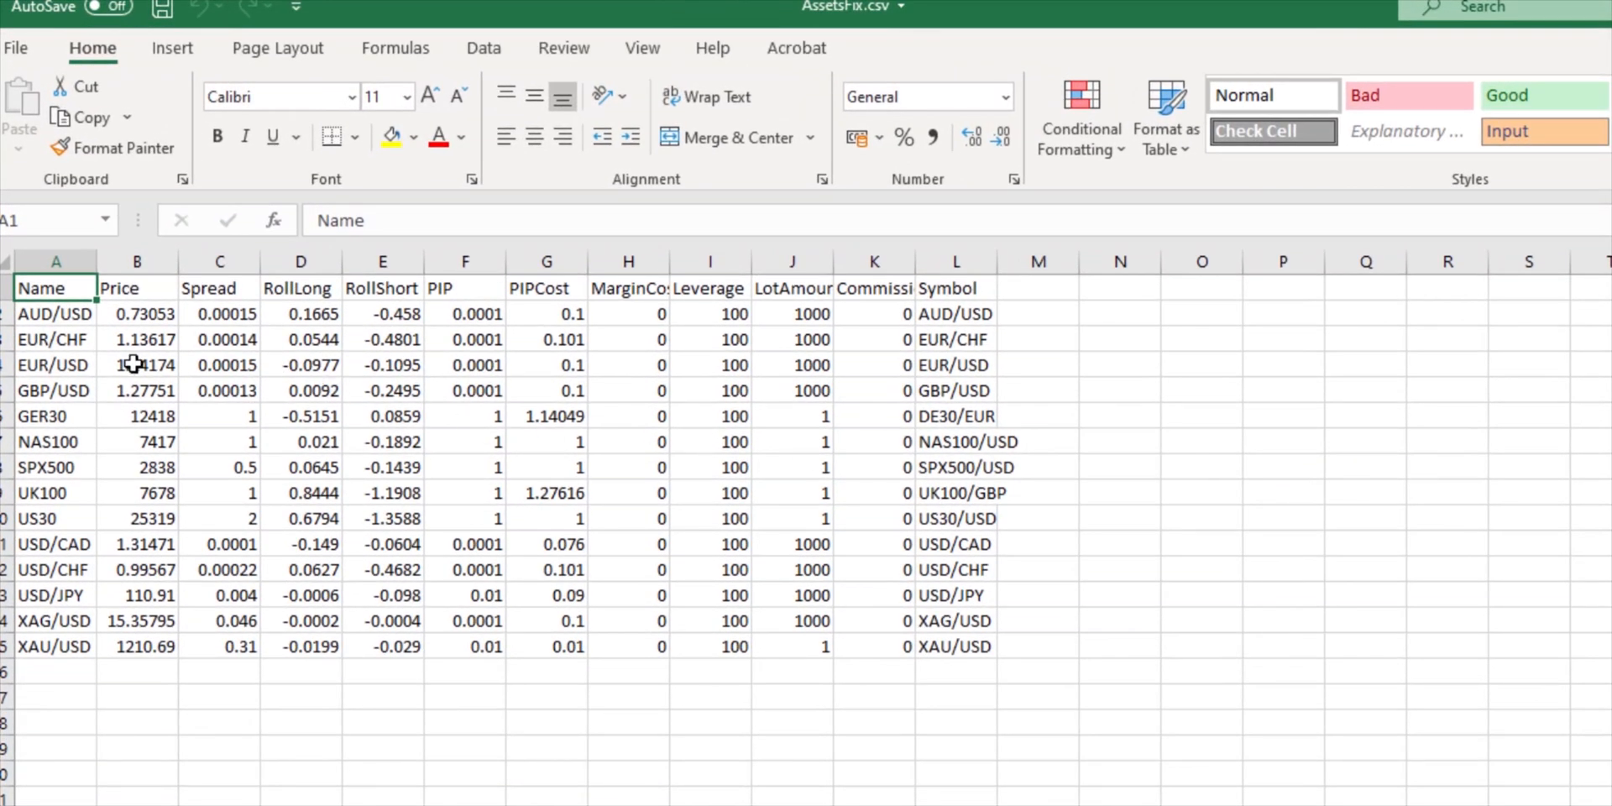
Step: Clear asset data rows 2–17 from AssetsFix.csv, keeping only the headers
{"action": "left_click_drag", "start_coordinate": [55, 313], "coordinate": [1039, 672]}
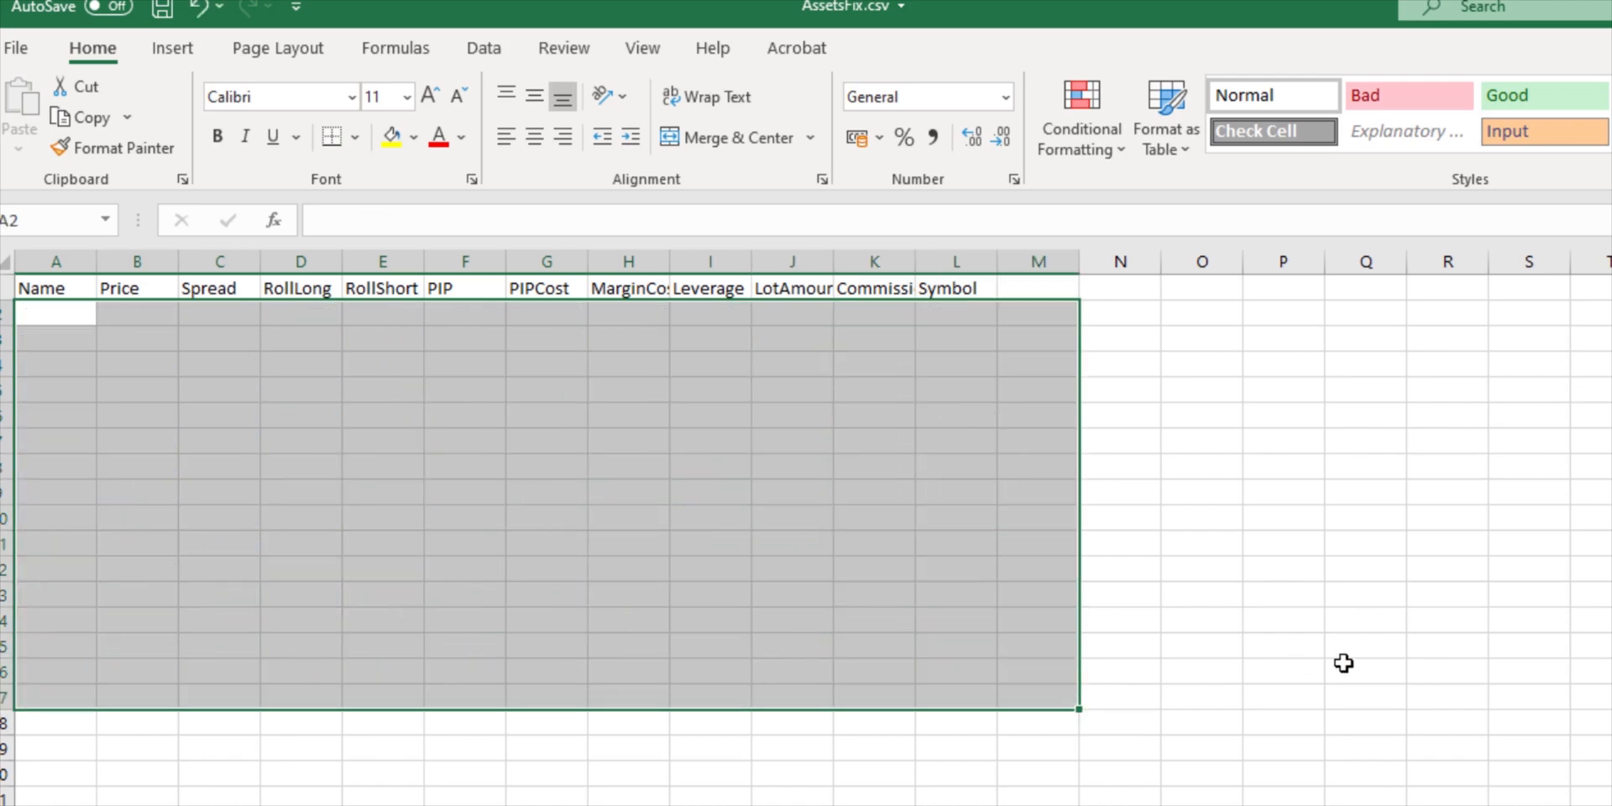
{"action": "left_click", "coordinate": [1282, 594]}
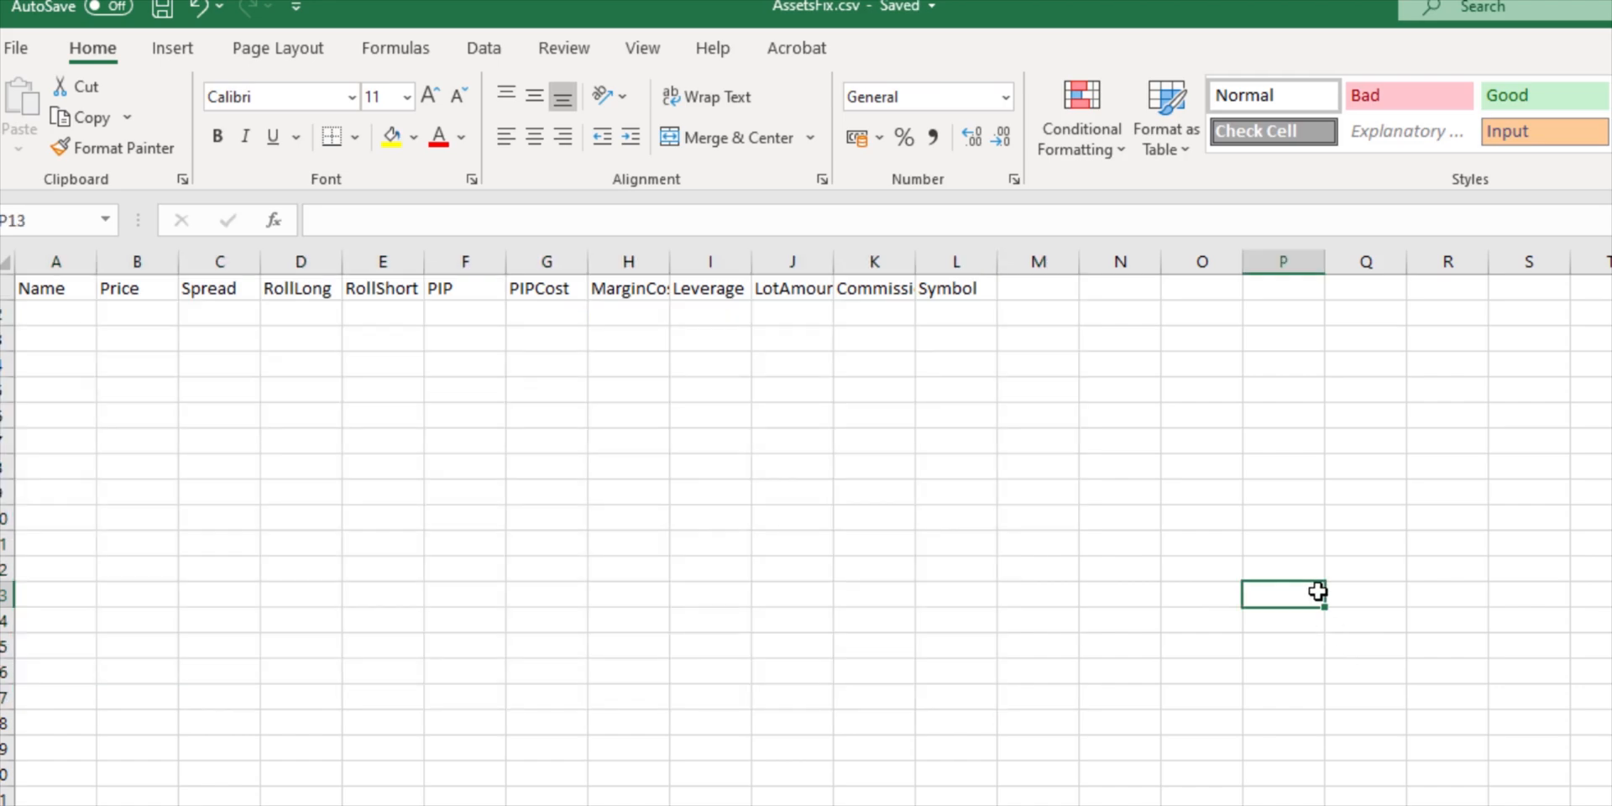
{"action": "mouse_move", "coordinate": [1117, 412]}
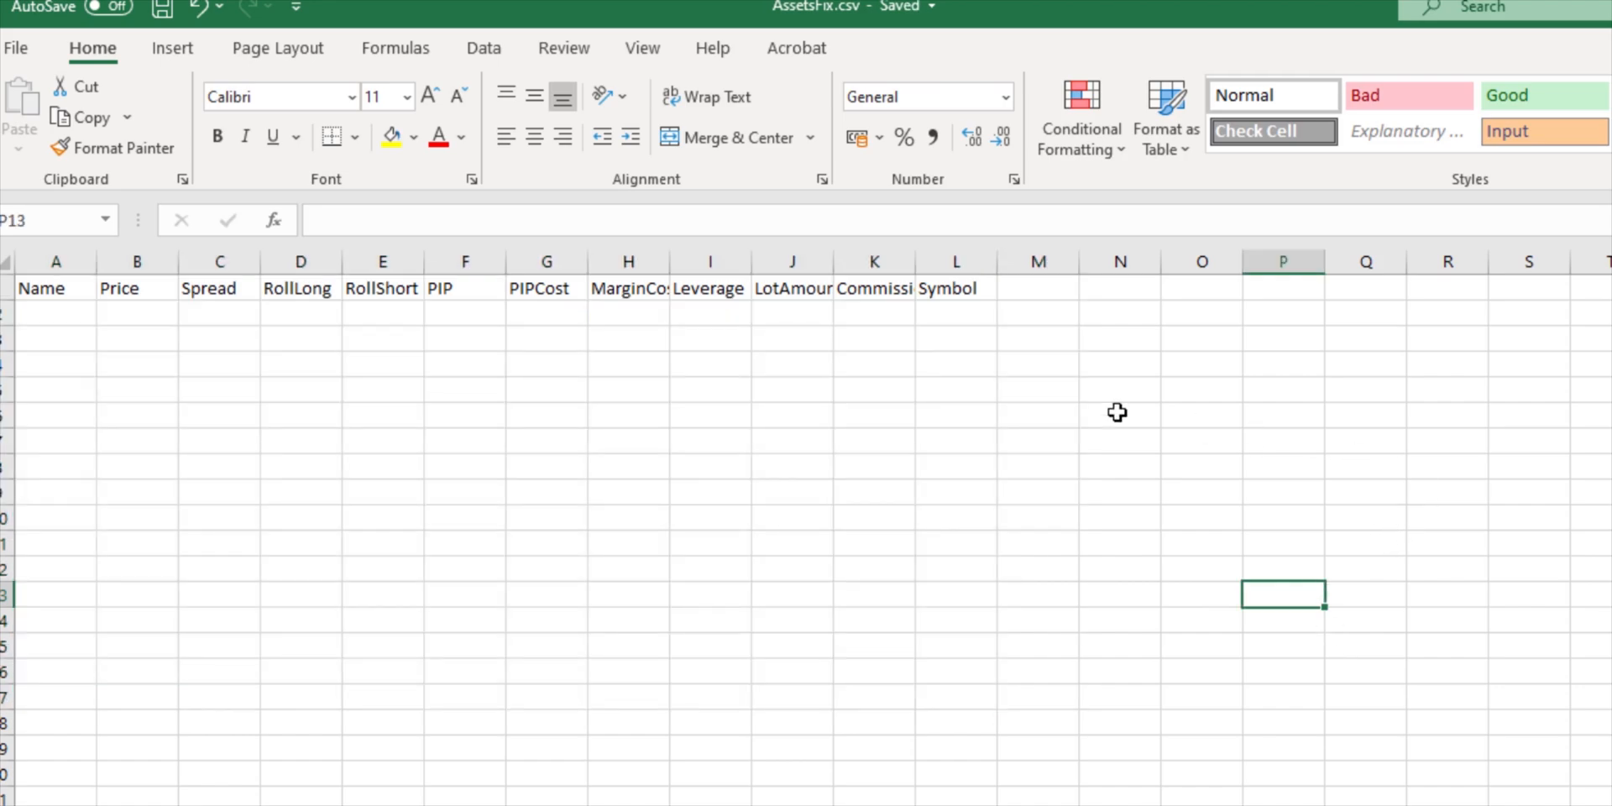
{"action": "mouse_move", "coordinate": [1052, 296]}
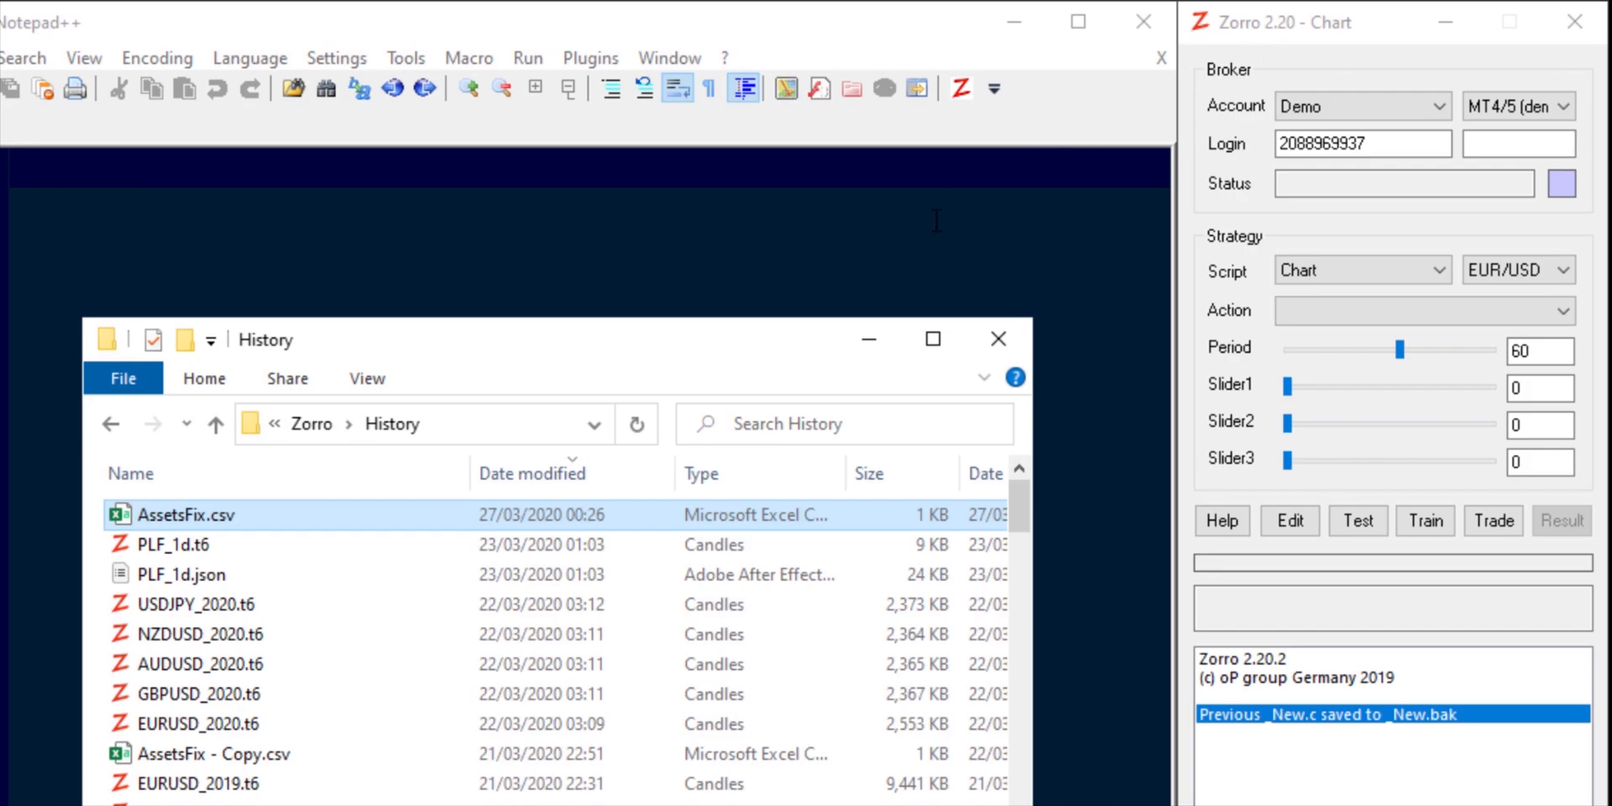
{"action": "mouse_move", "coordinate": [898, 220]}
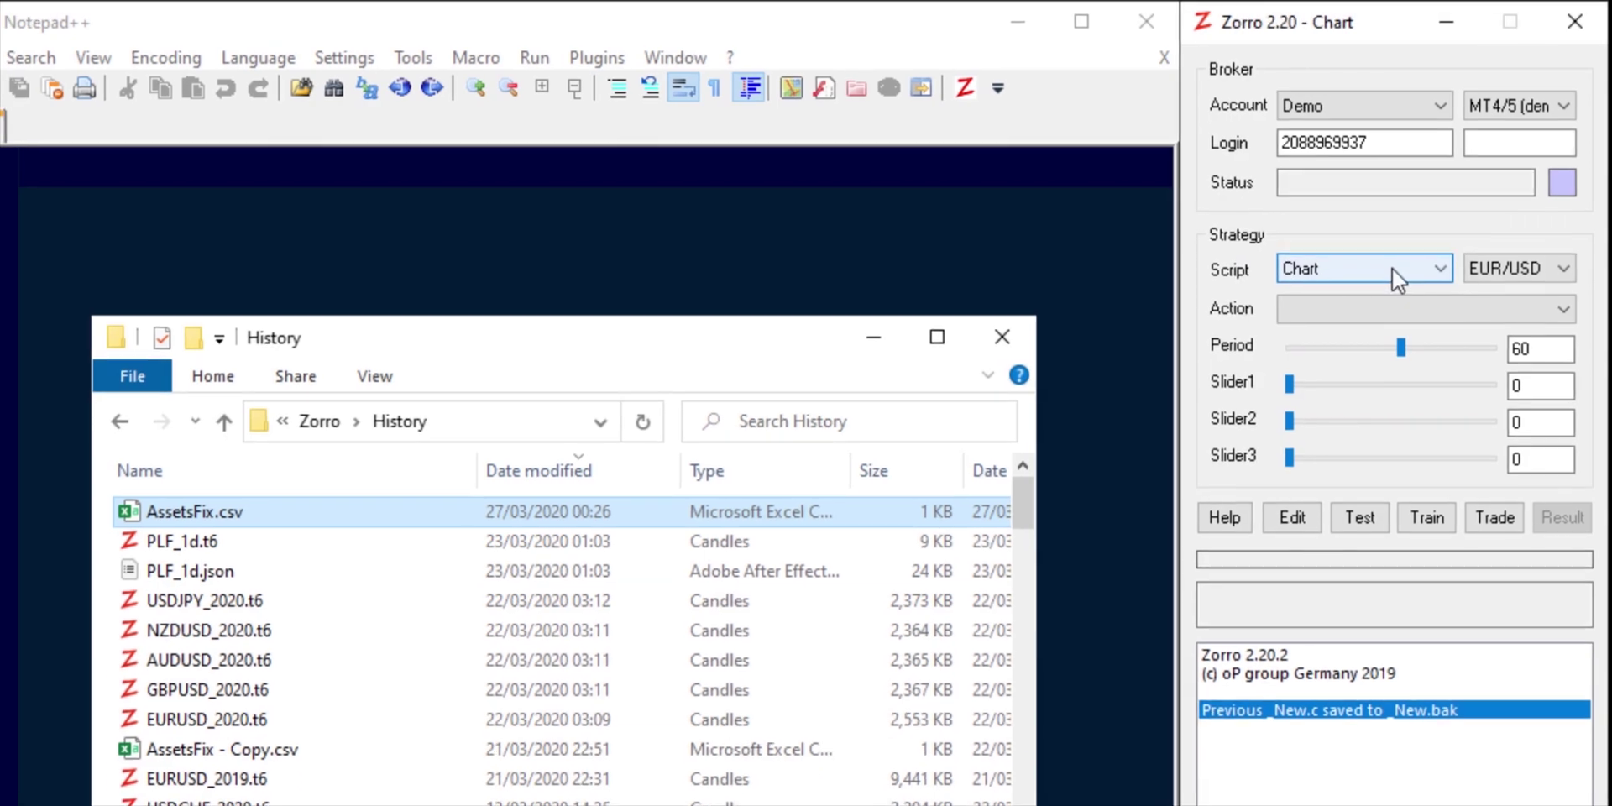
Step: Choose [New Script] from Zorro's Script list to open _New.c in Notepad++
{"action": "left_click", "coordinate": [1452, 269]}
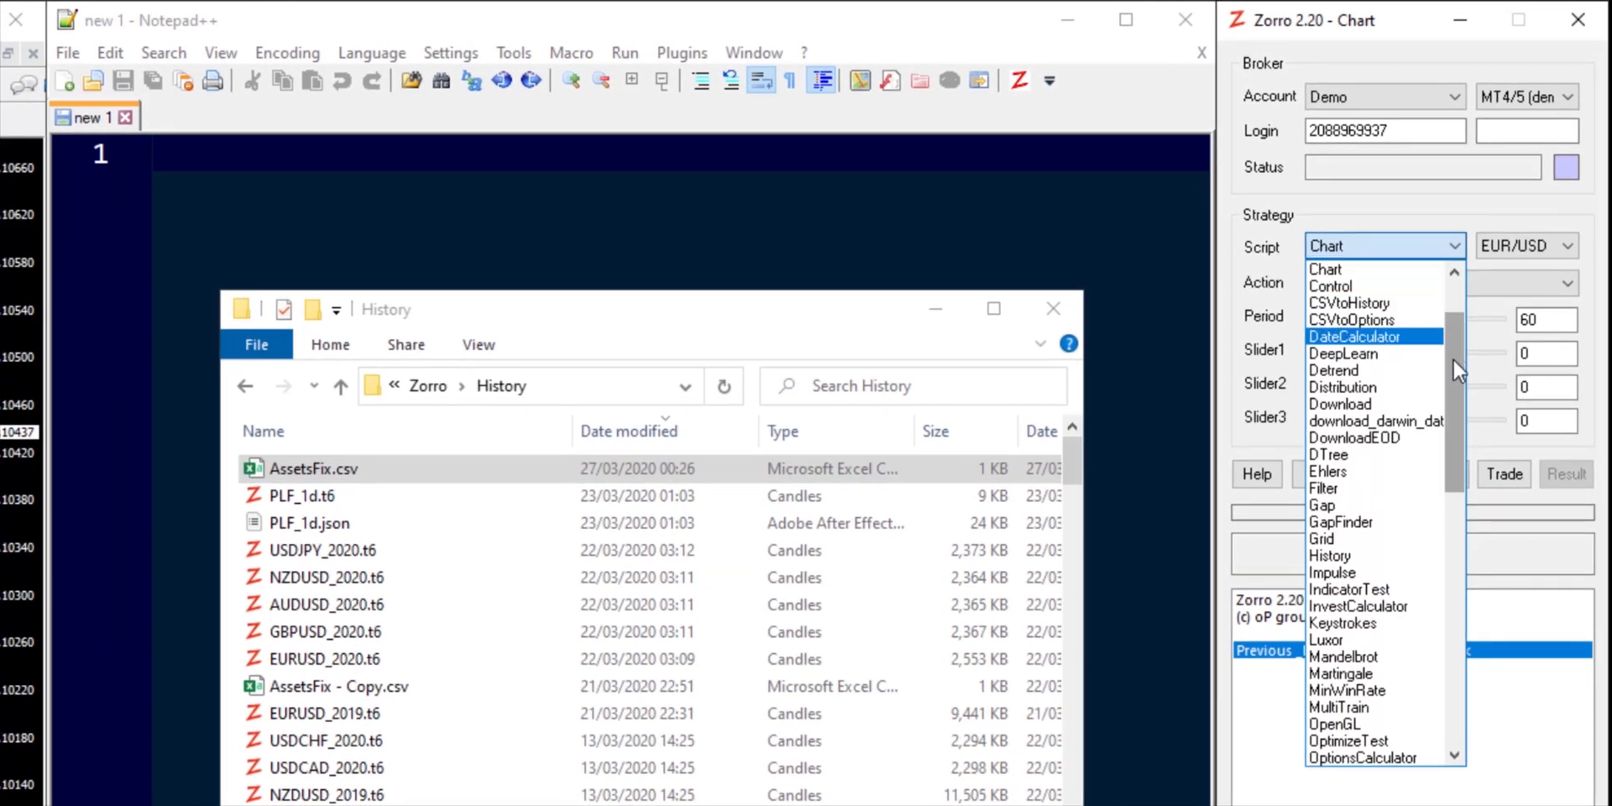
{"action": "scroll", "scroll_direction": "down", "scroll_amount": 3}
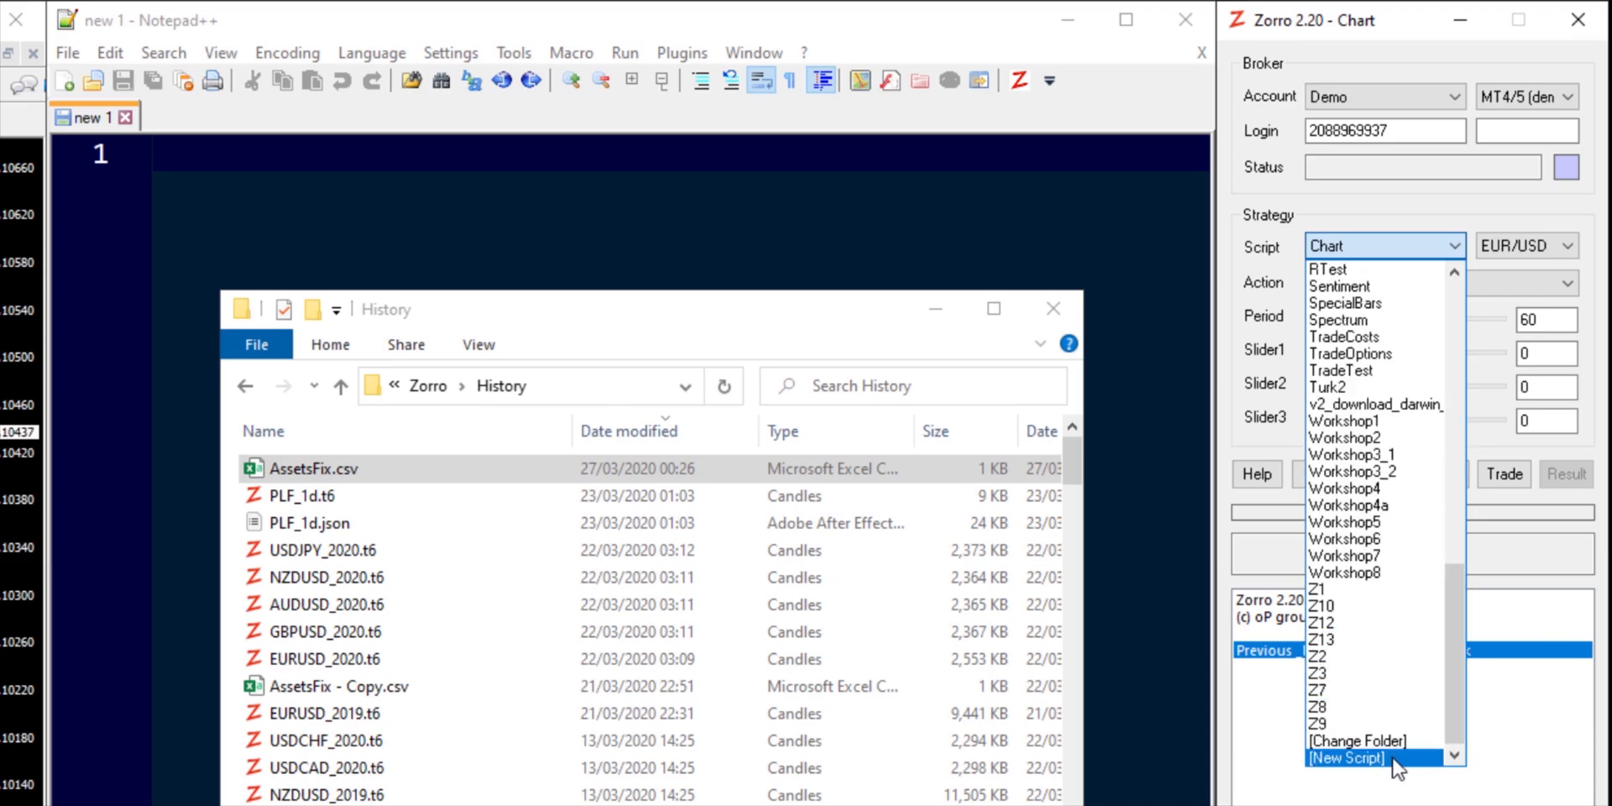
{"action": "left_click", "coordinate": [1344, 757]}
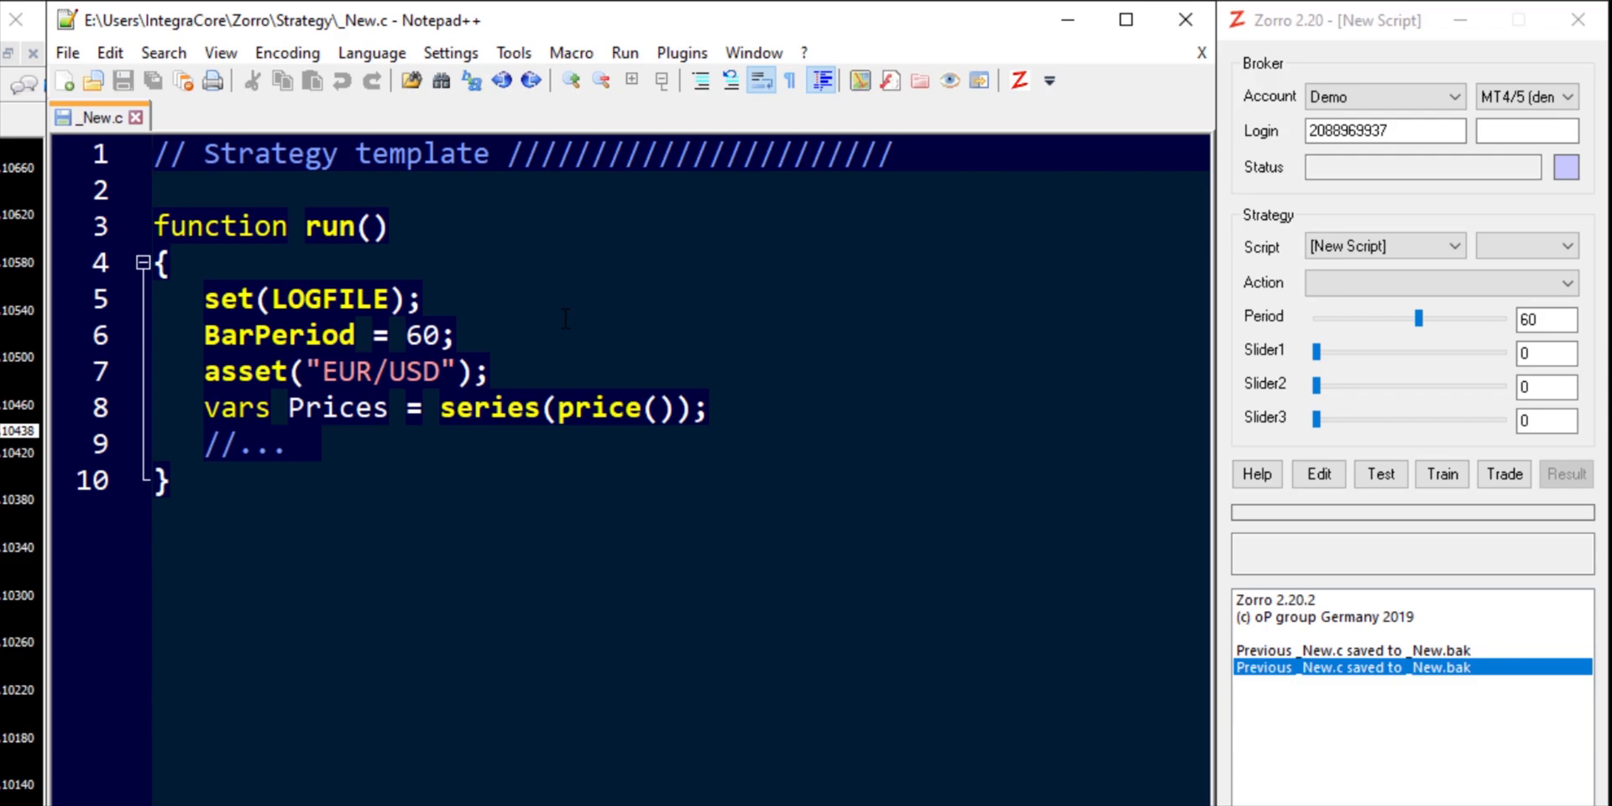
Step: Delete the template code inside run() in _New.c, leaving an empty function
{"action": "key", "text": "Delete"}
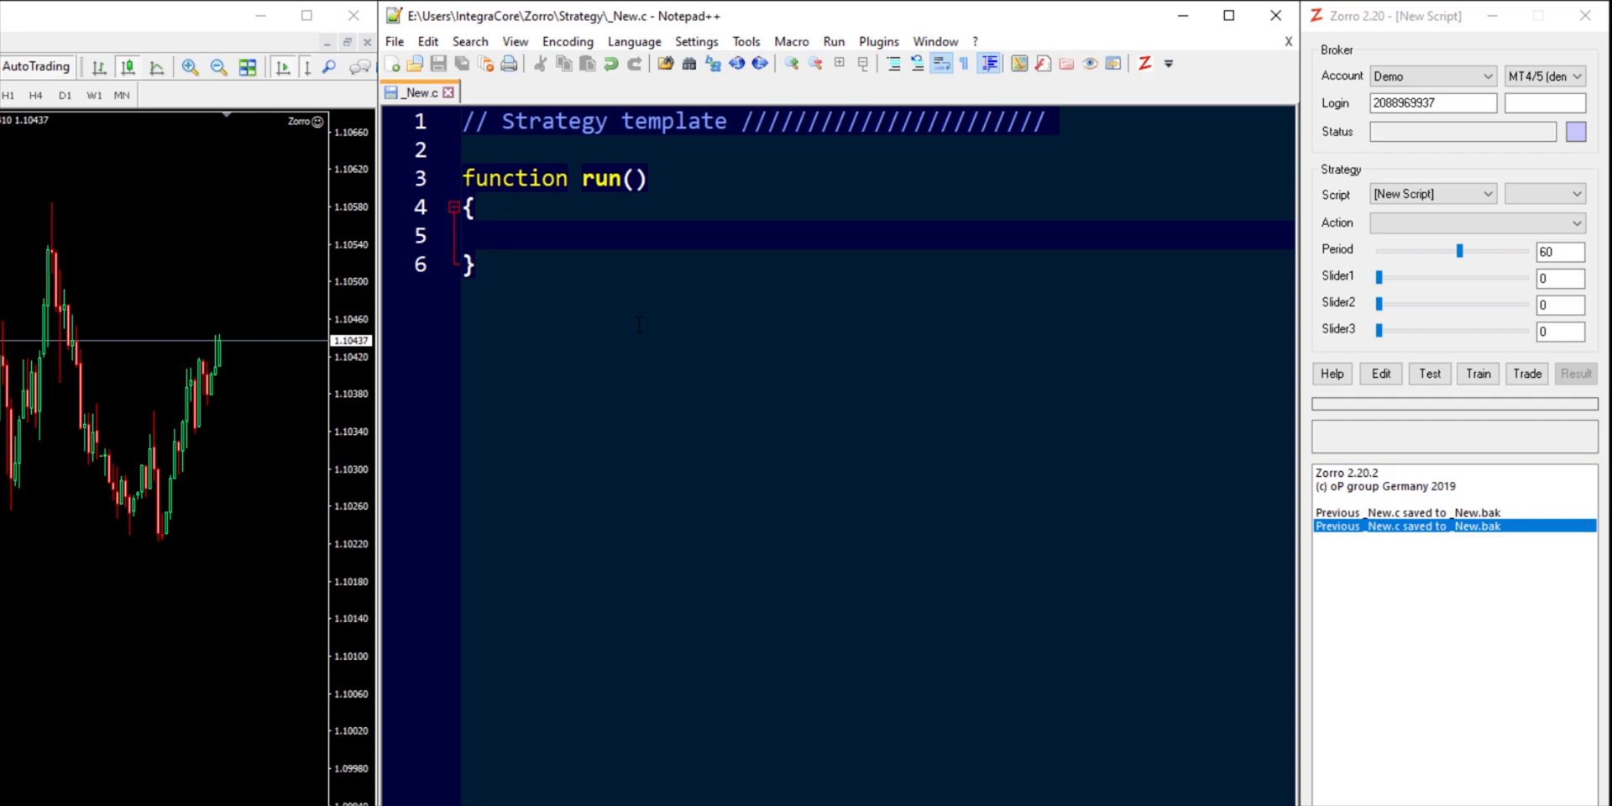
{"action": "left_click", "coordinate": [500, 234]}
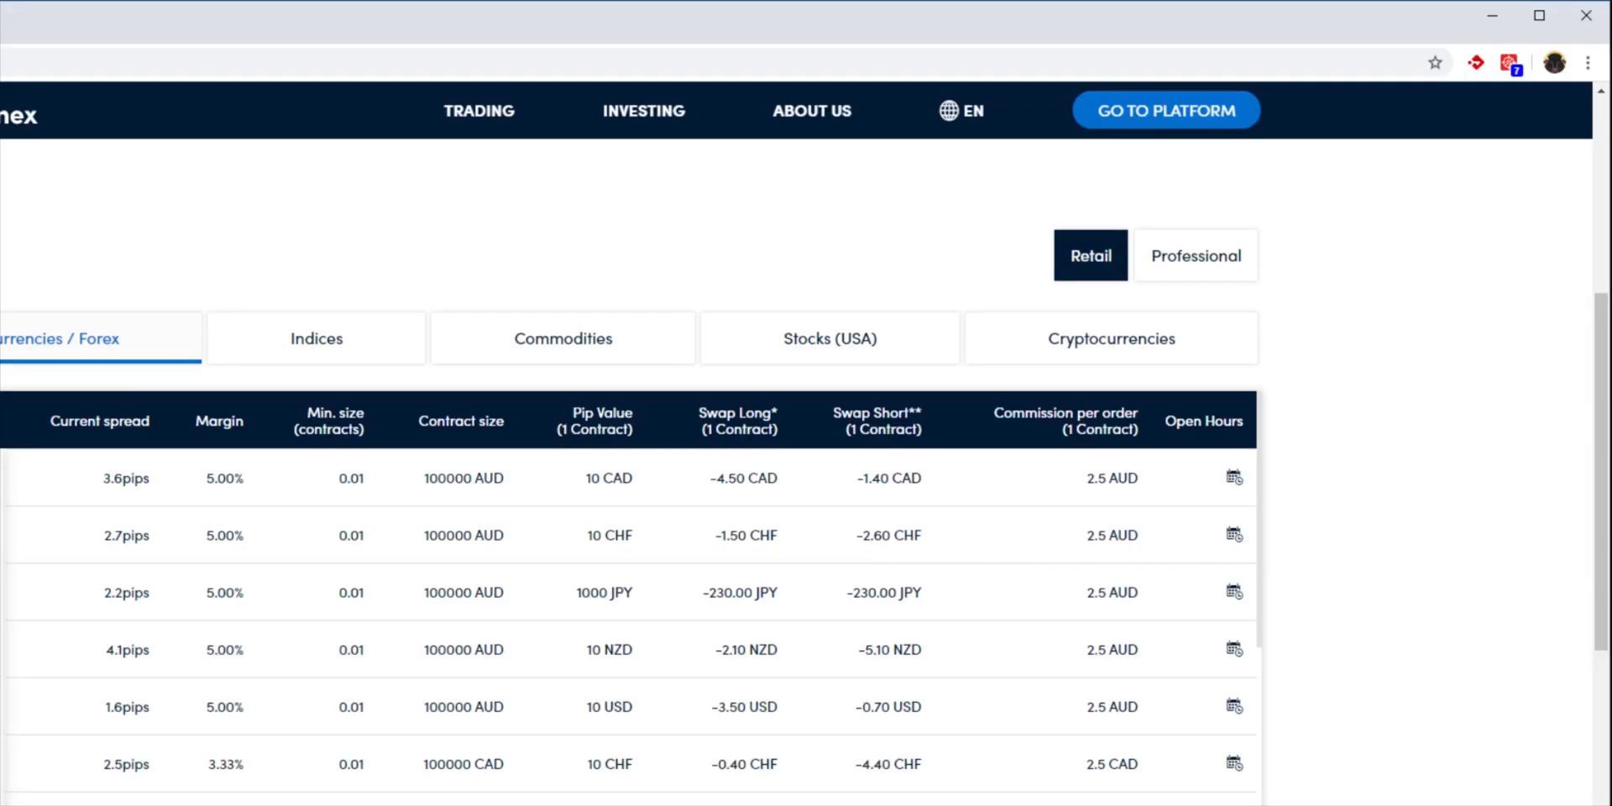
Step: View Darwinex's Stocks (USA) table and select the AAPL ticker
{"action": "scroll", "scroll_direction": "down", "scroll_amount": 3}
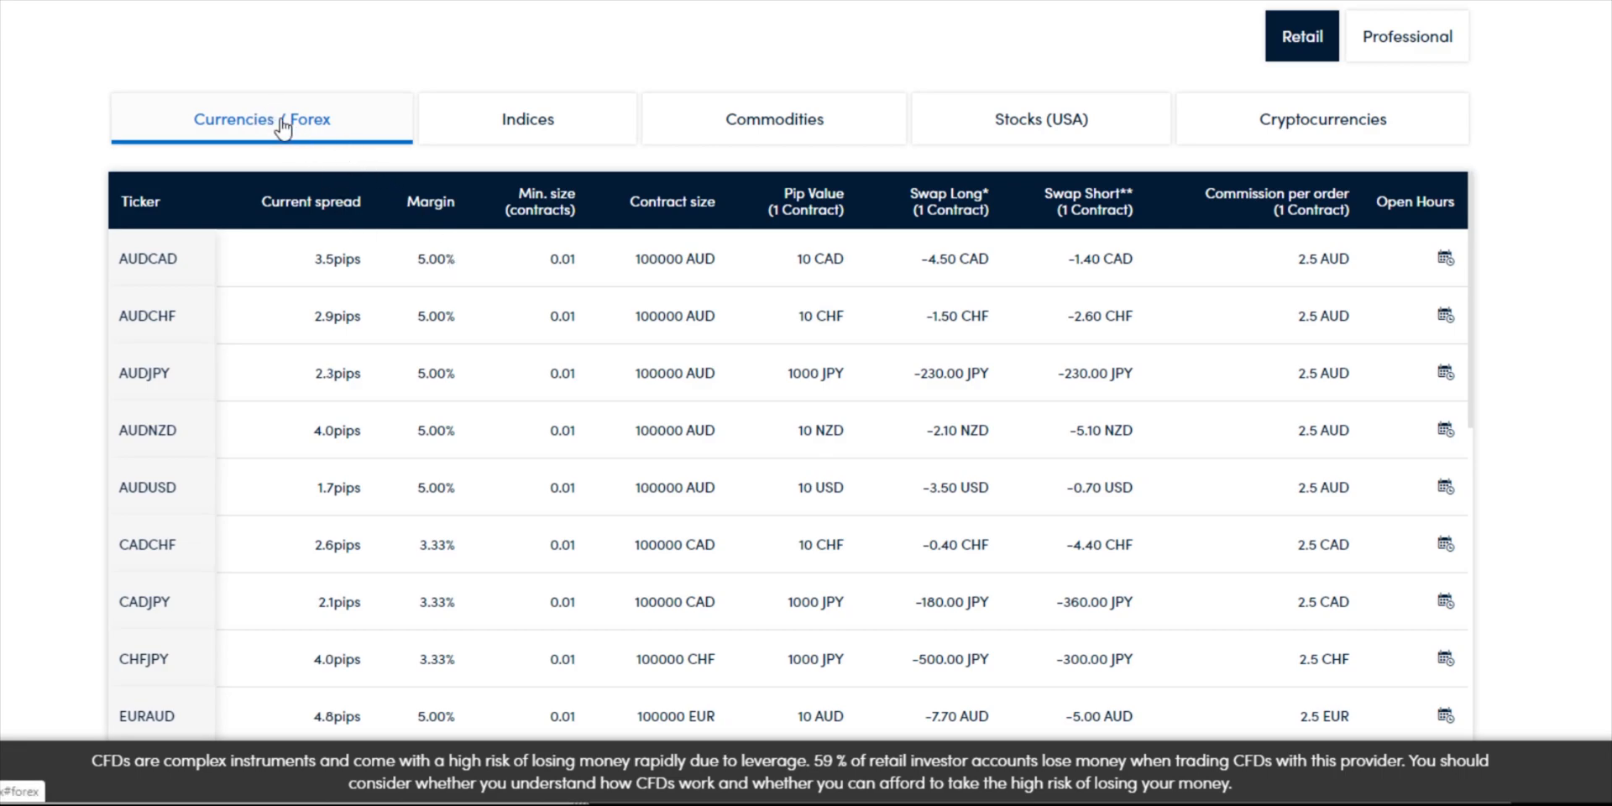
{"action": "left_click", "coordinate": [1039, 118]}
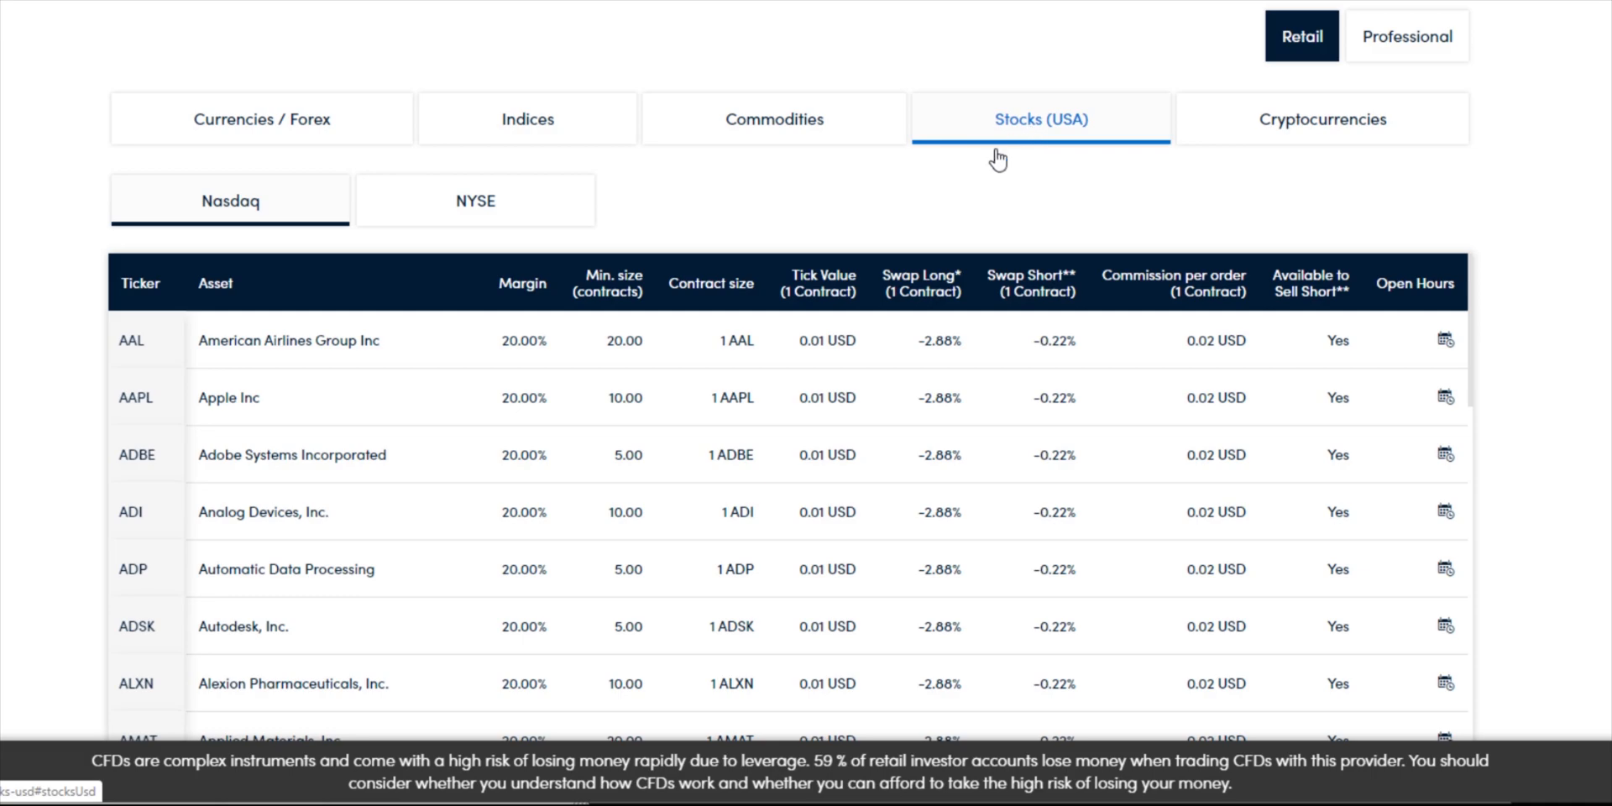
{"action": "double_click", "coordinate": [133, 398]}
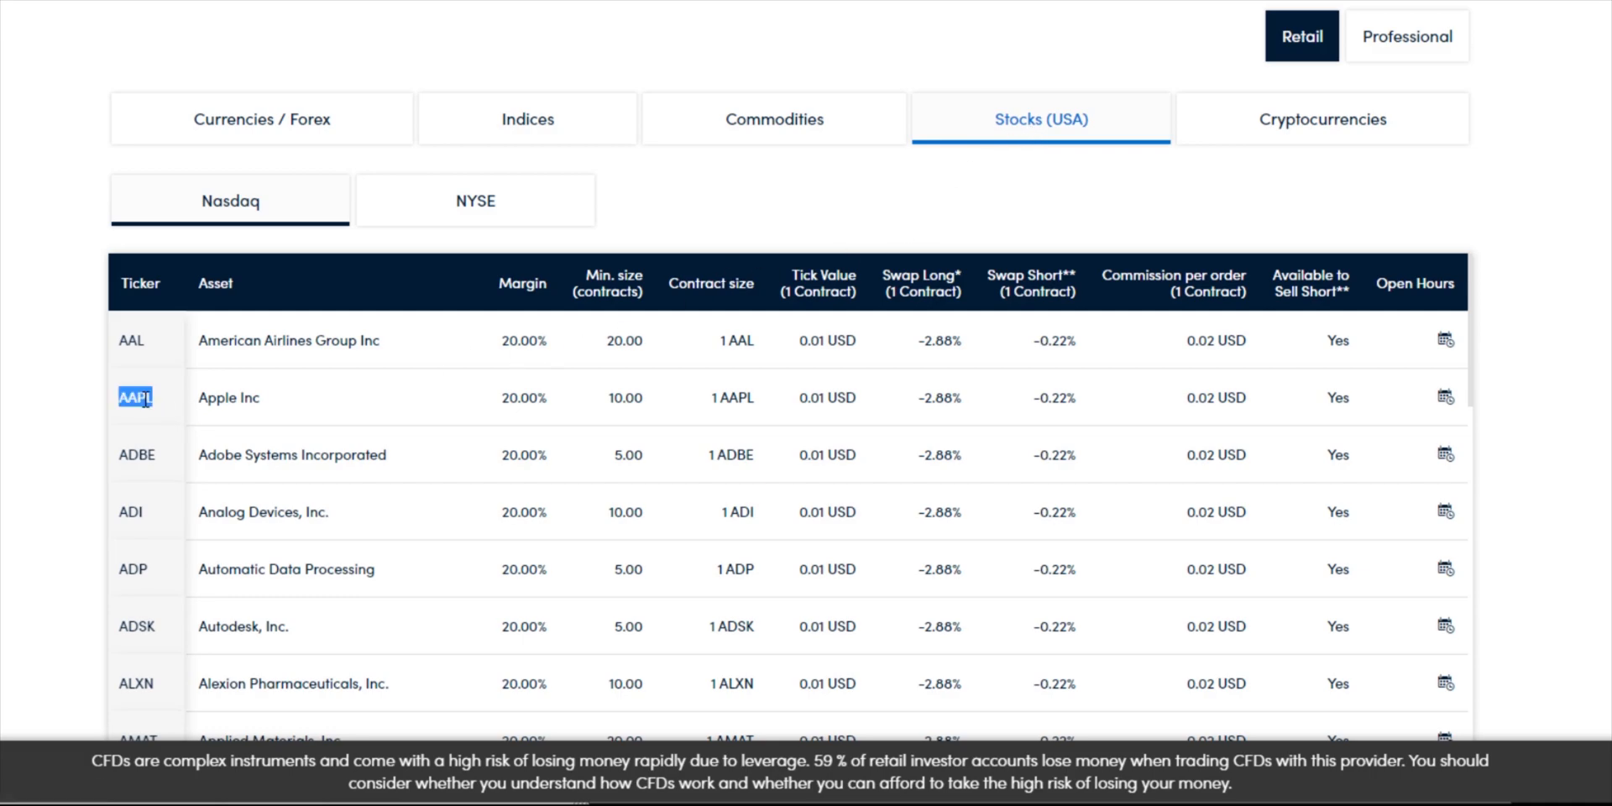
{"action": "left_click", "coordinate": [260, 118]}
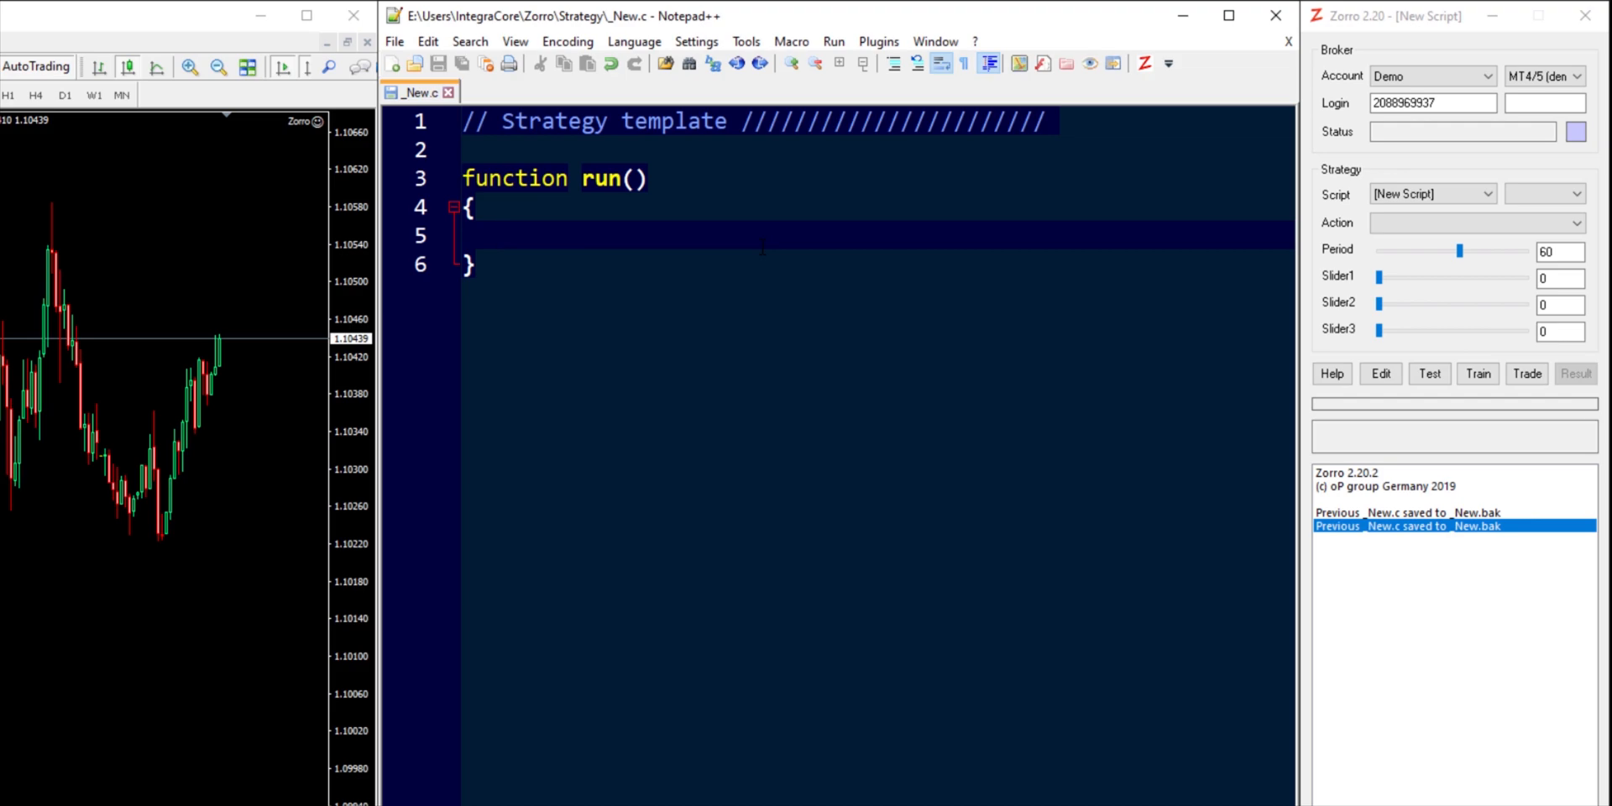
{"action": "left_click", "coordinate": [501, 234]}
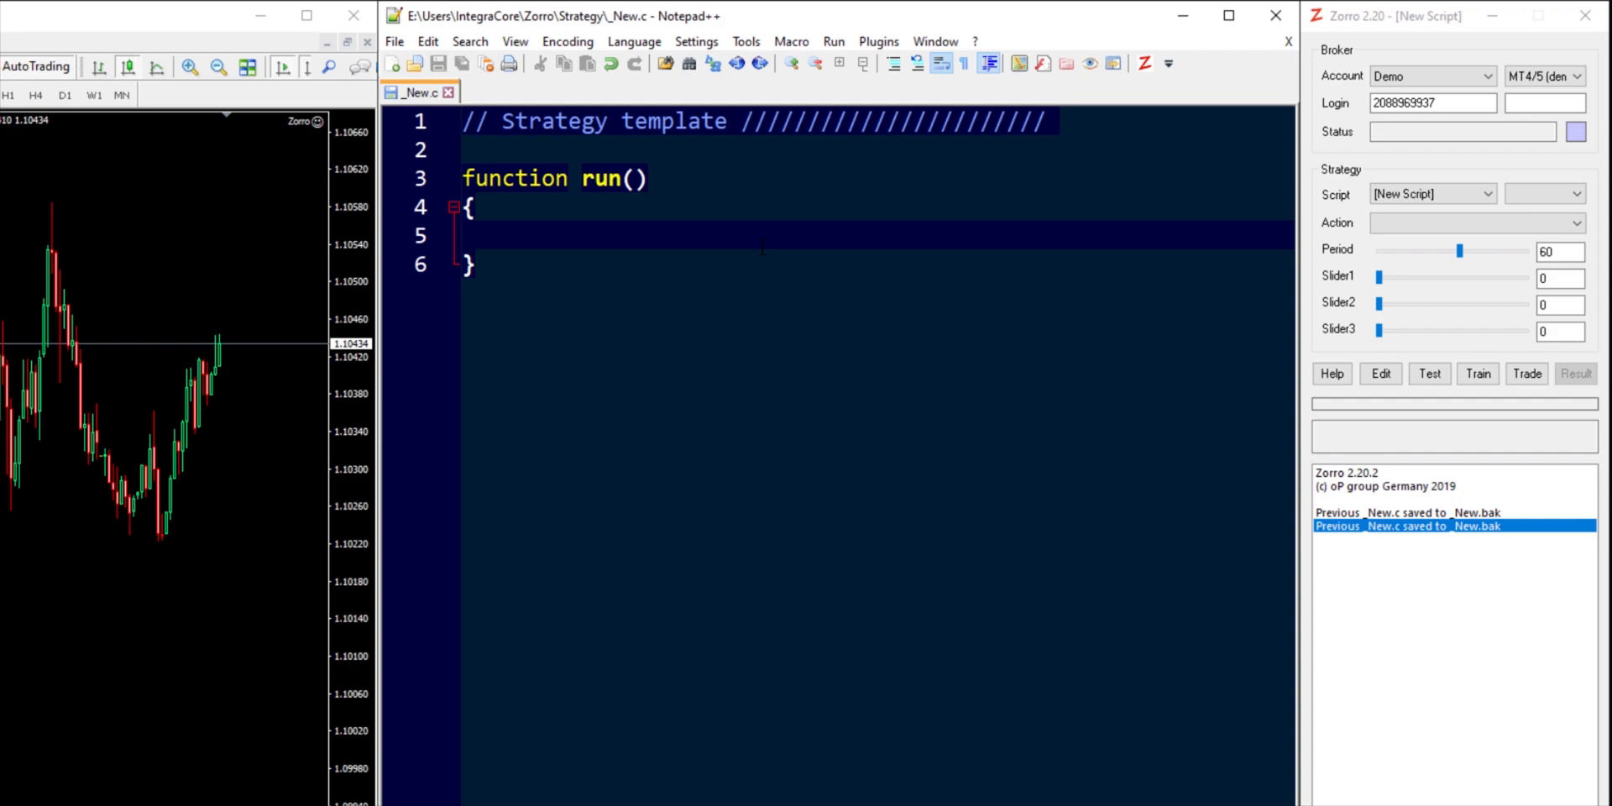
{"action": "left_click", "coordinate": [500, 234]}
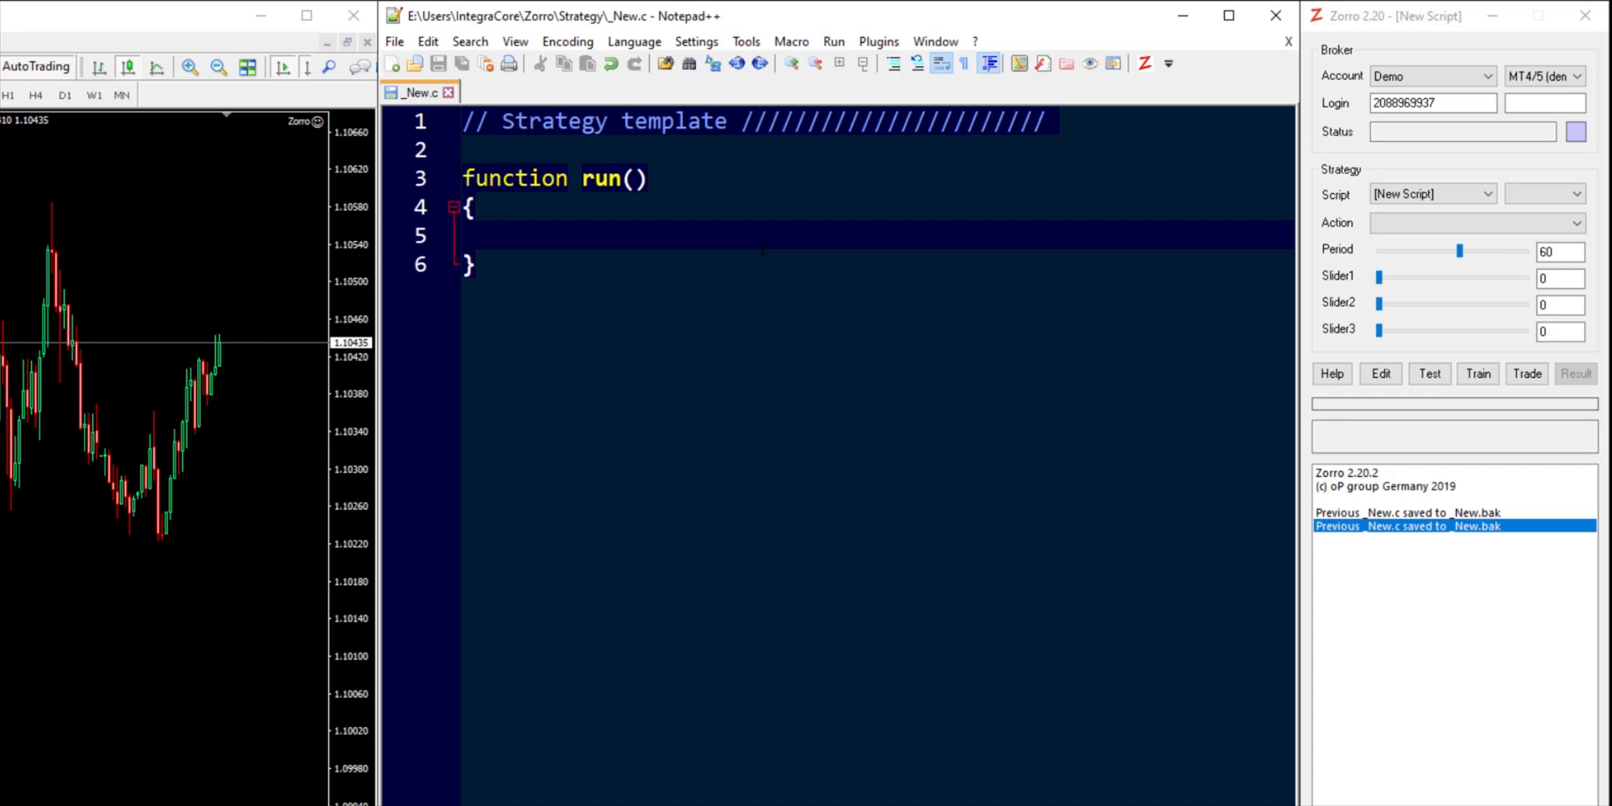
{"action": "left_click", "coordinate": [500, 234]}
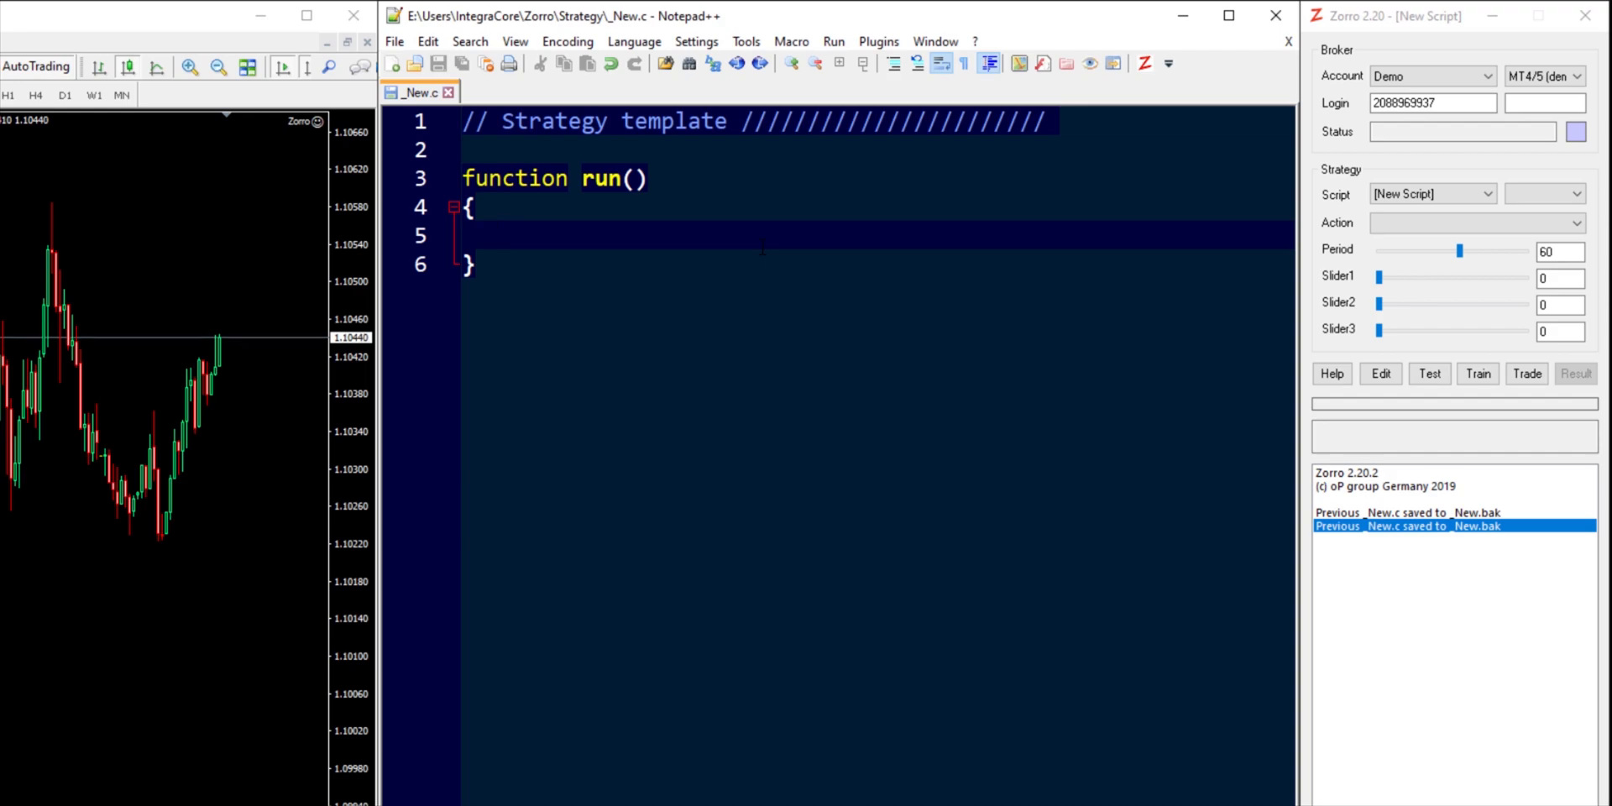
{"action": "left_click", "coordinate": [502, 234]}
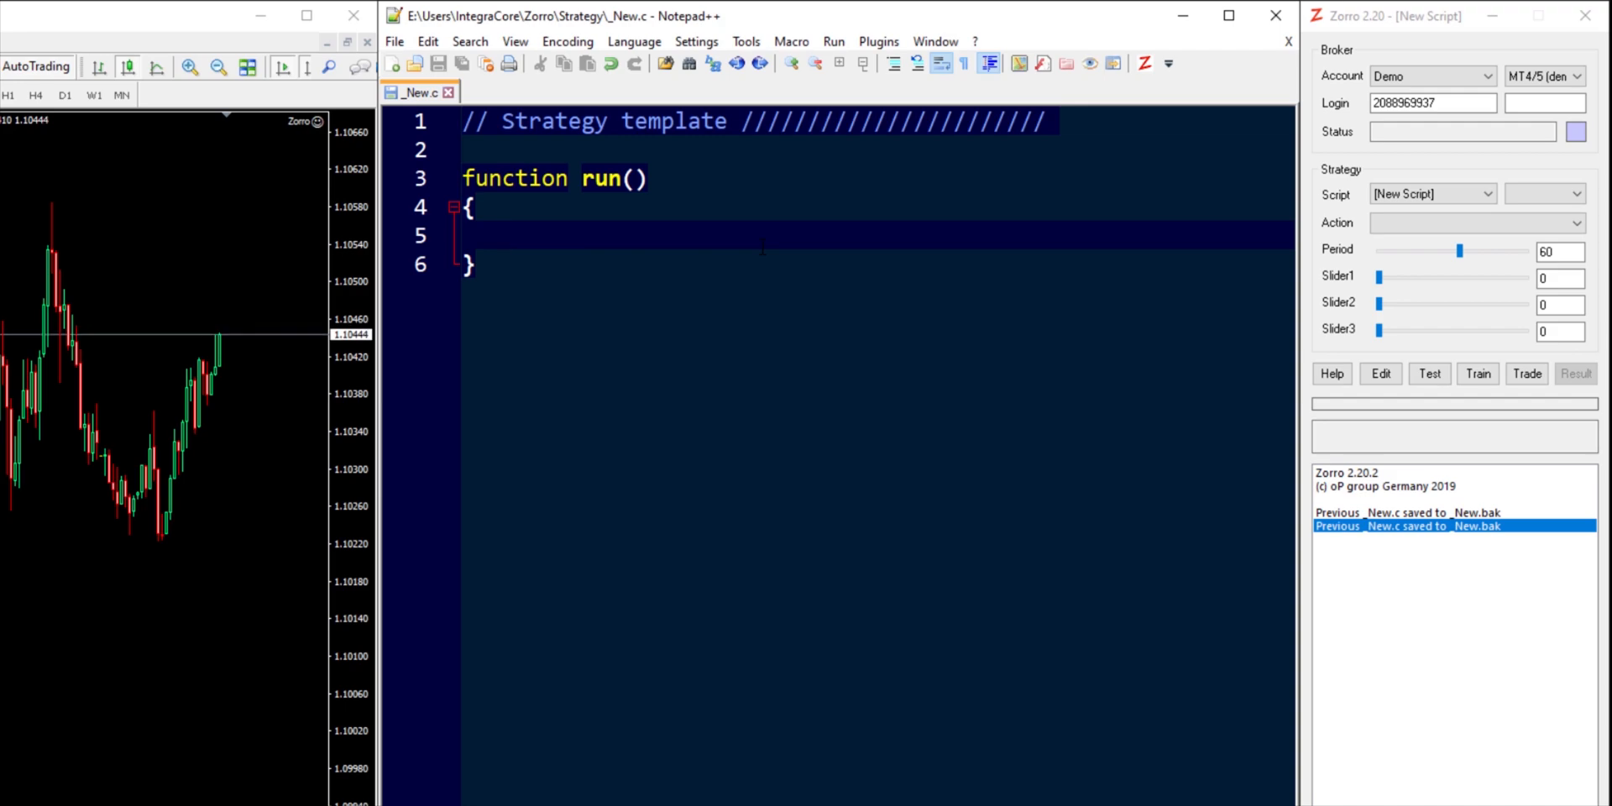
{"action": "left_click", "coordinate": [500, 235]}
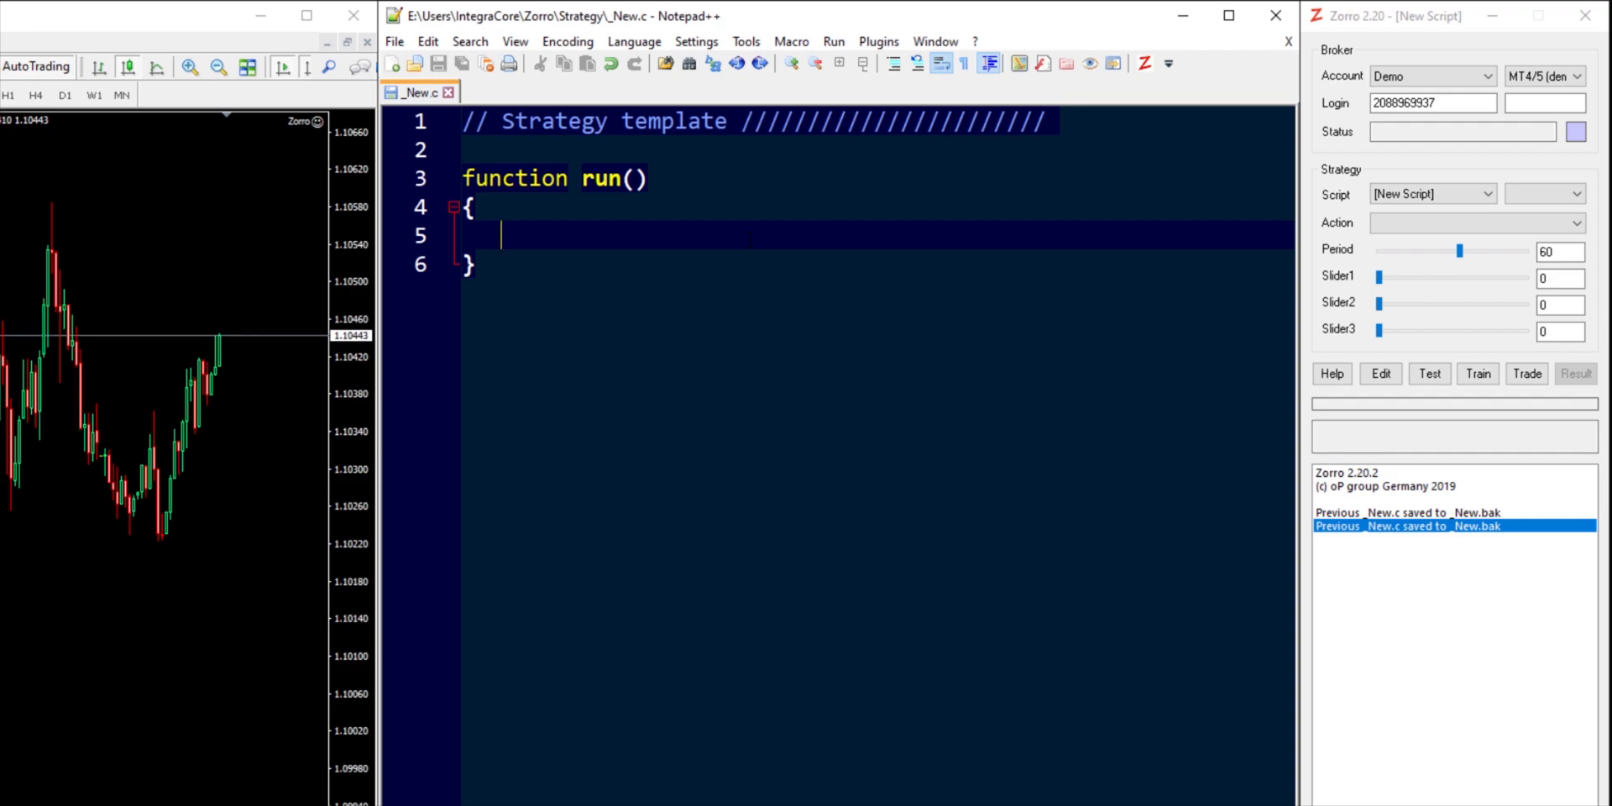
Step: Type while(asset(loop("EUR/USD","GBP/USD","USD/JPY","AAPL"))) with an opening brace and blank line
{"action": "type", "text": "while("}
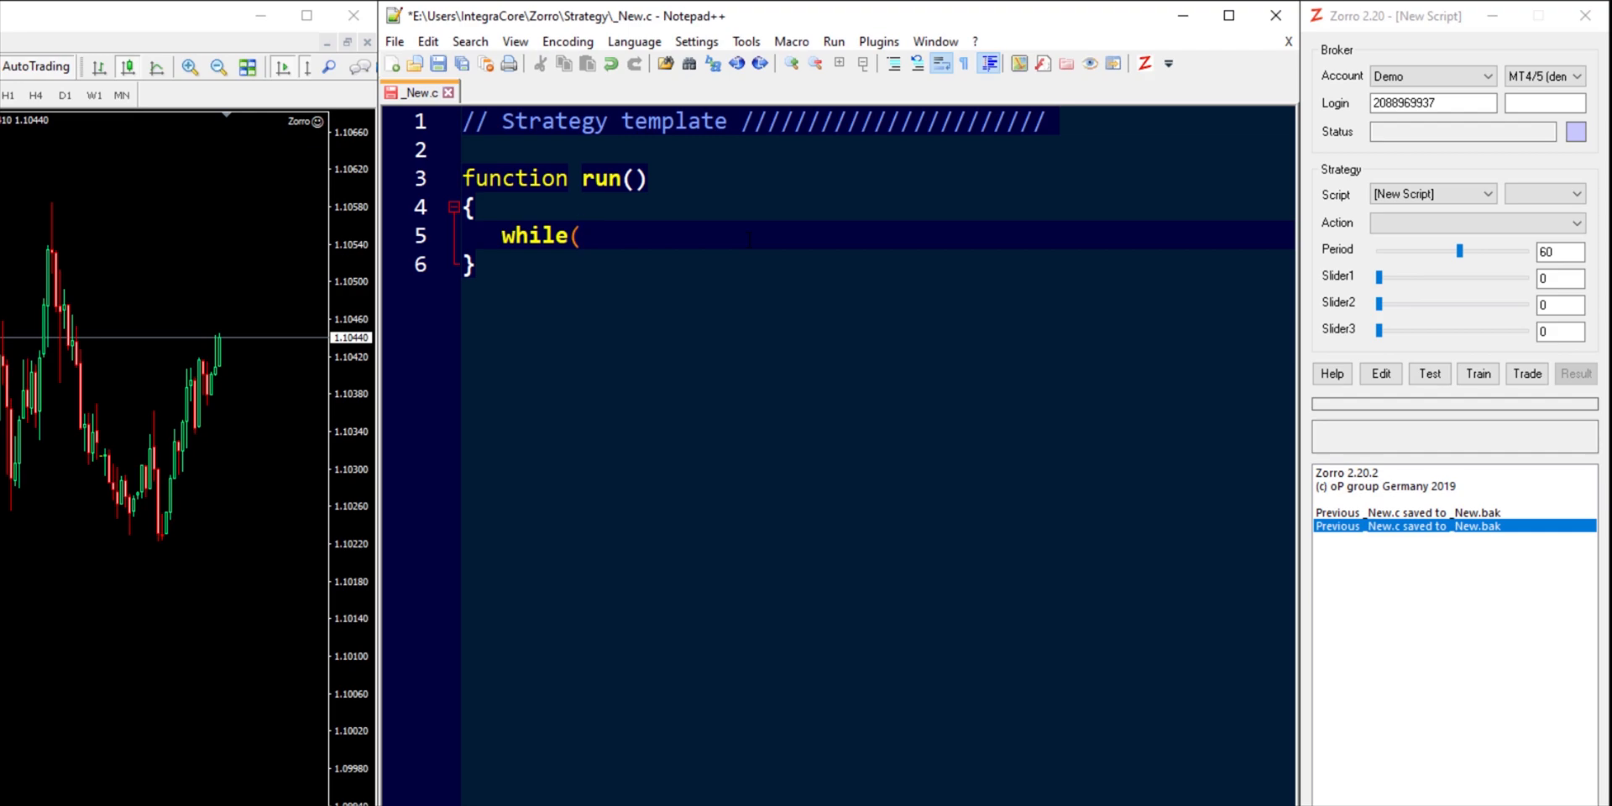
{"action": "type", "text": "asset("}
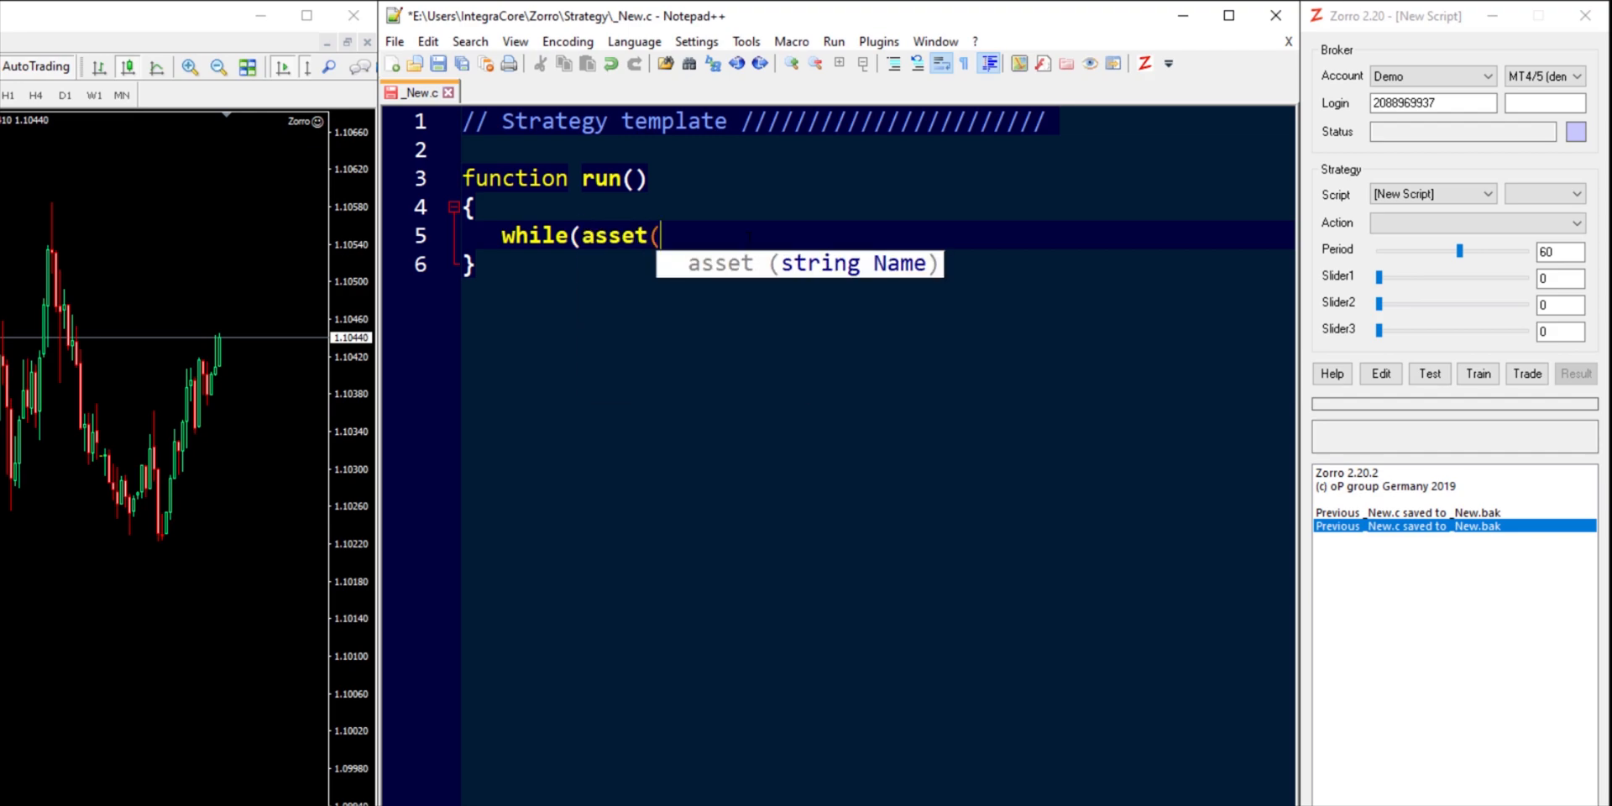
{"action": "type", "text": "loop("}
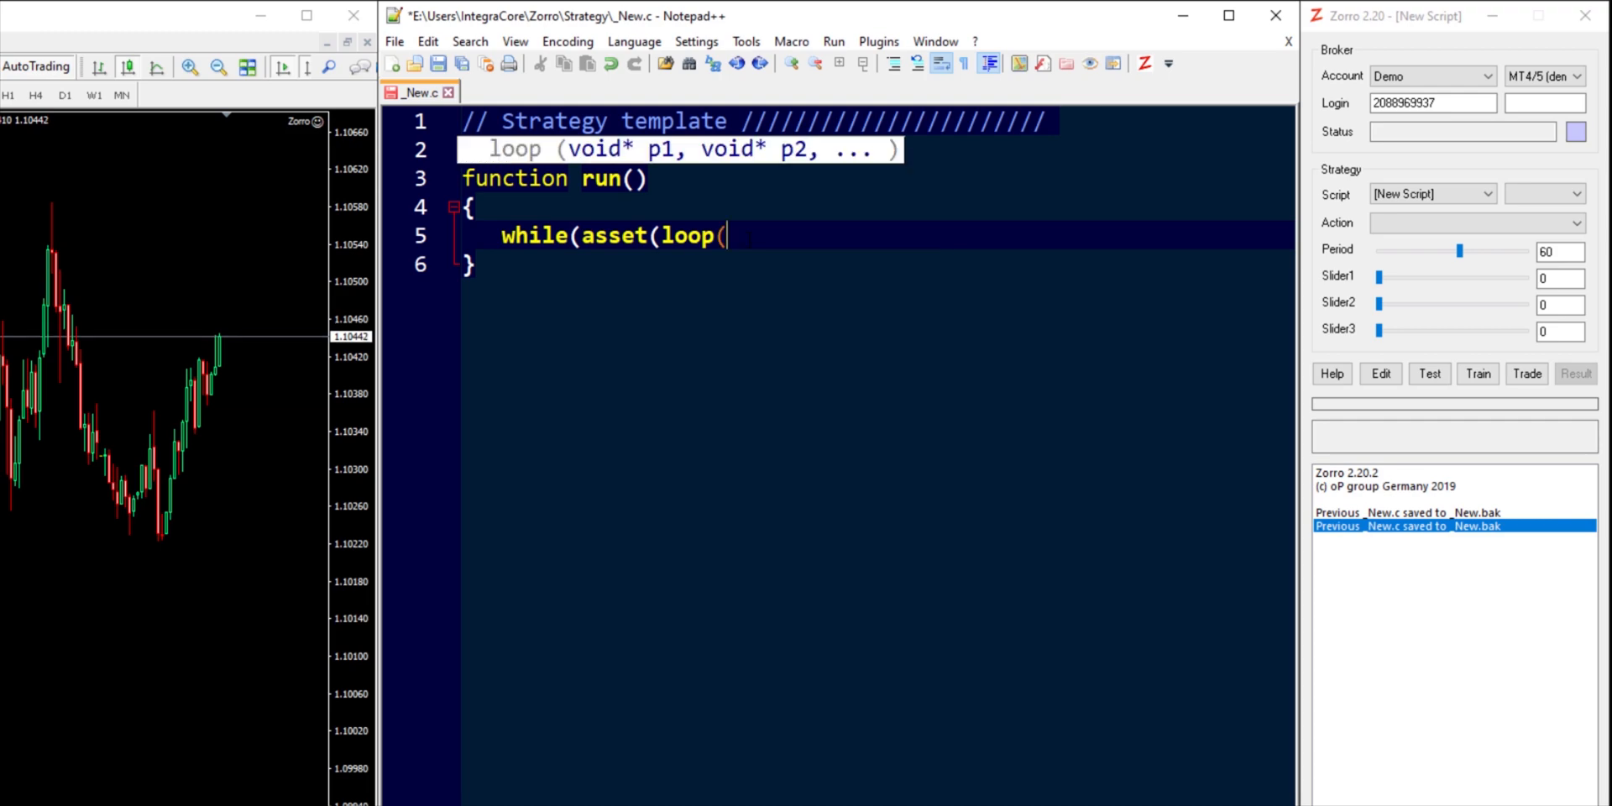
{"action": "type", "text": "\""}
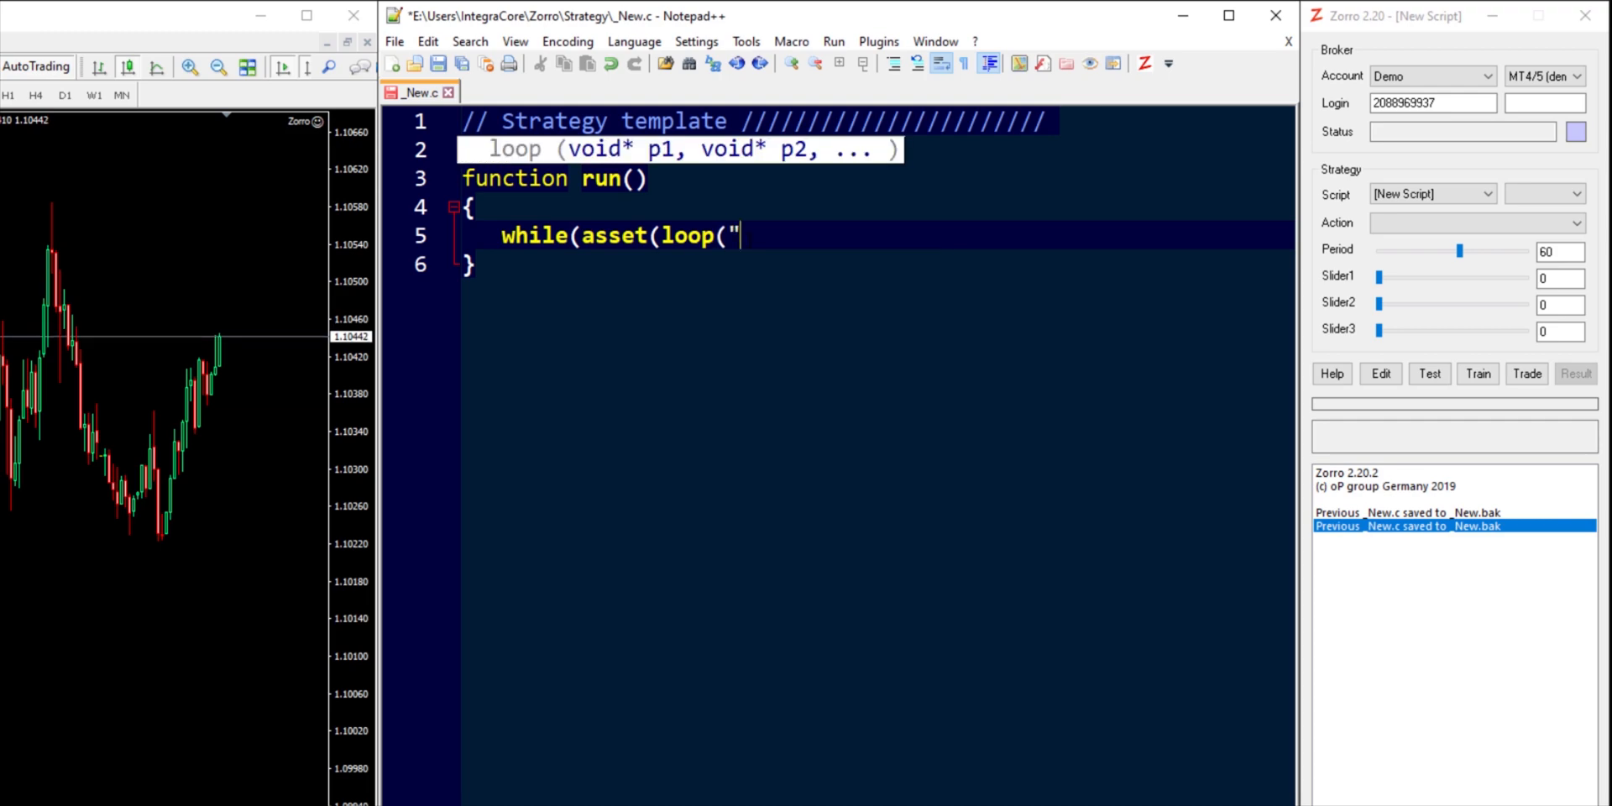
{"action": "type", "text": "EUR/US"}
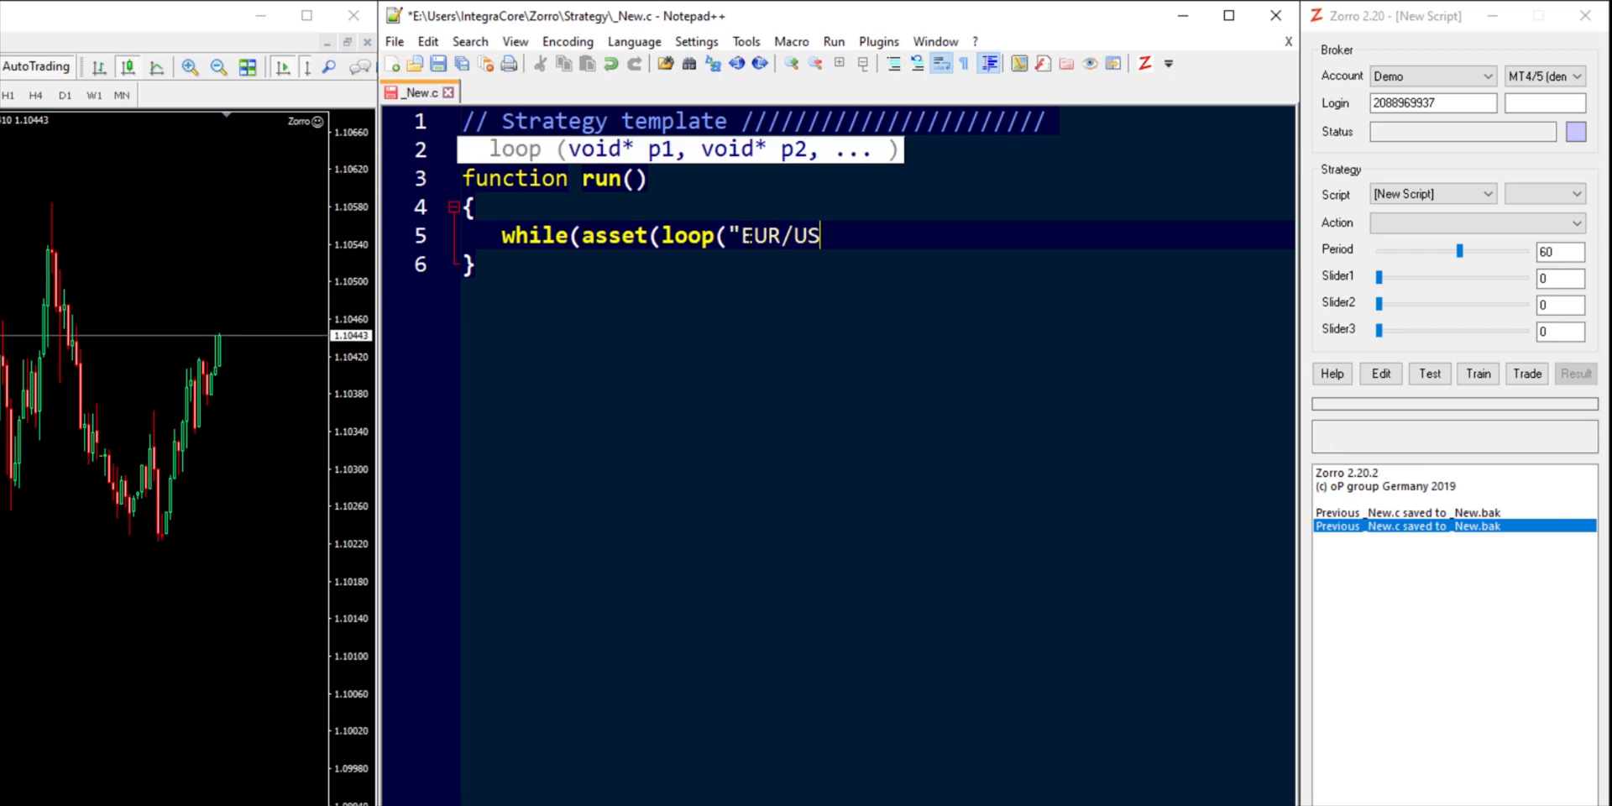
{"action": "type", "text": "D\","}
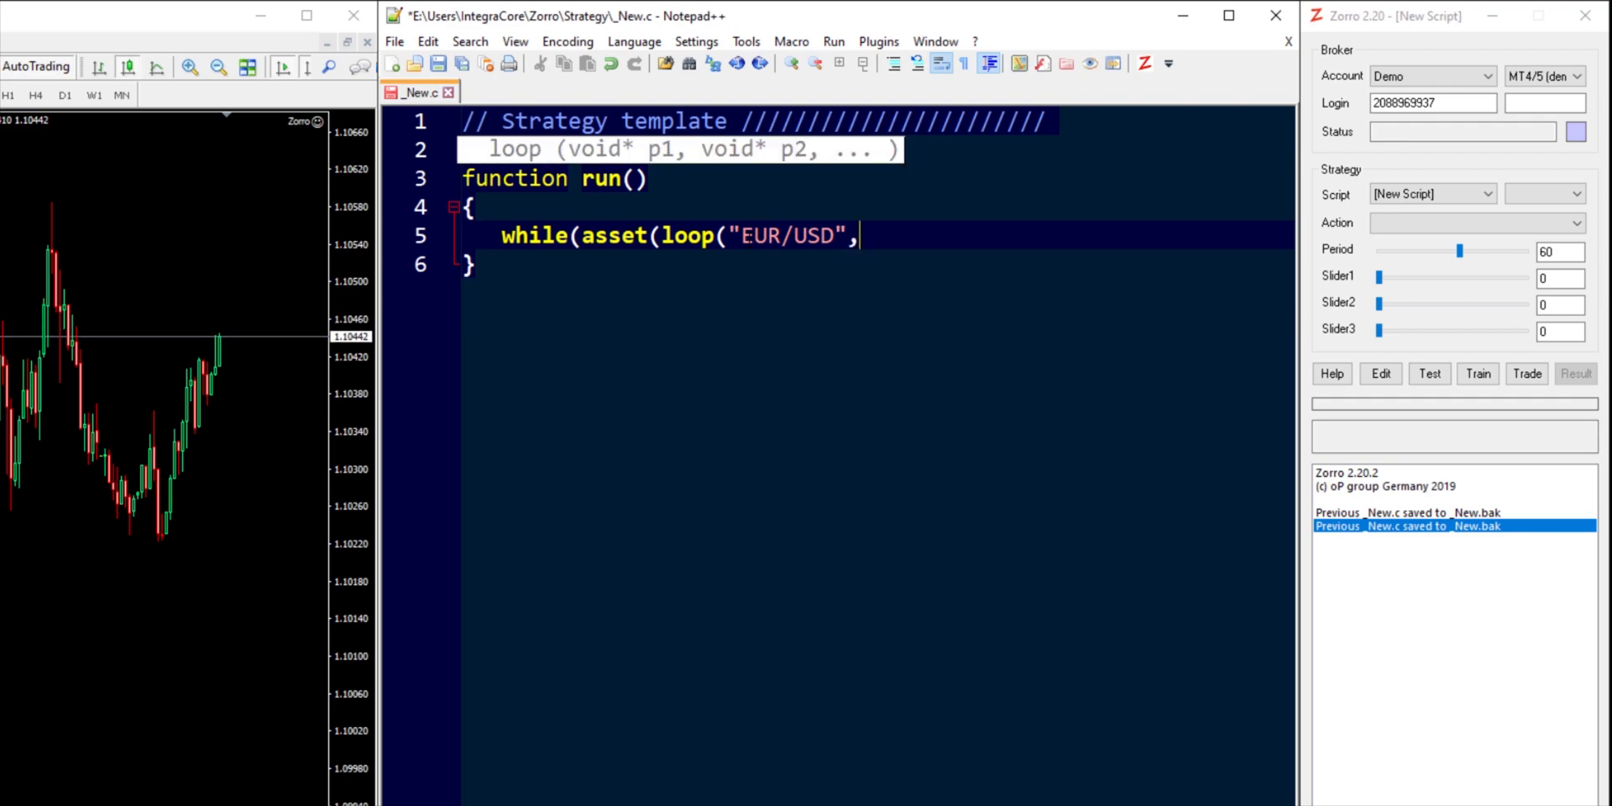
{"action": "type", "text": "\"G"}
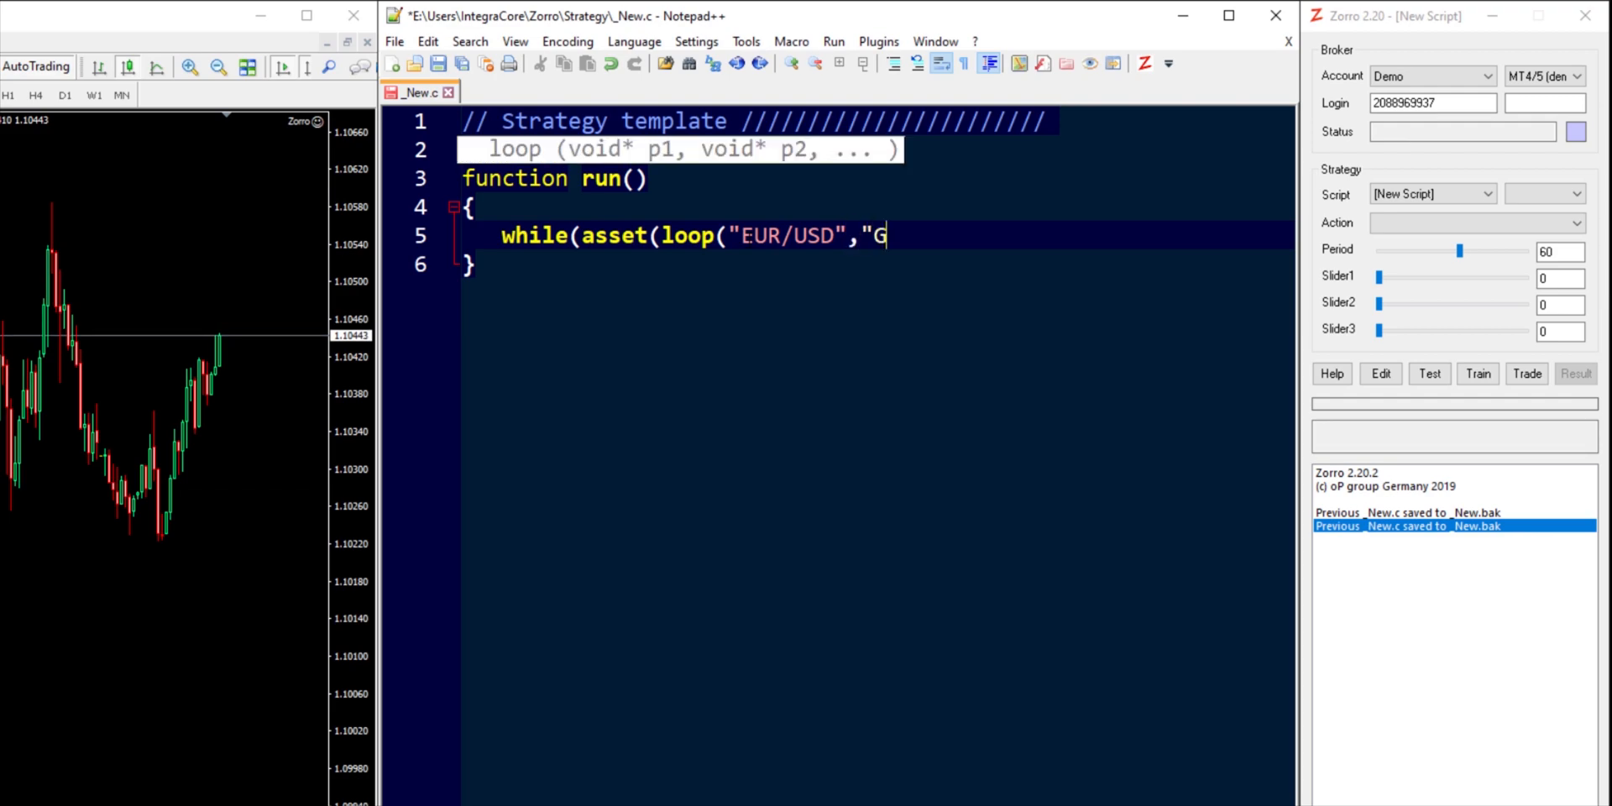
{"action": "type", "text": "BP/USD\""}
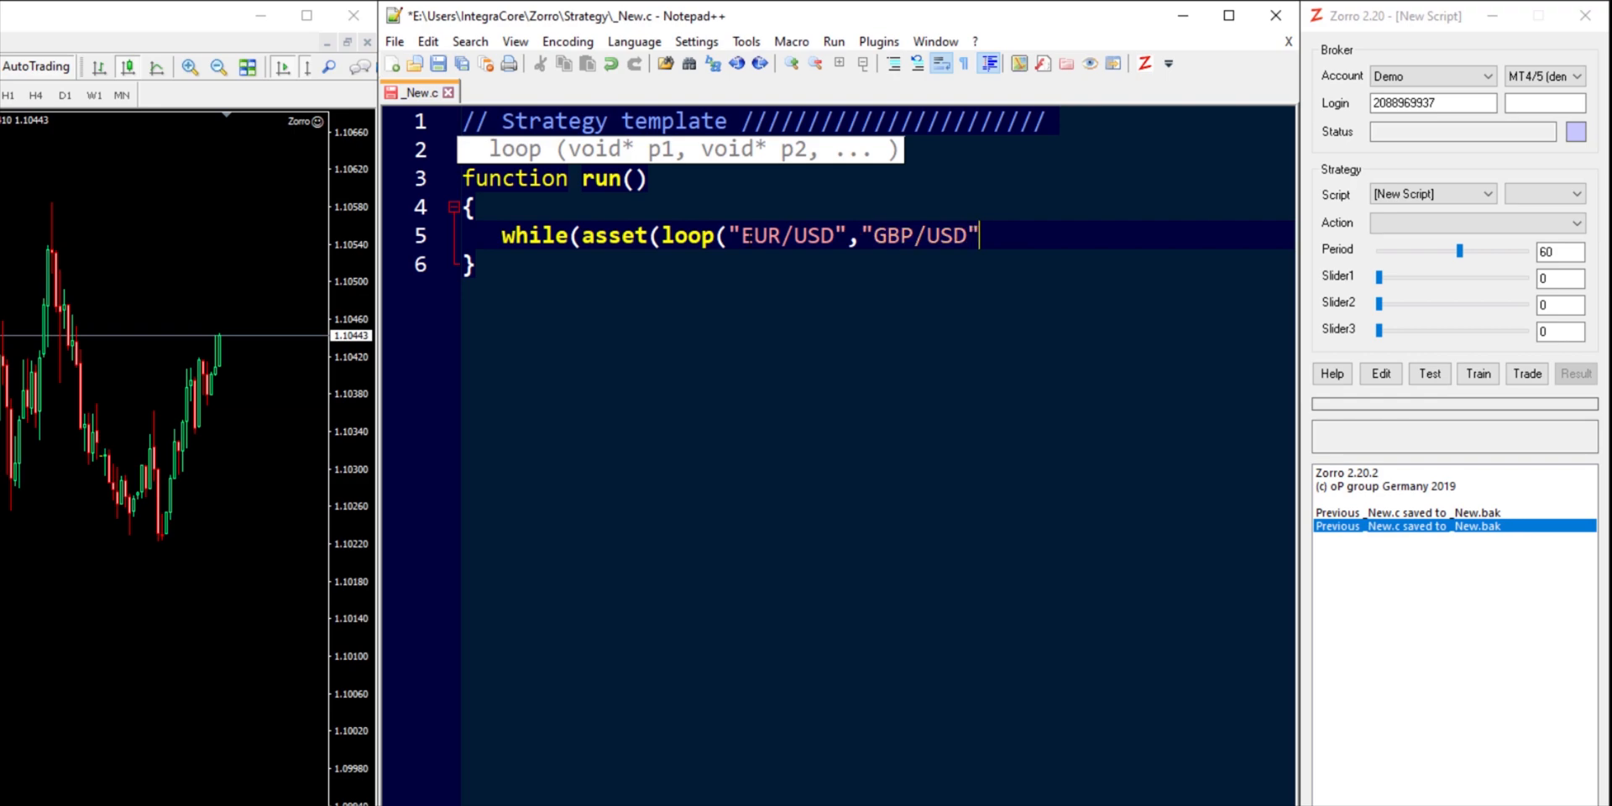
{"action": "type", "text": ",\"USD/"}
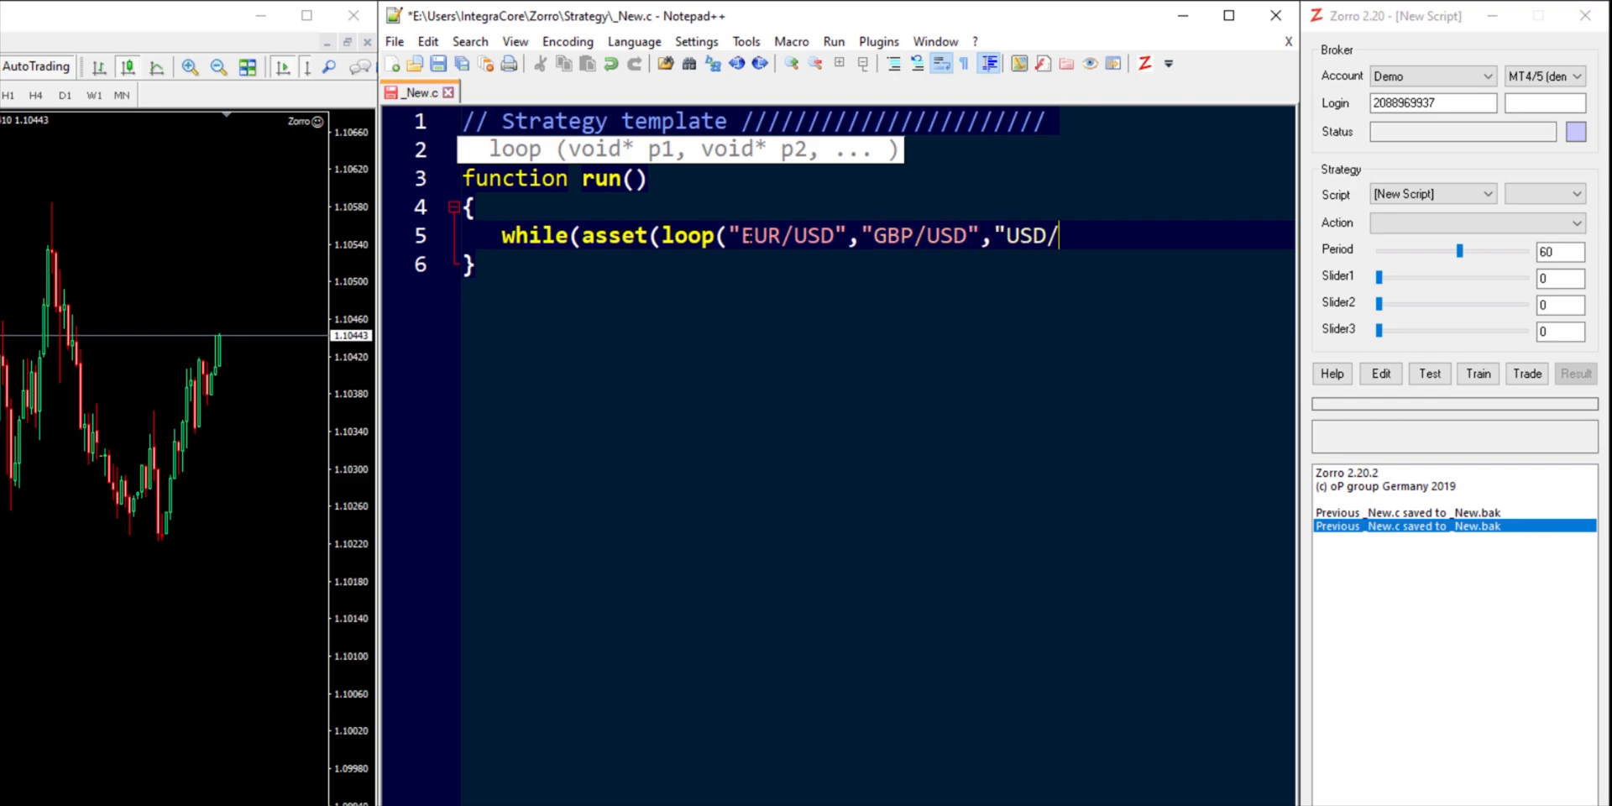
{"action": "type", "text": "JPY\""}
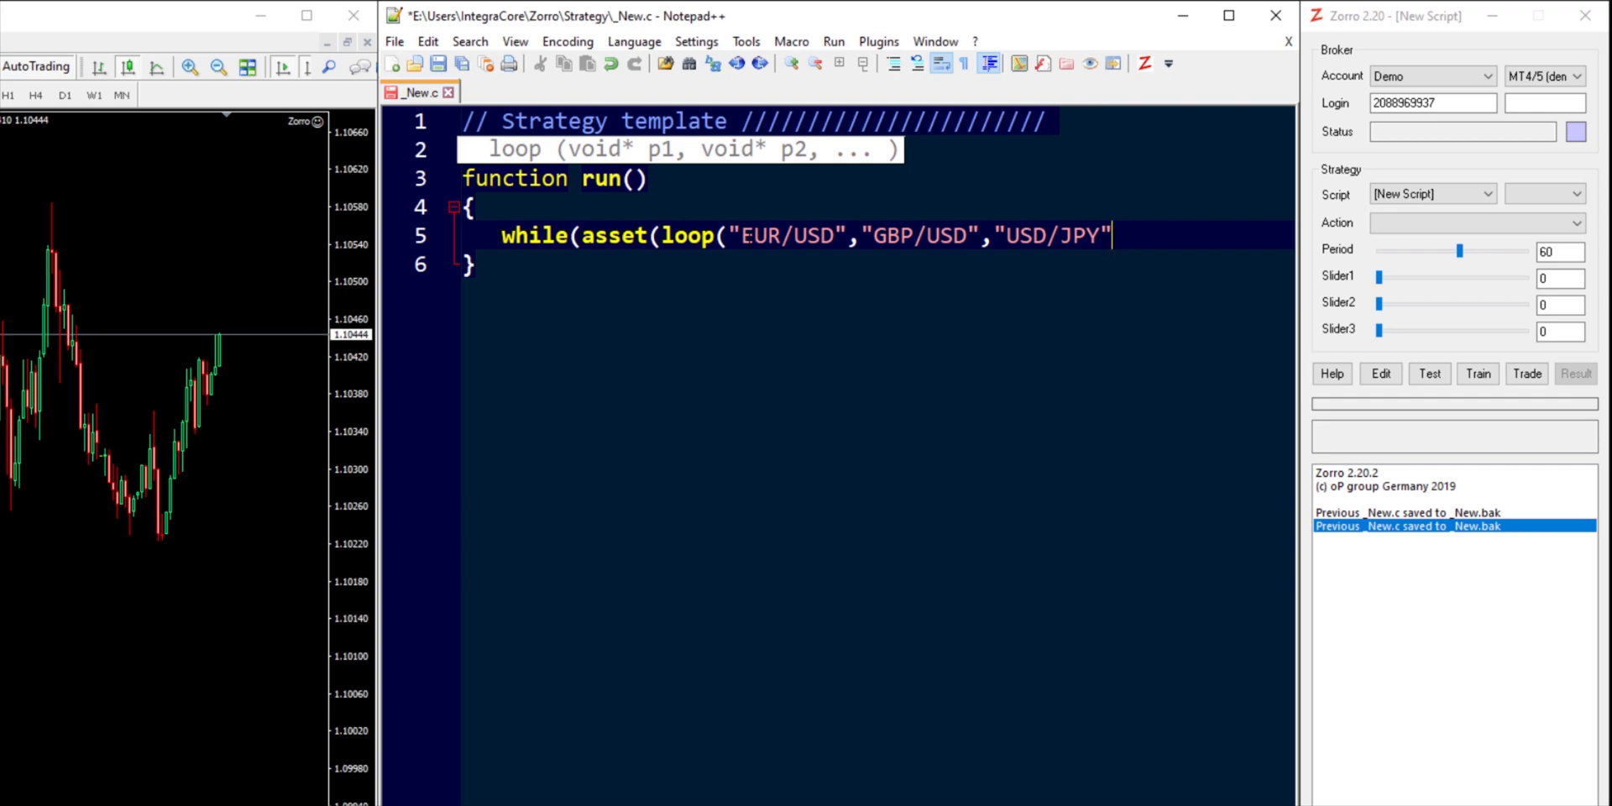
{"action": "type", "text": ","}
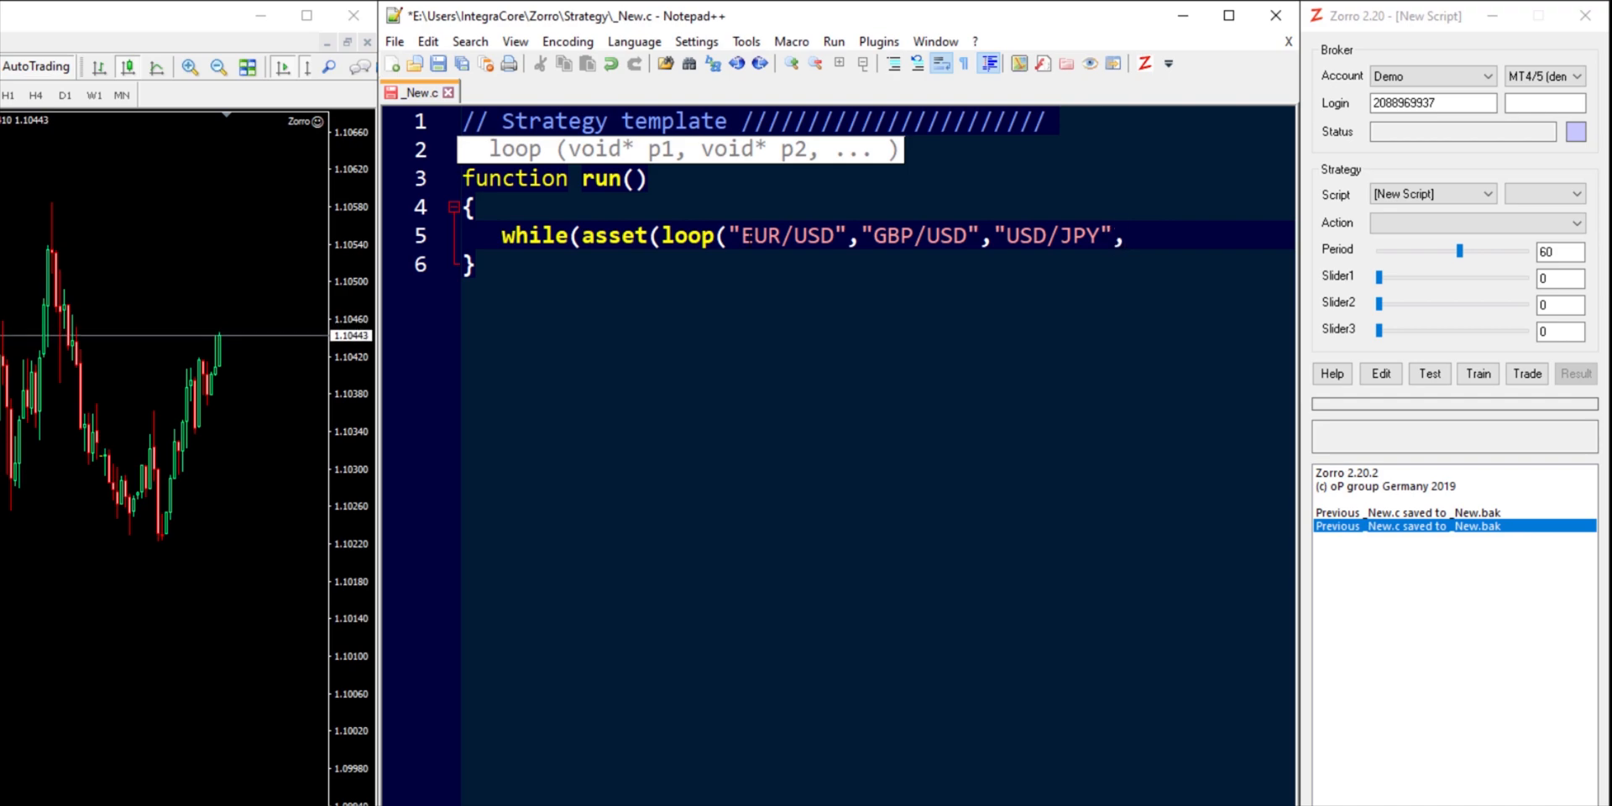
{"action": "type", "text": "\"AA"}
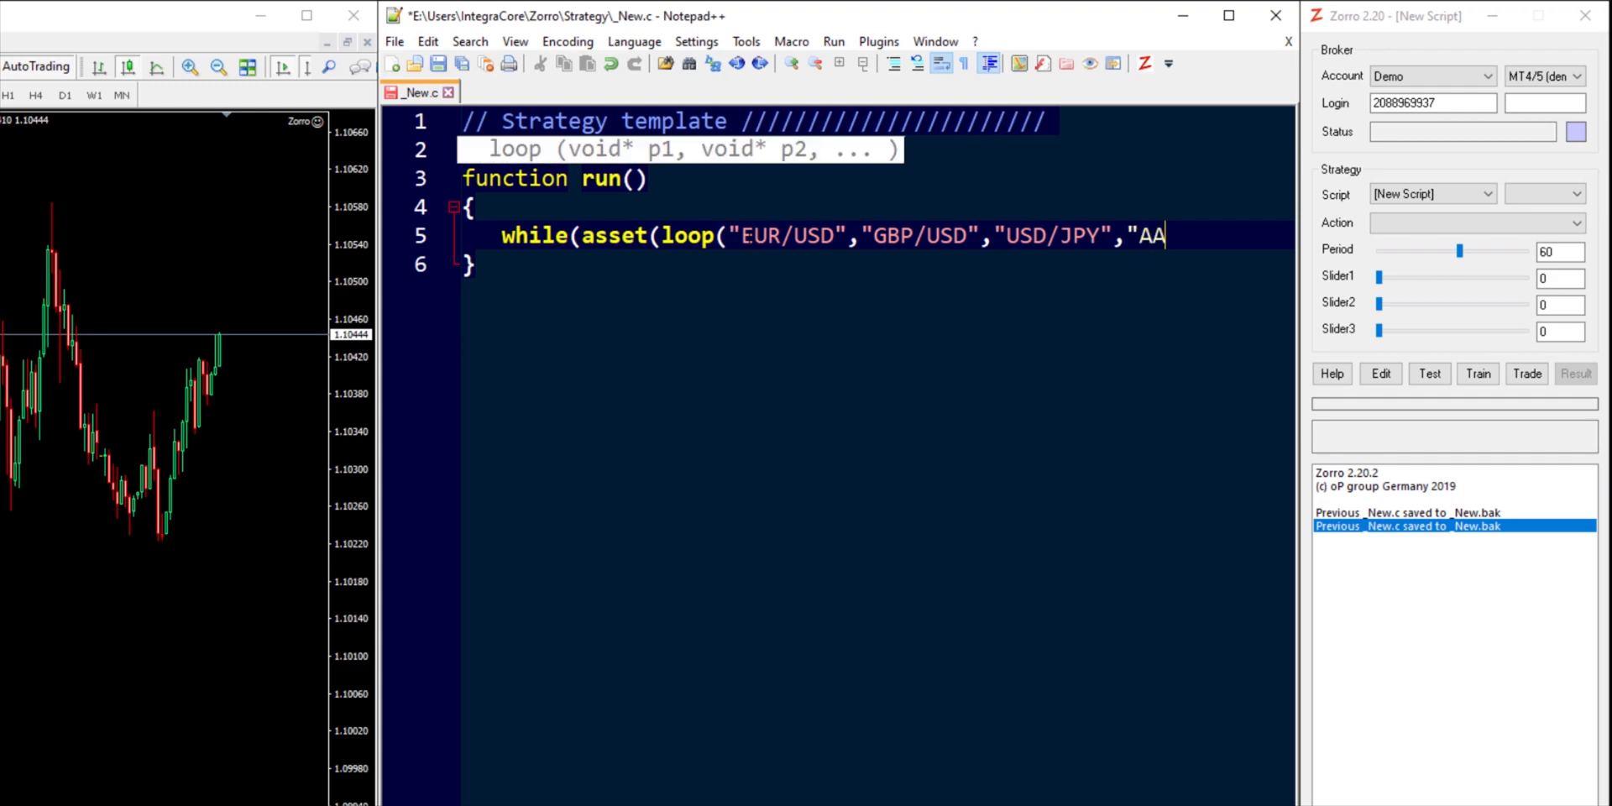
{"action": "type", "text": "PL\""}
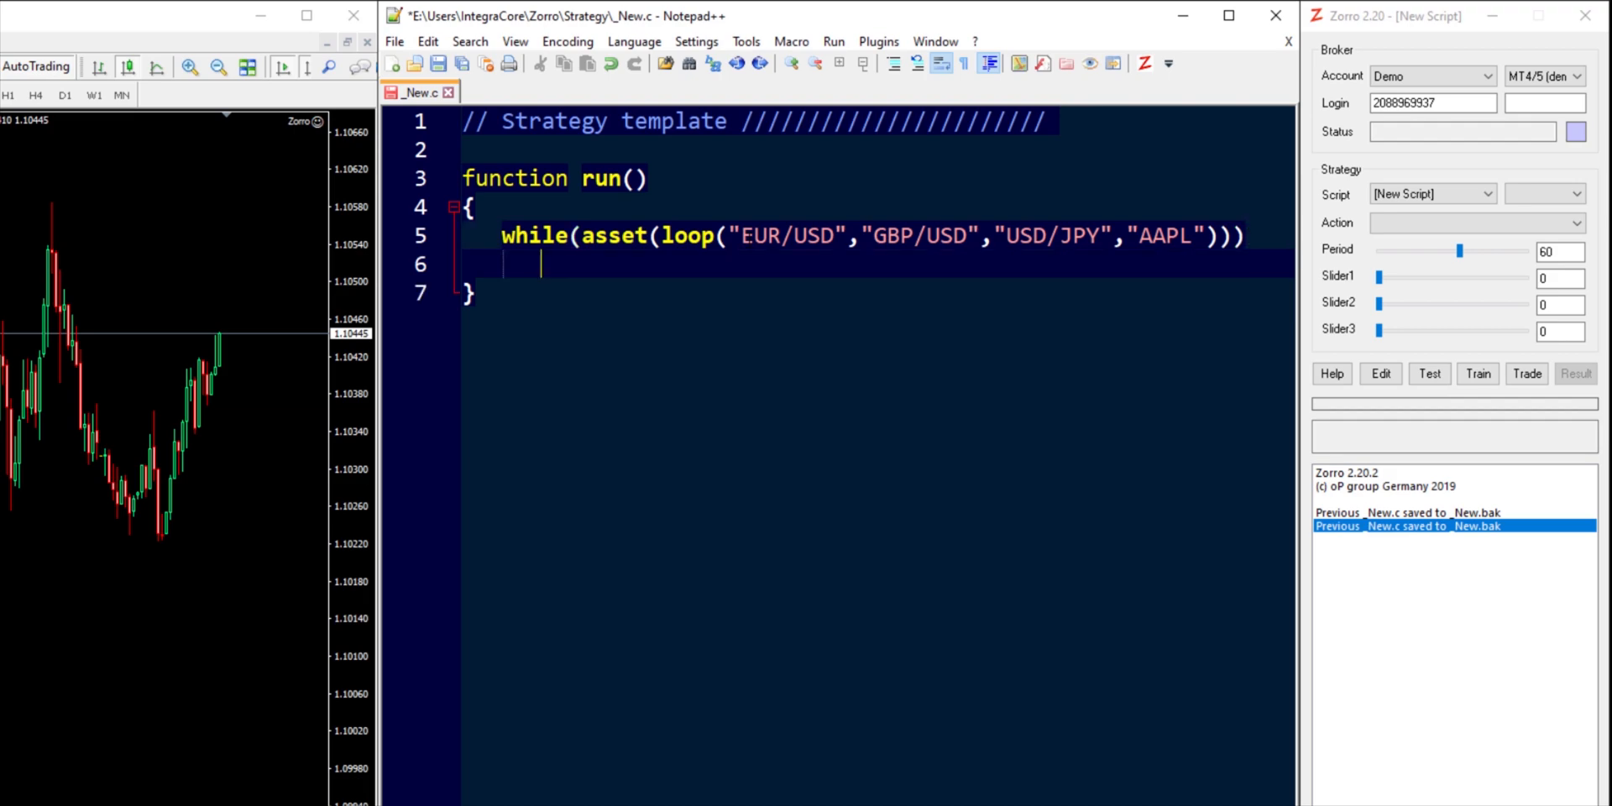
{"action": "type", "text": "{"}
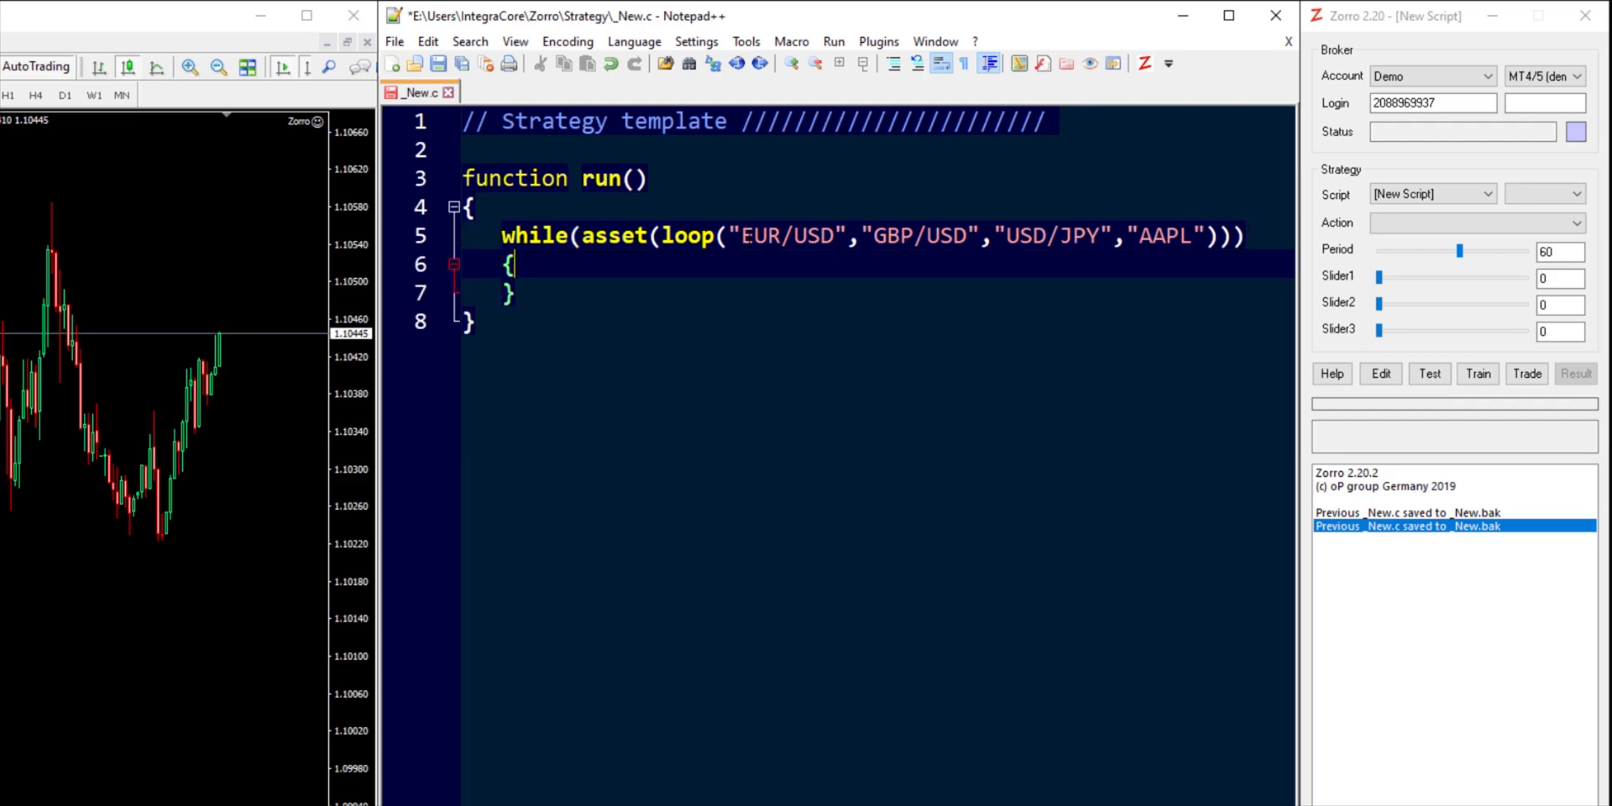
{"action": "key", "text": "Return"}
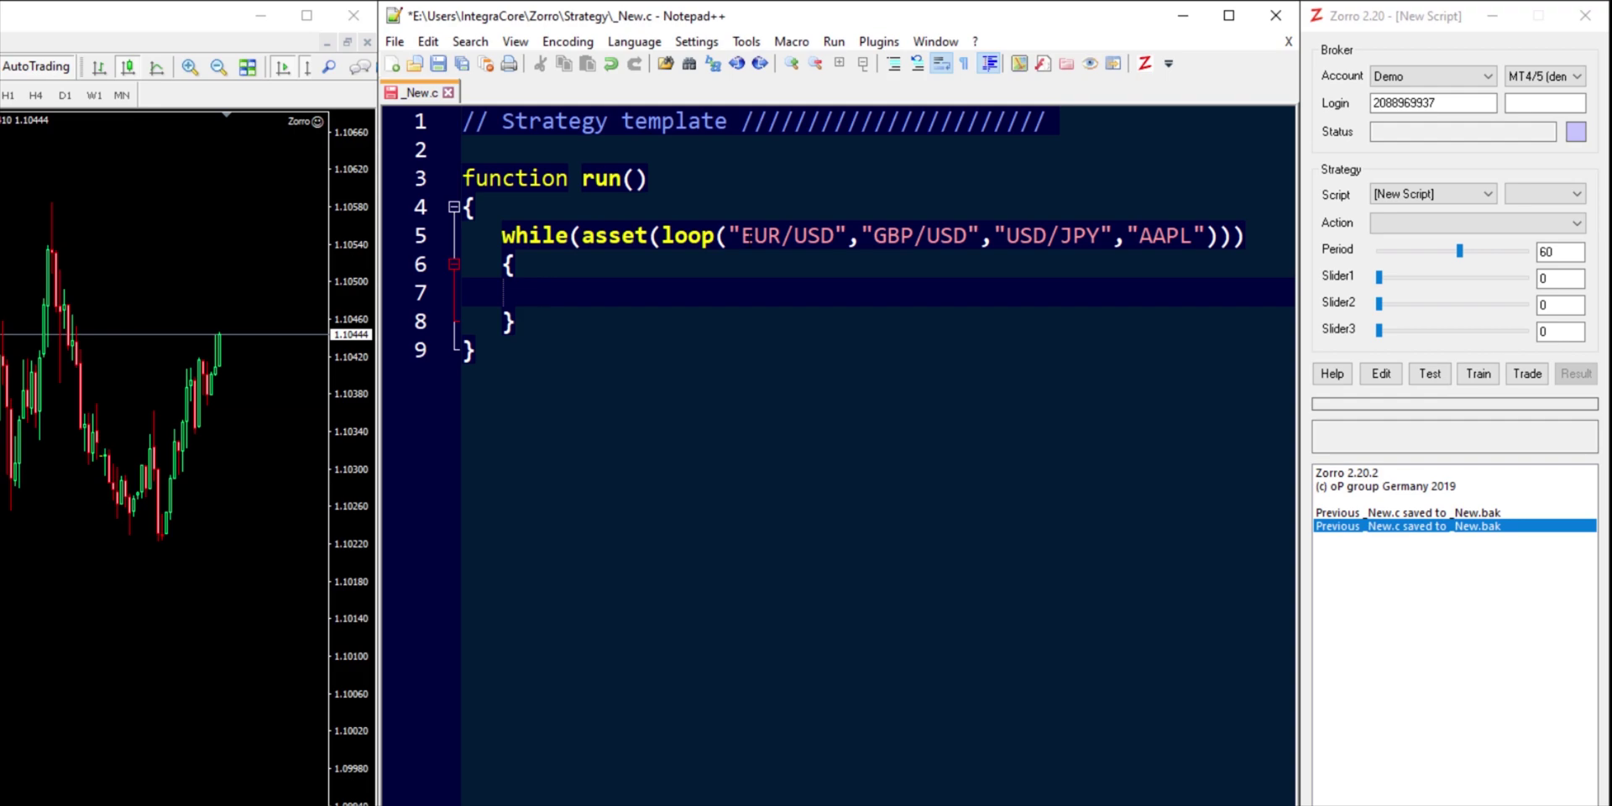
Step: Add printf("\nLatest Closing Price: %.5f", priceClose()) inside the loop body
{"action": "left_click", "coordinate": [540, 292]}
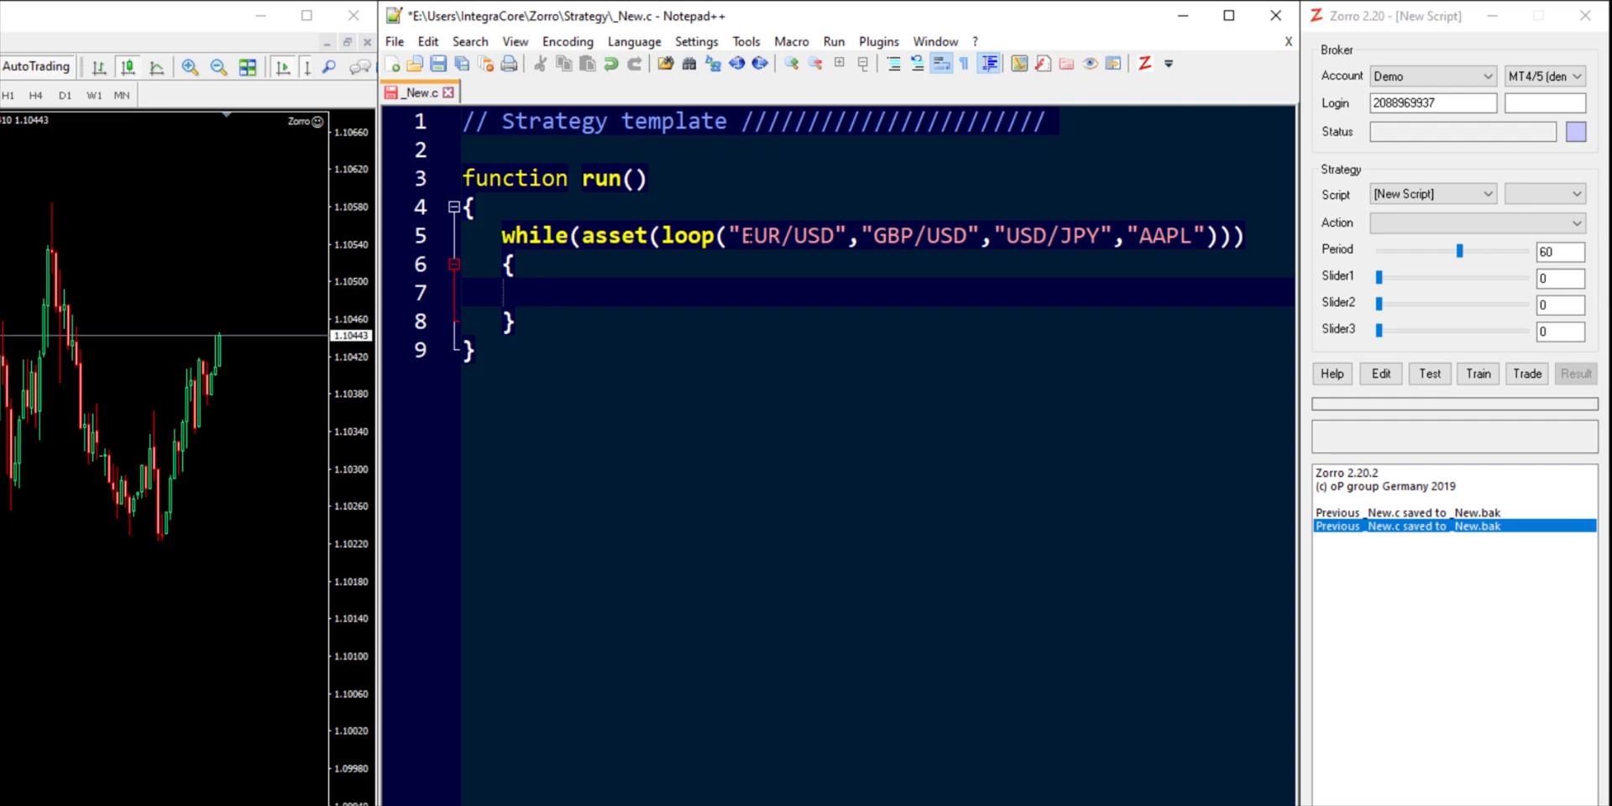
{"action": "type", "text": "print("}
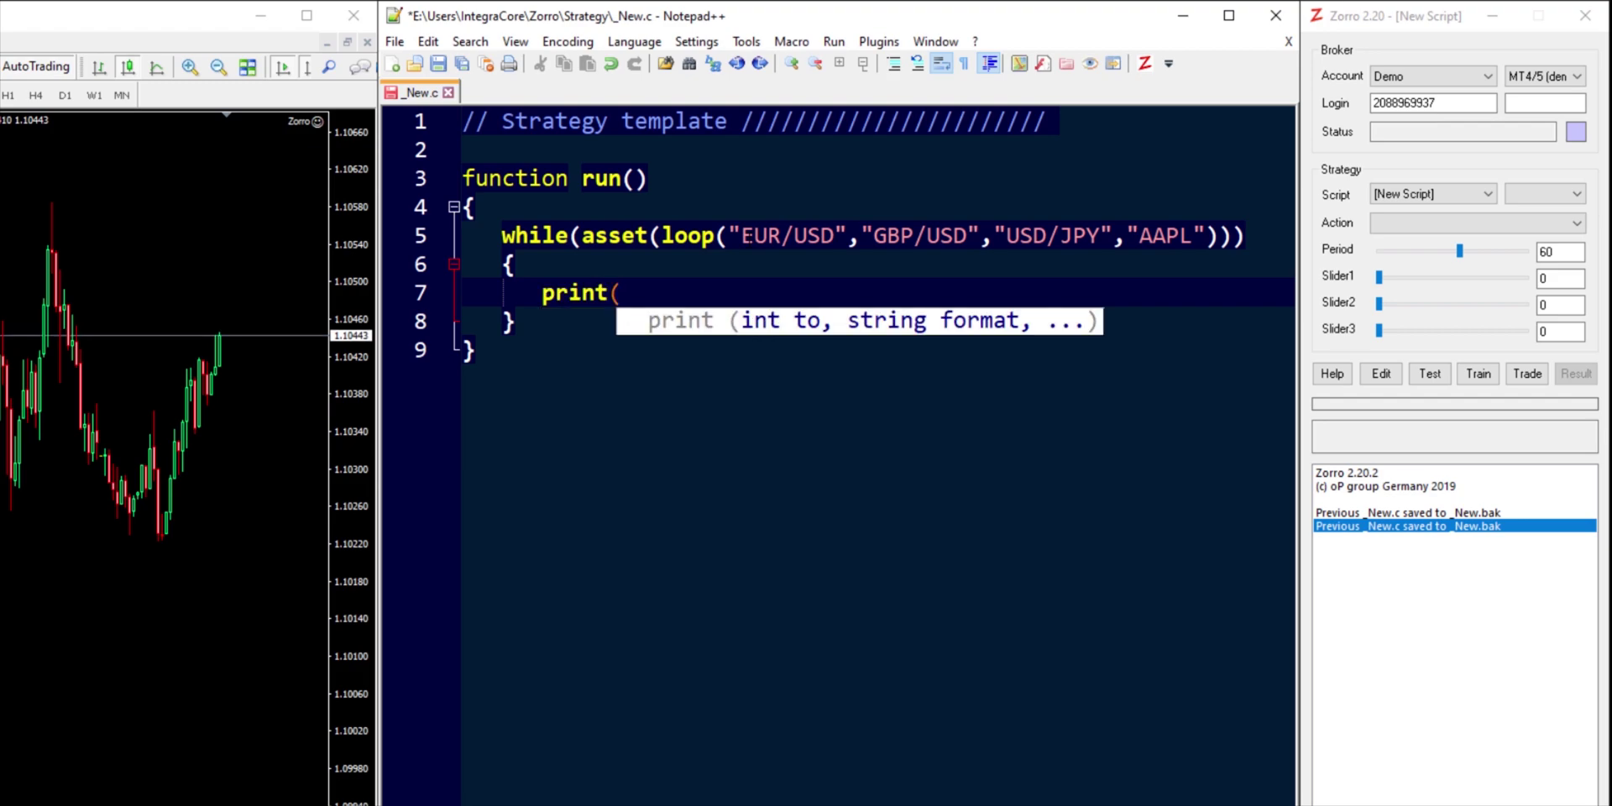
{"action": "type", "text": "f"}
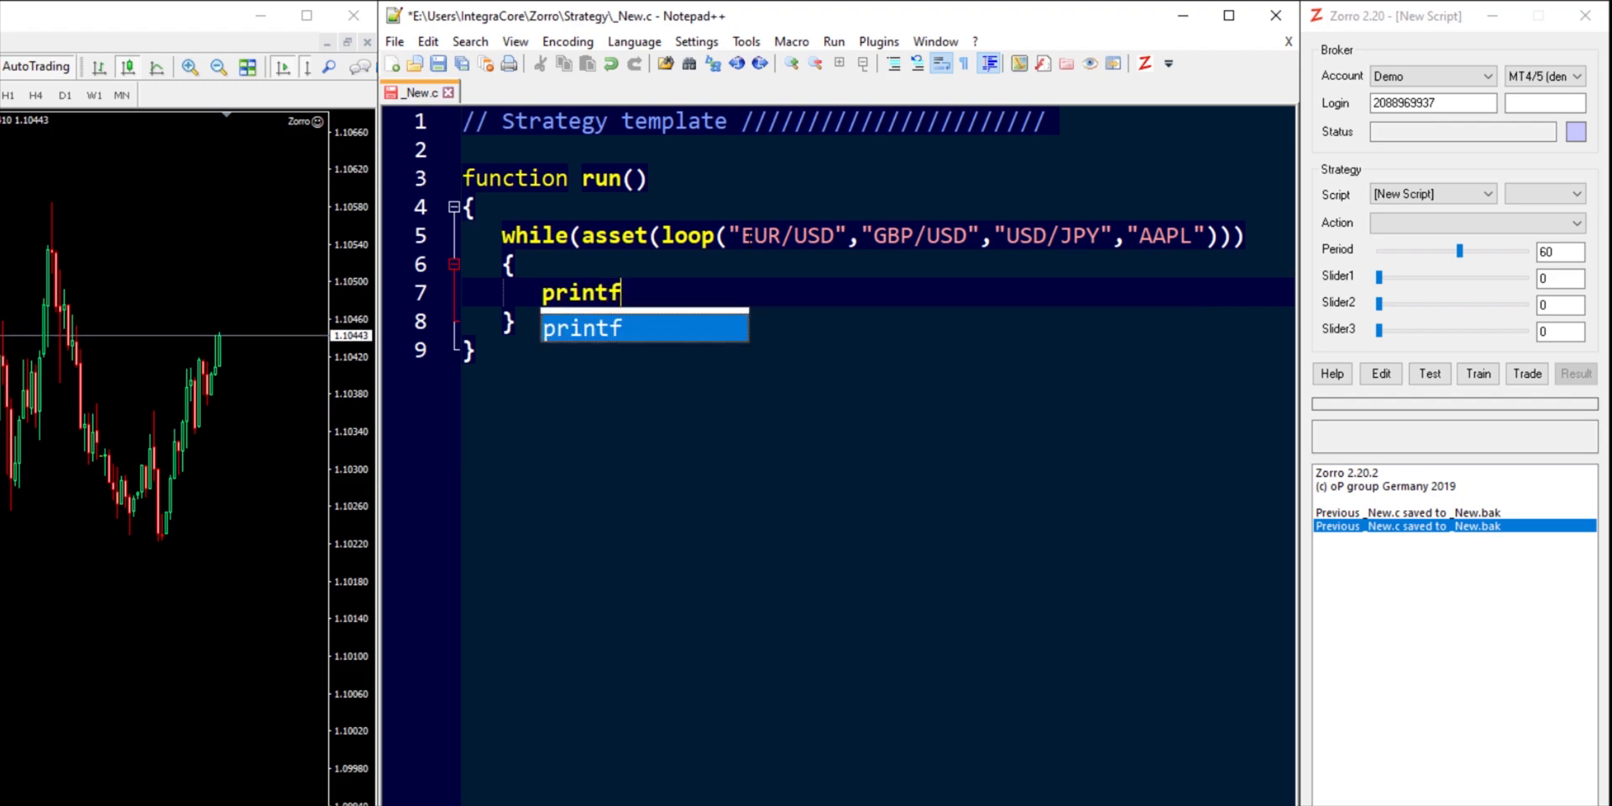
{"action": "type", "text": "(\"\\n"}
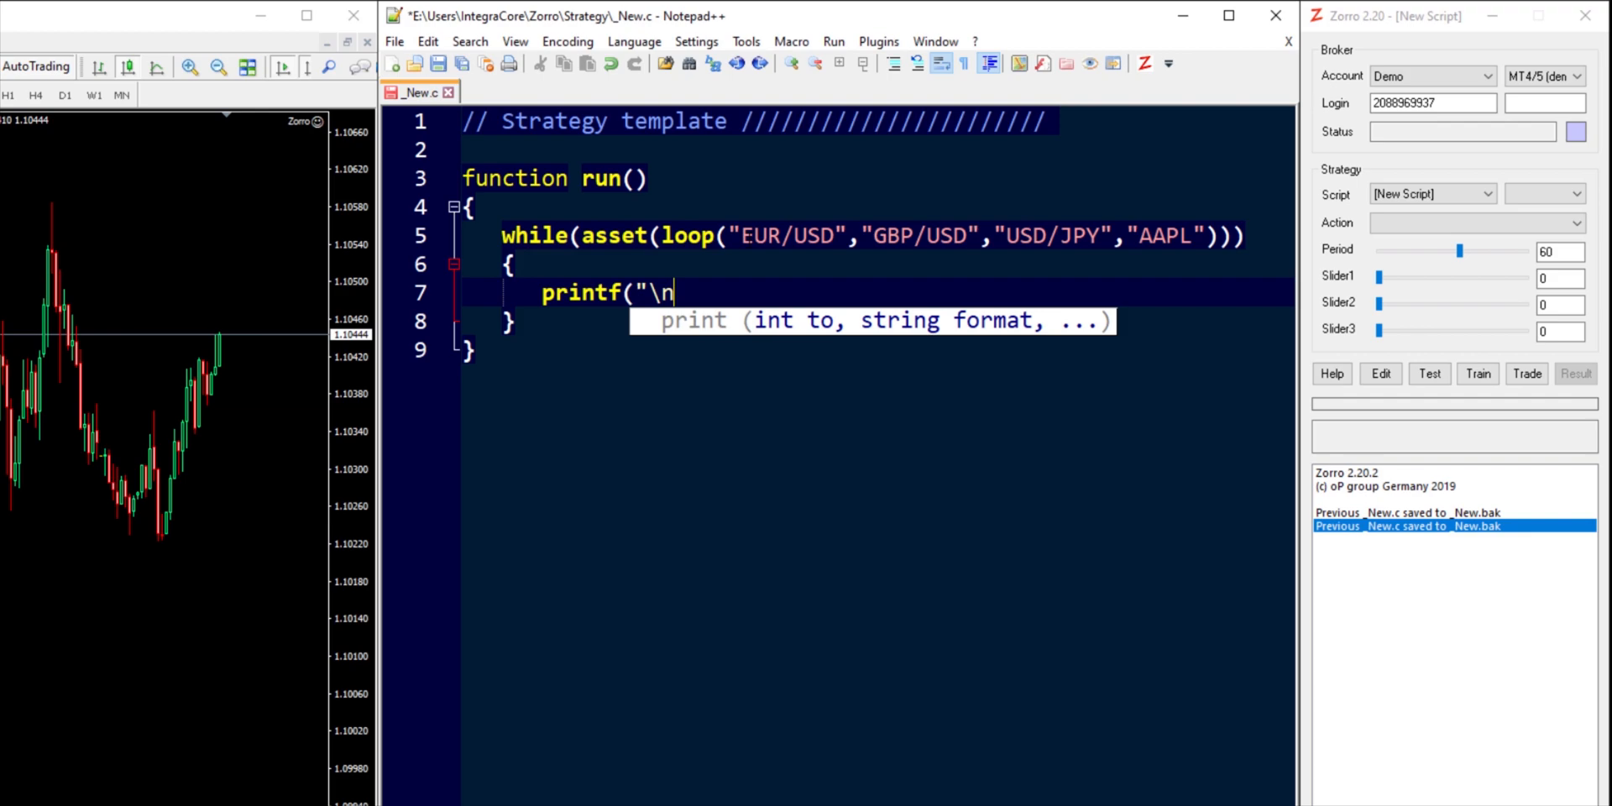
{"action": "type", "text": "Latest"}
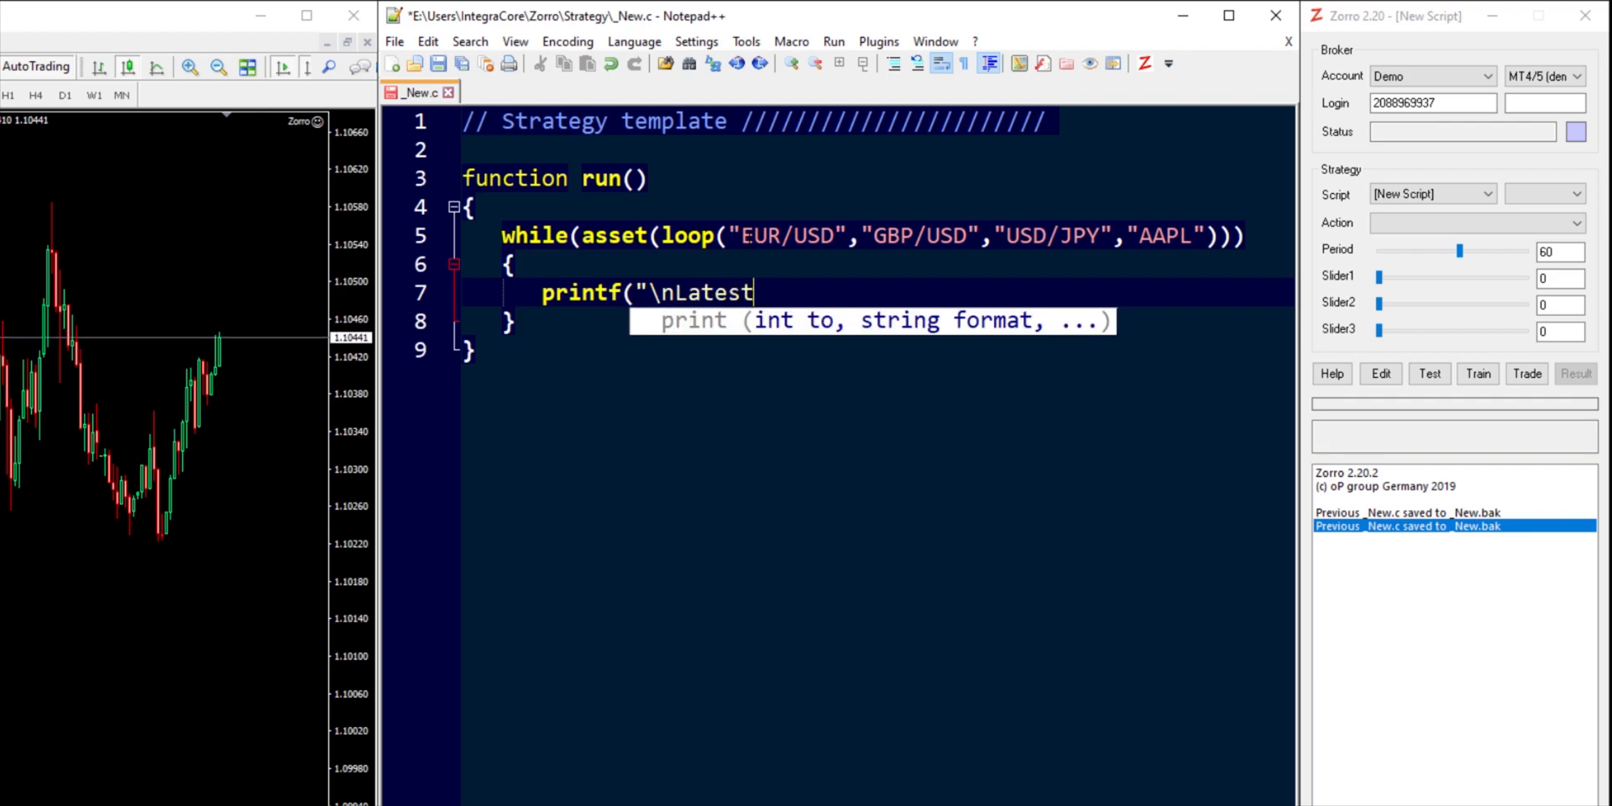
{"action": "type", "text": "Closing"}
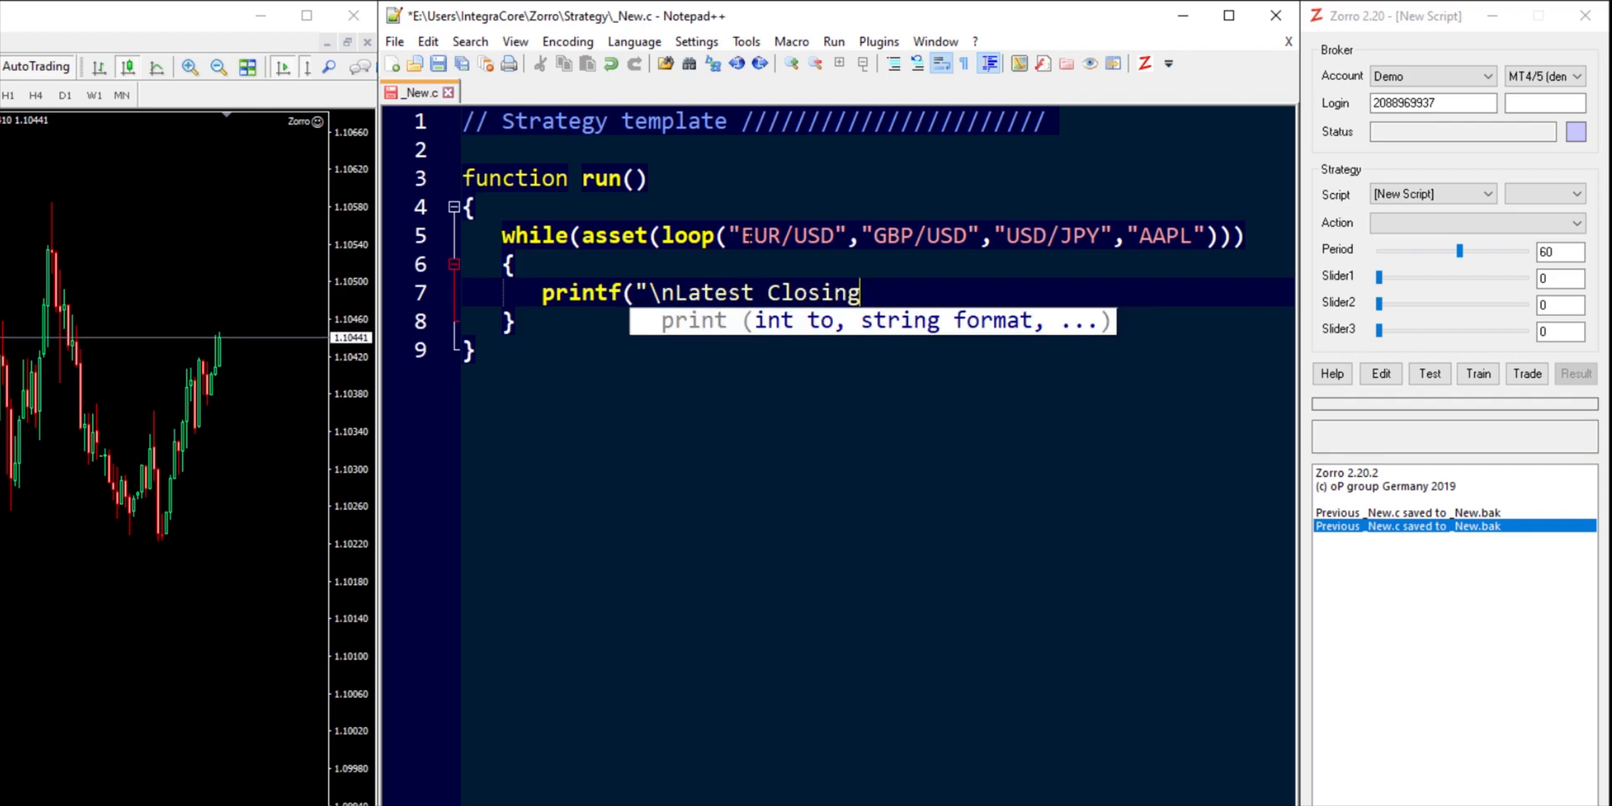
{"action": "type", "text": "Price:"}
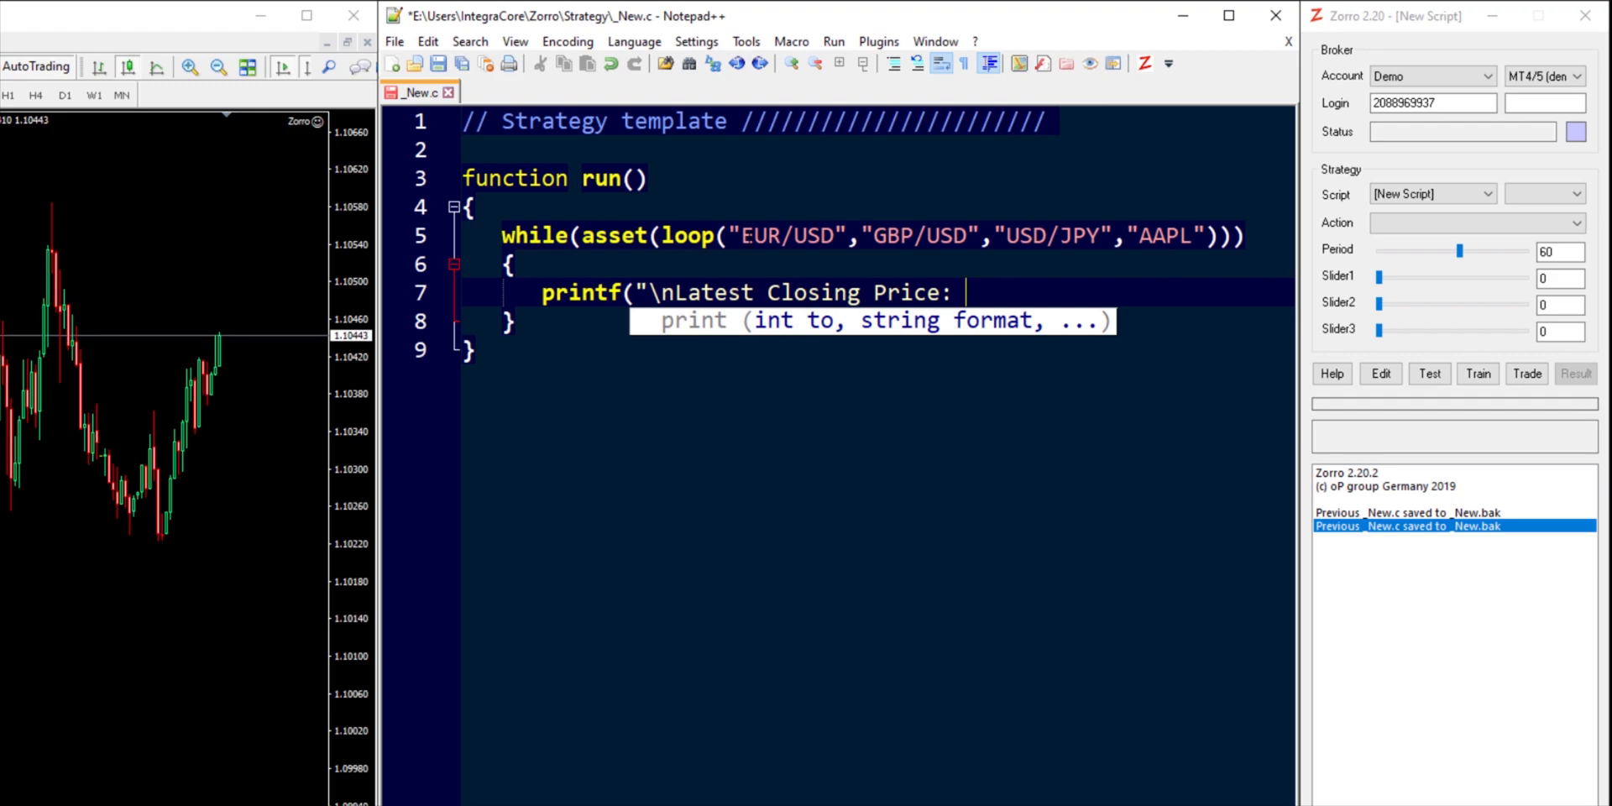
{"action": "type", "text": "%"}
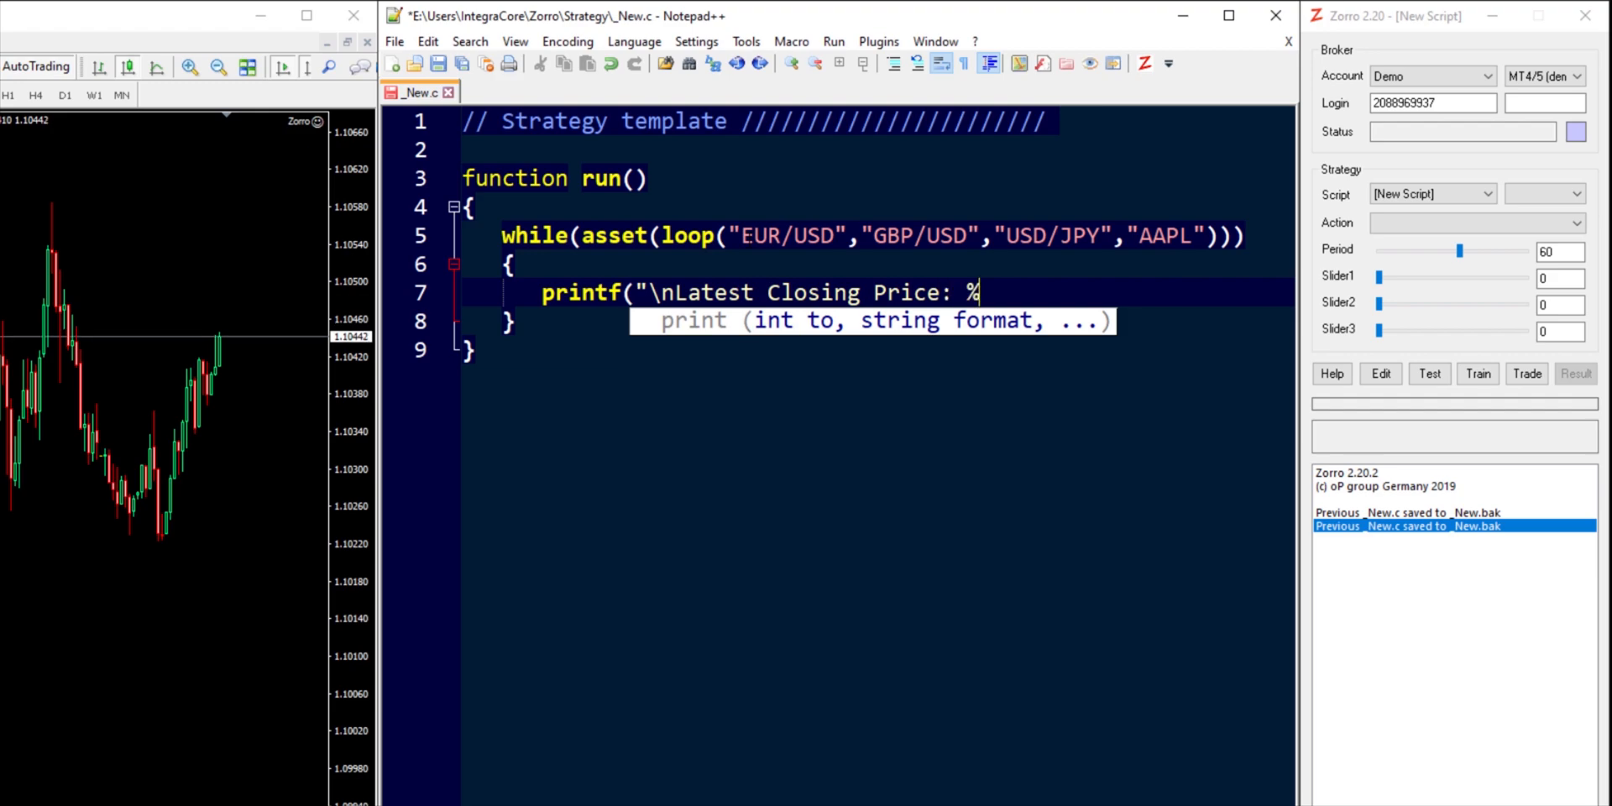
{"action": "type", "text": ".5"}
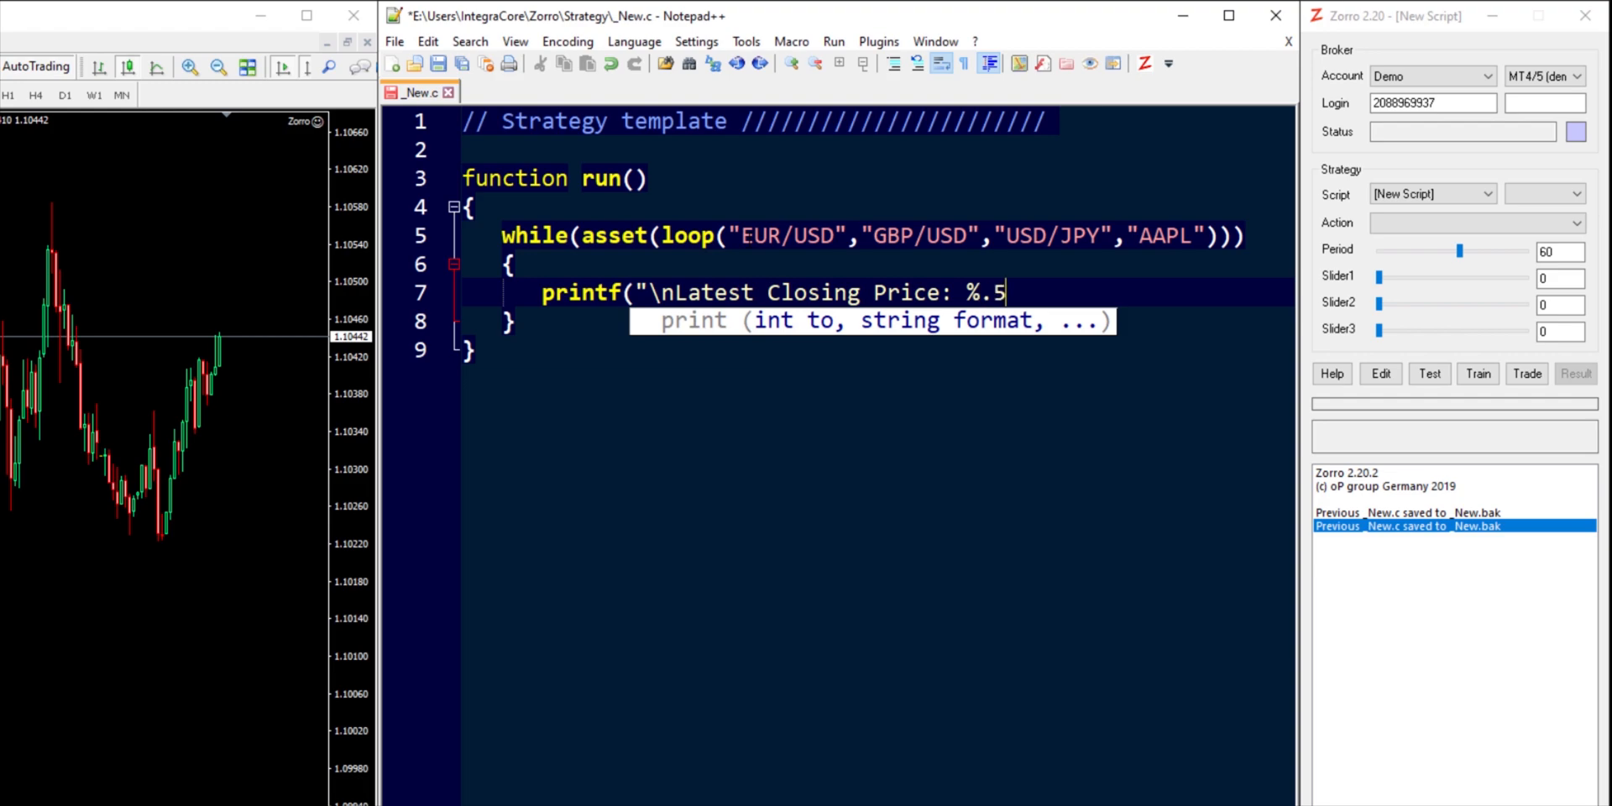
{"action": "type", "text": "f"}
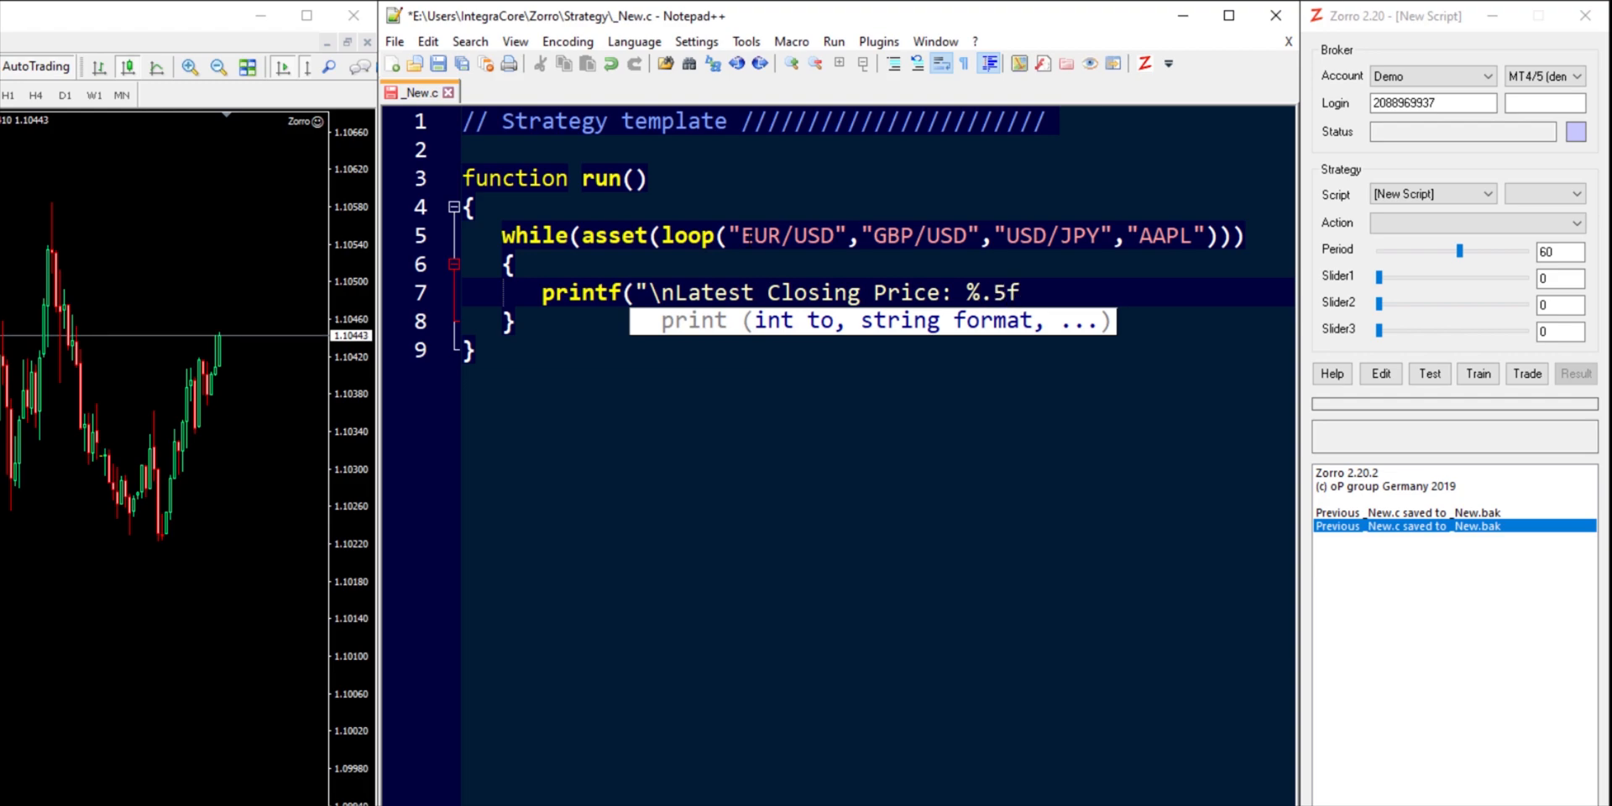
{"action": "type", "text": "\""}
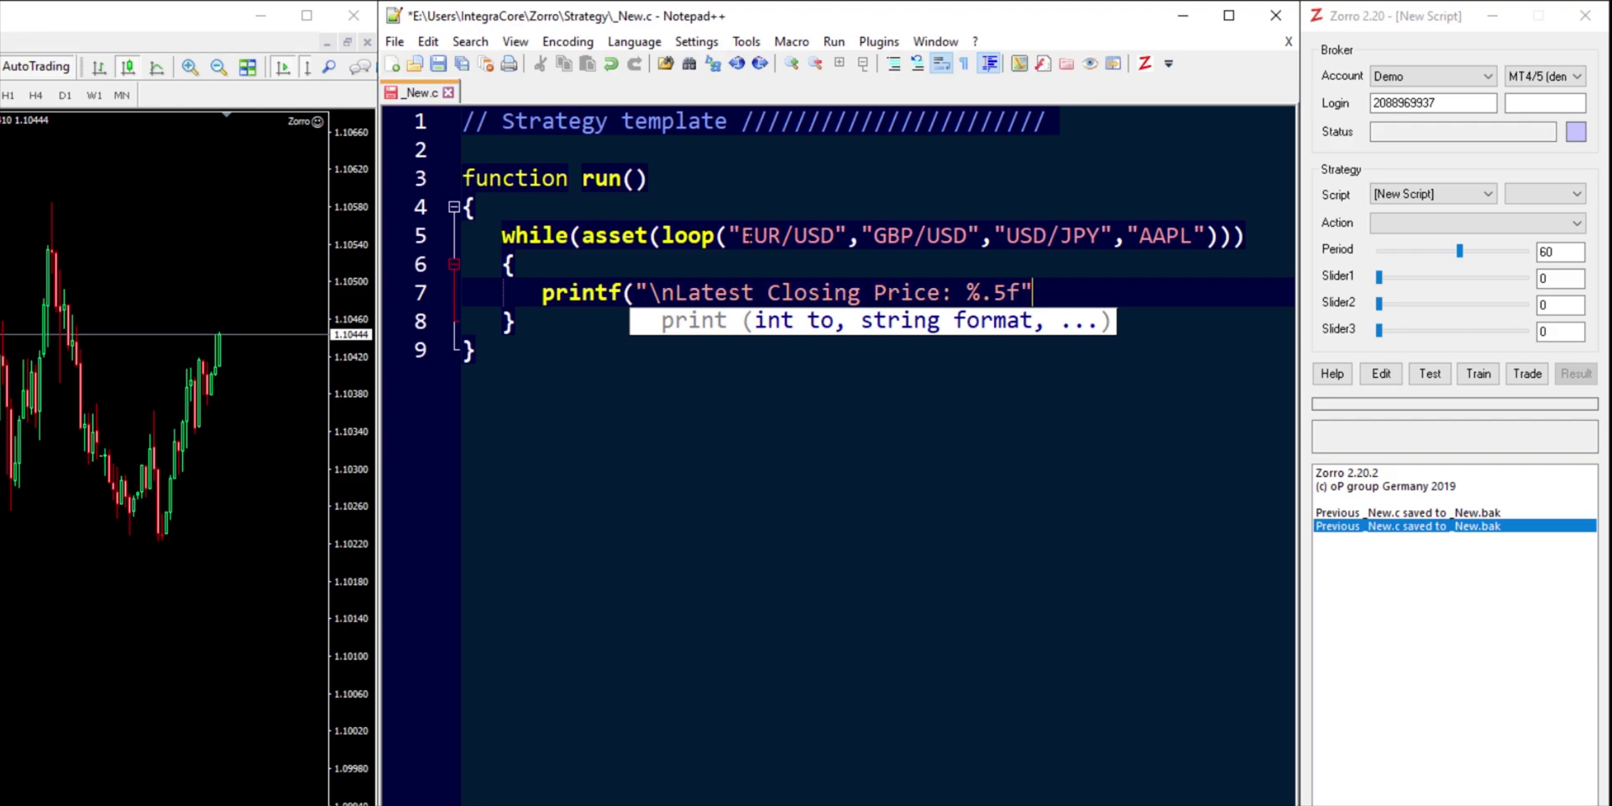
{"action": "type", "text": ", priceC"}
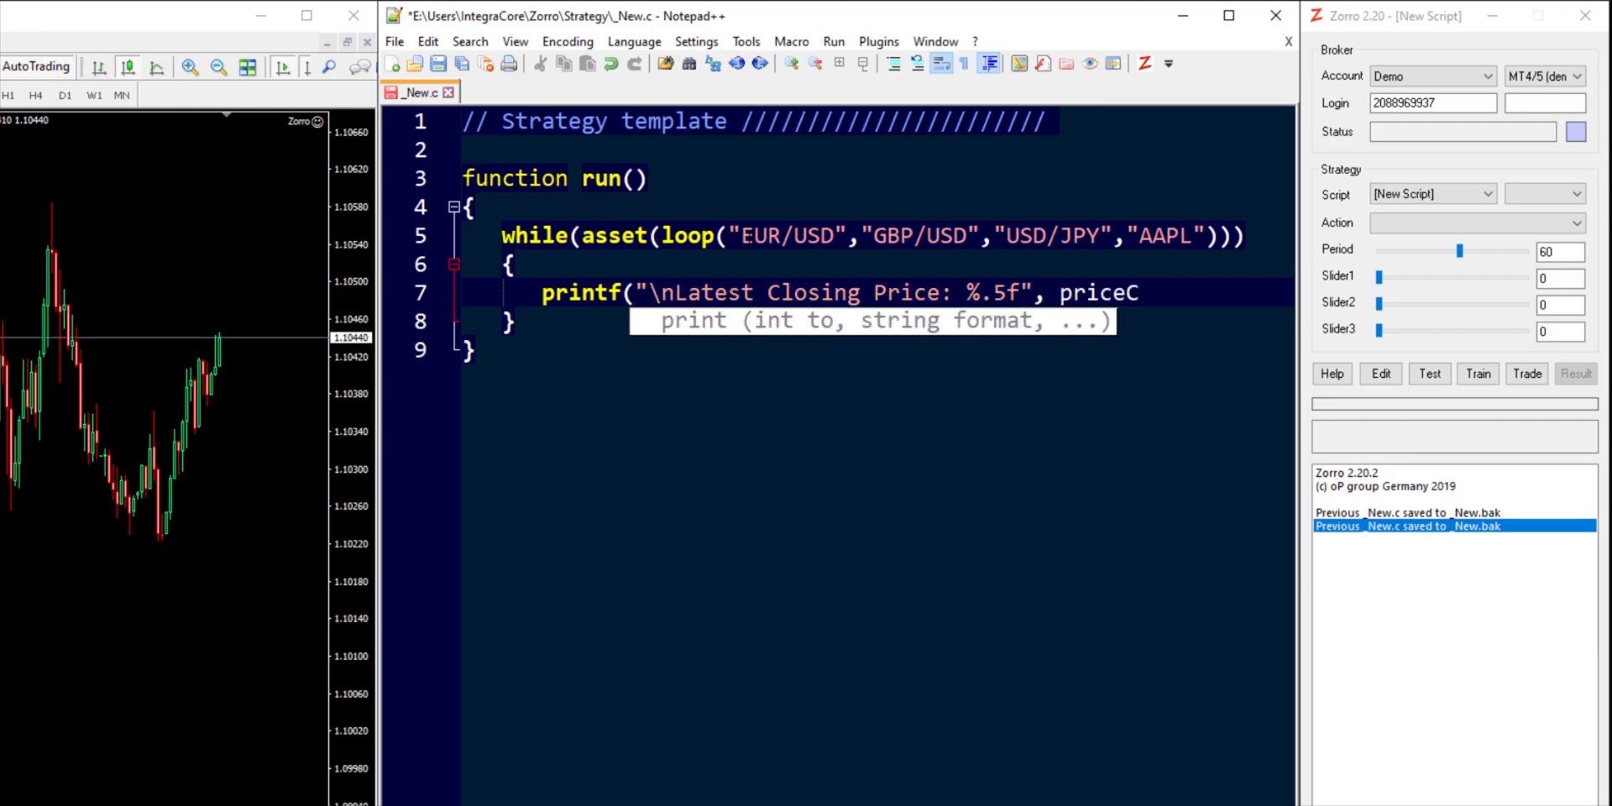
{"action": "type", "text": "lose());"}
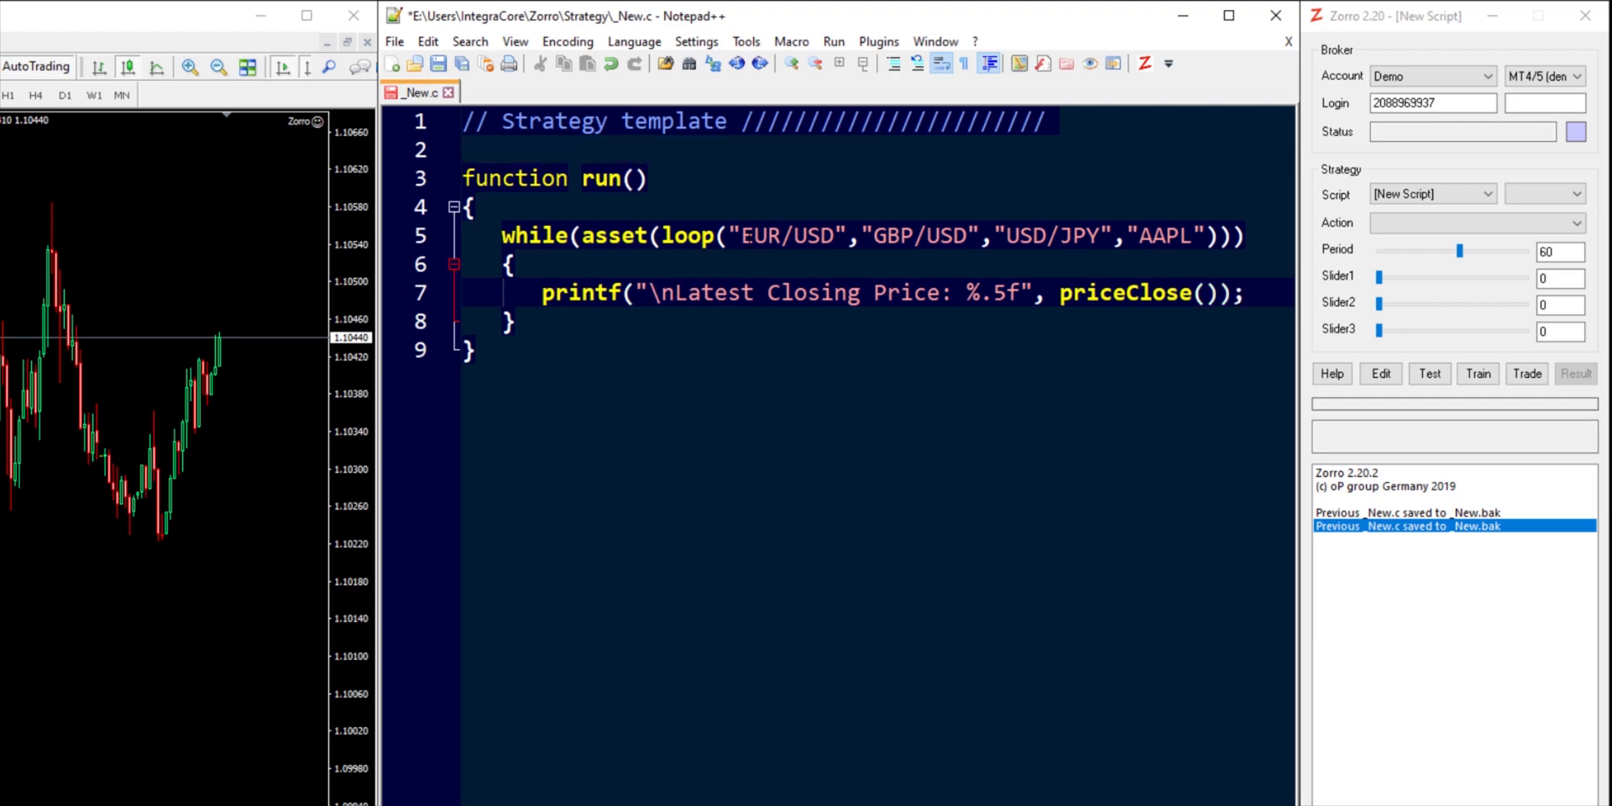
{"action": "left_click", "coordinate": [1242, 293]}
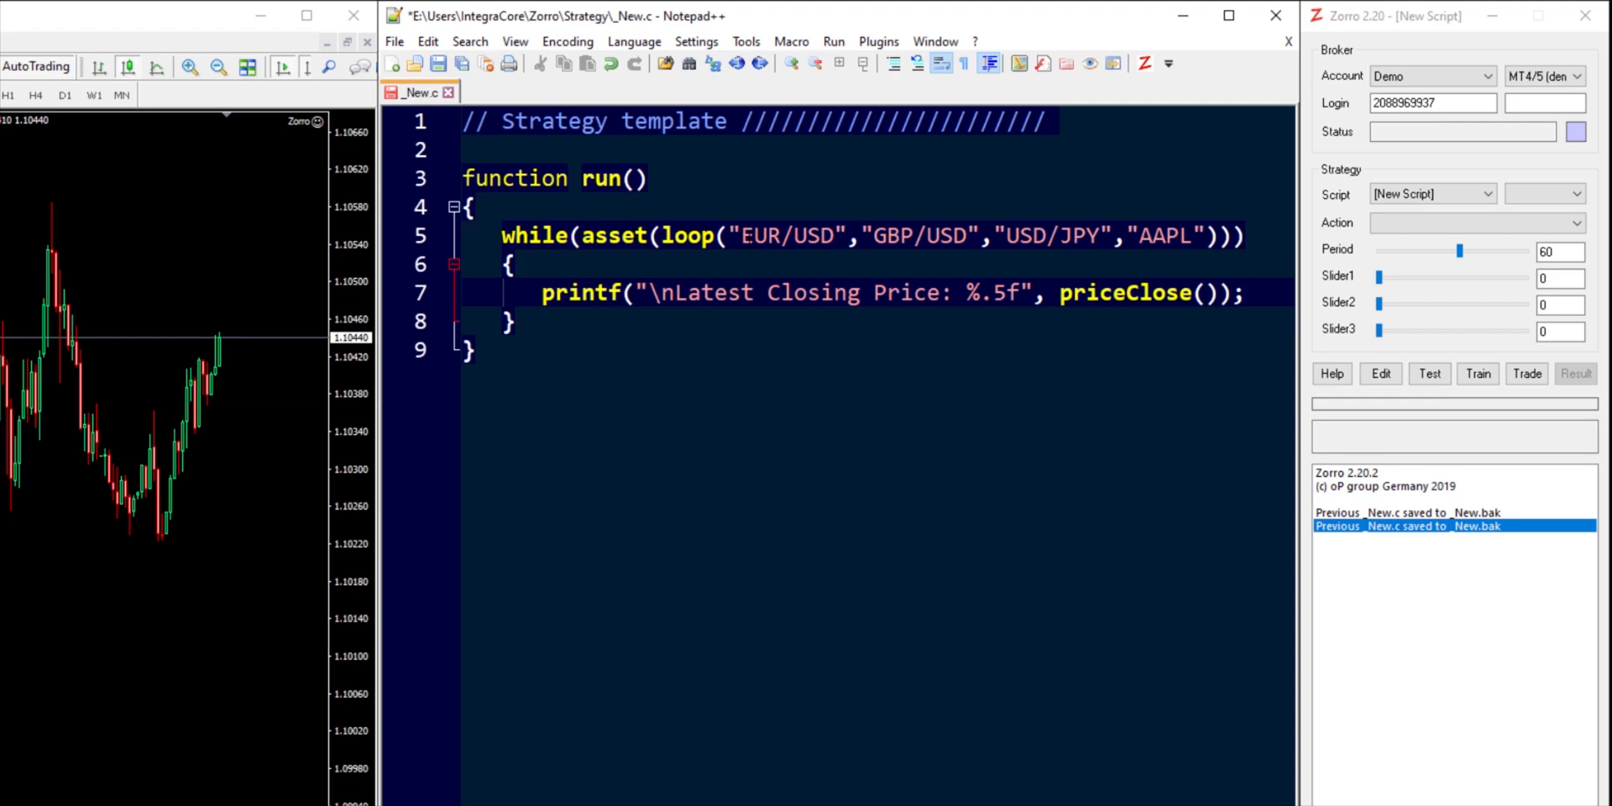
Step: Check the four-asset list in the finished loop header of _New.c
{"action": "left_click", "coordinate": [1244, 293]}
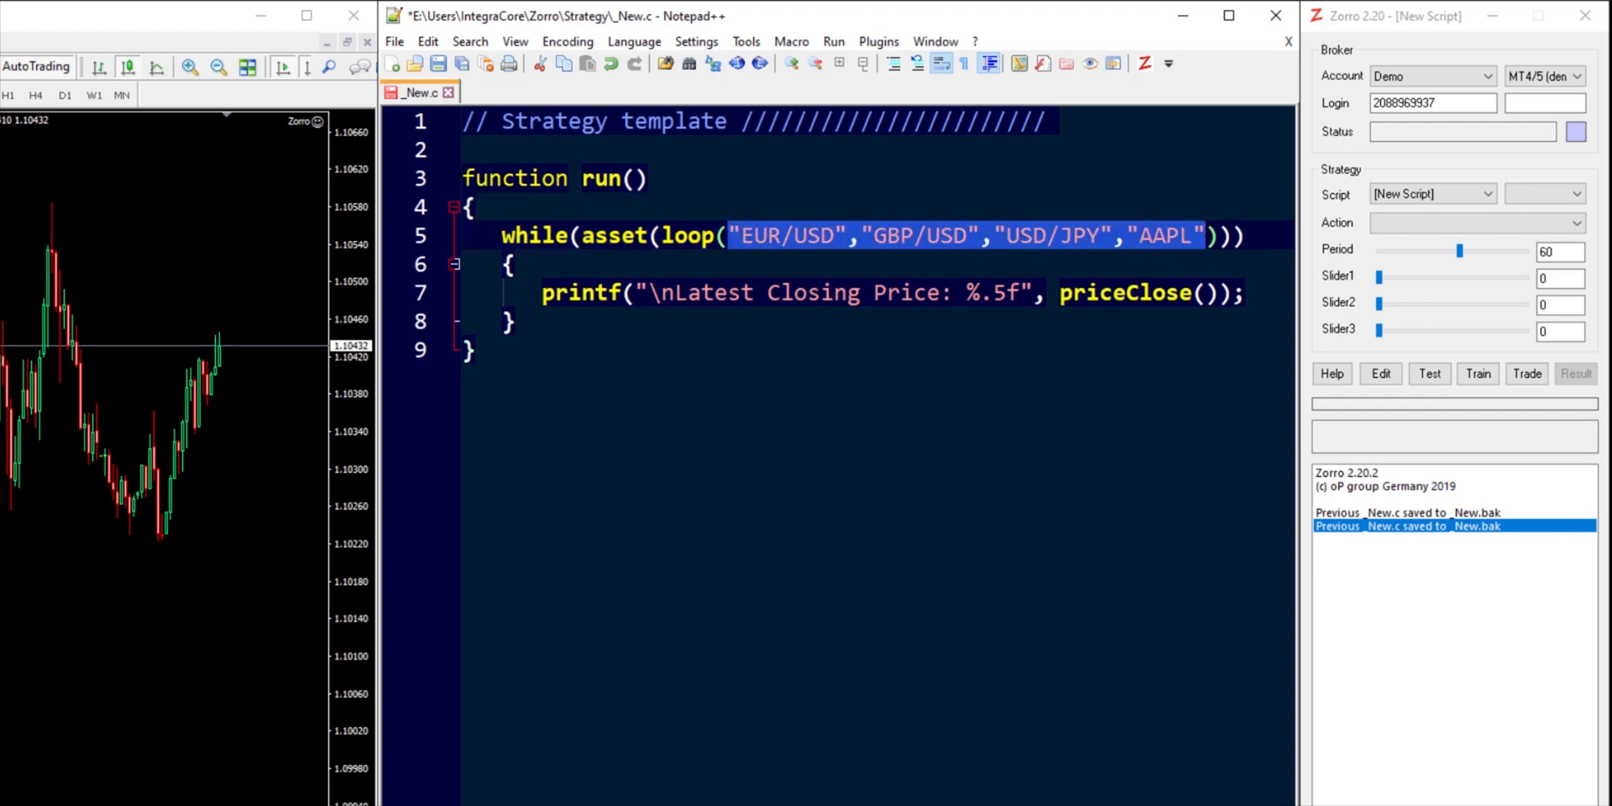
{"action": "double_click", "coordinate": [1124, 292]}
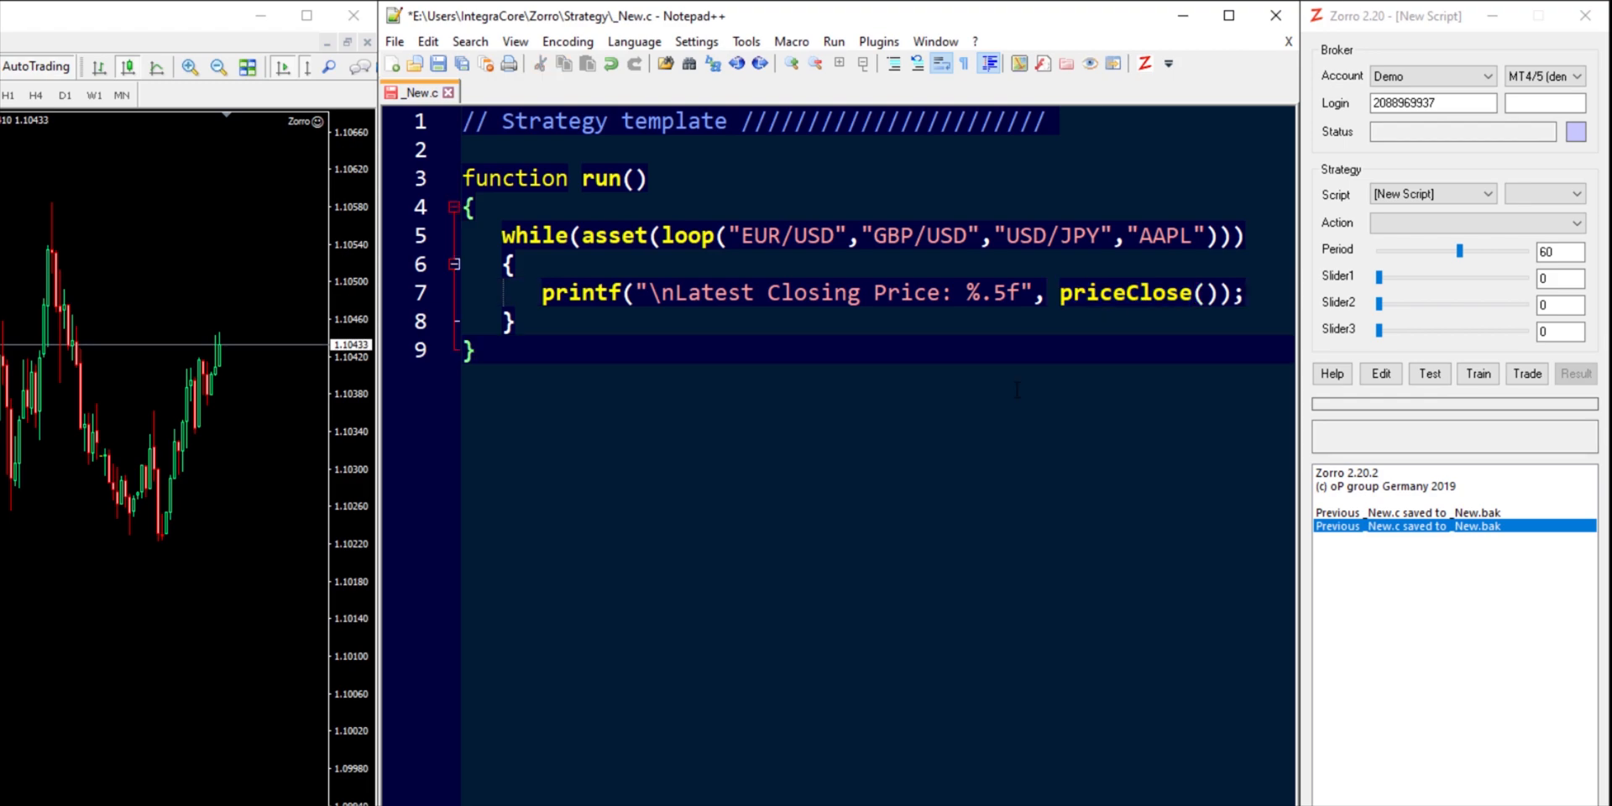
{"action": "left_click", "coordinate": [472, 349]}
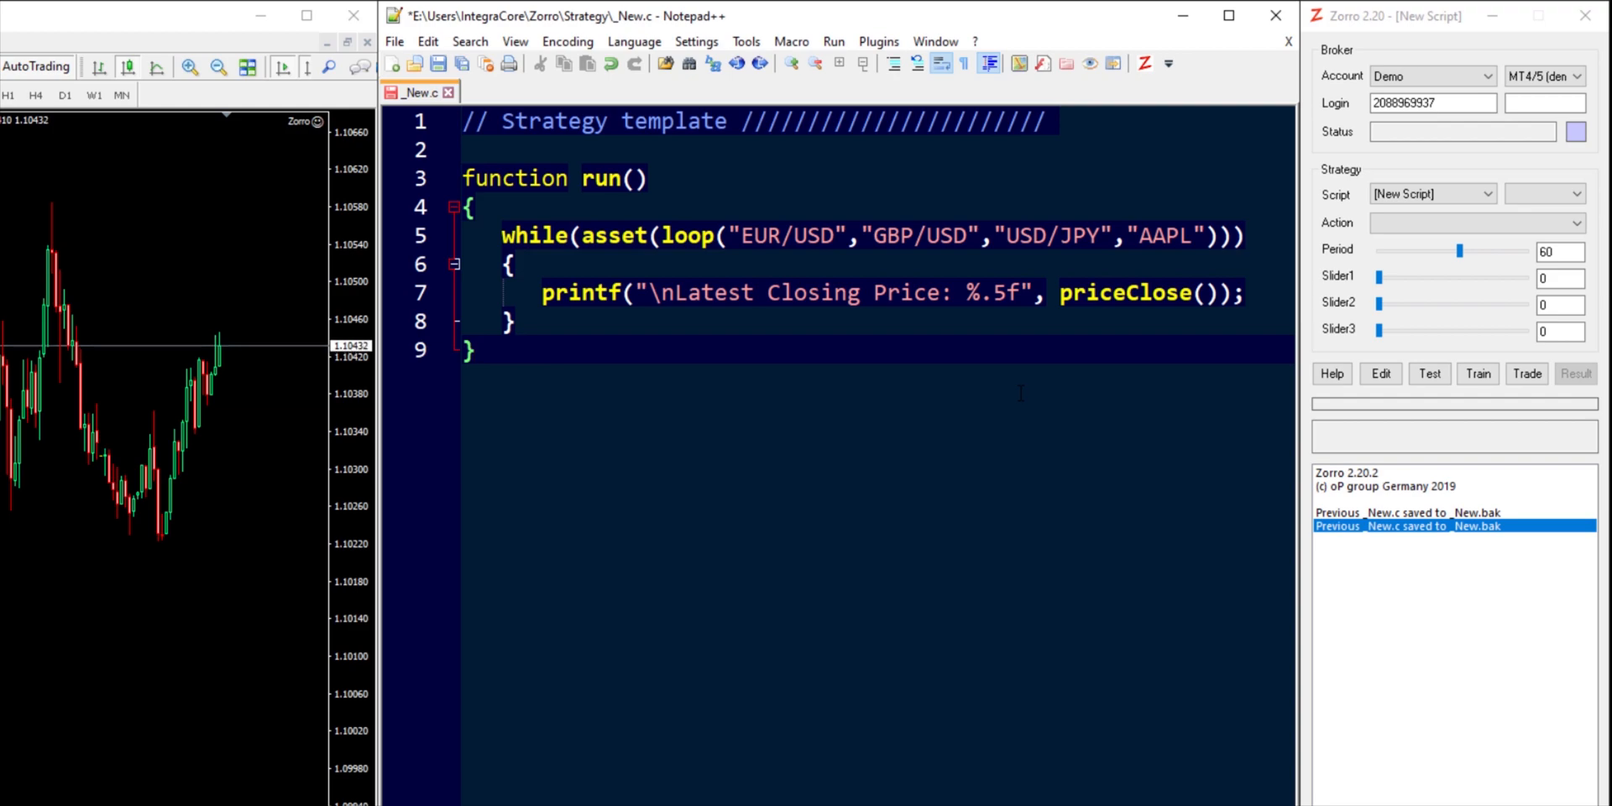
{"action": "left_click", "coordinate": [471, 349]}
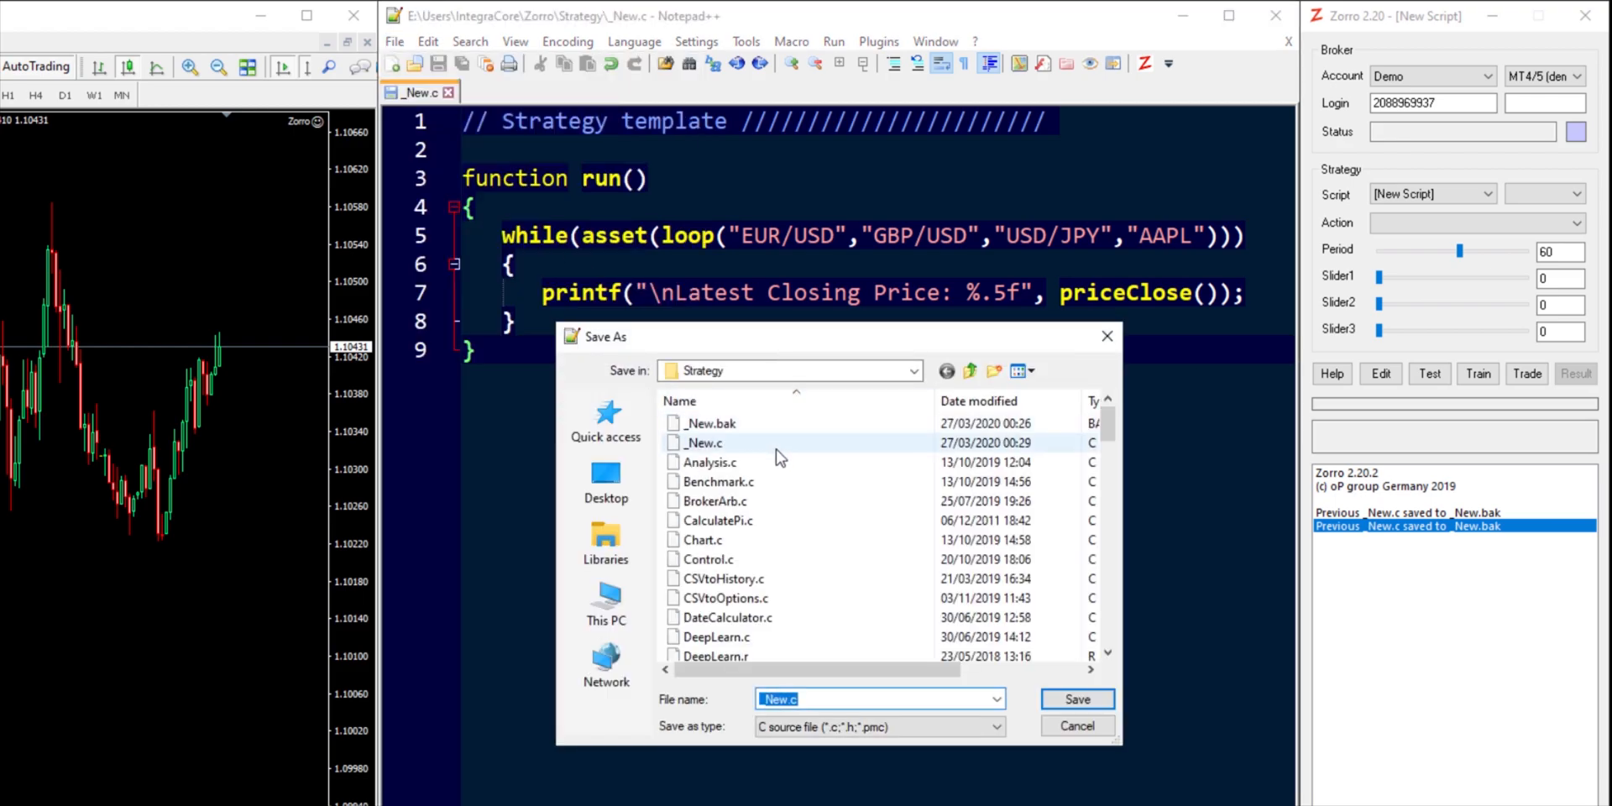
Step: Save the script in the Strategy folder under the name DWX_Update_Assets.c
{"action": "type", "text": "DWX_U"}
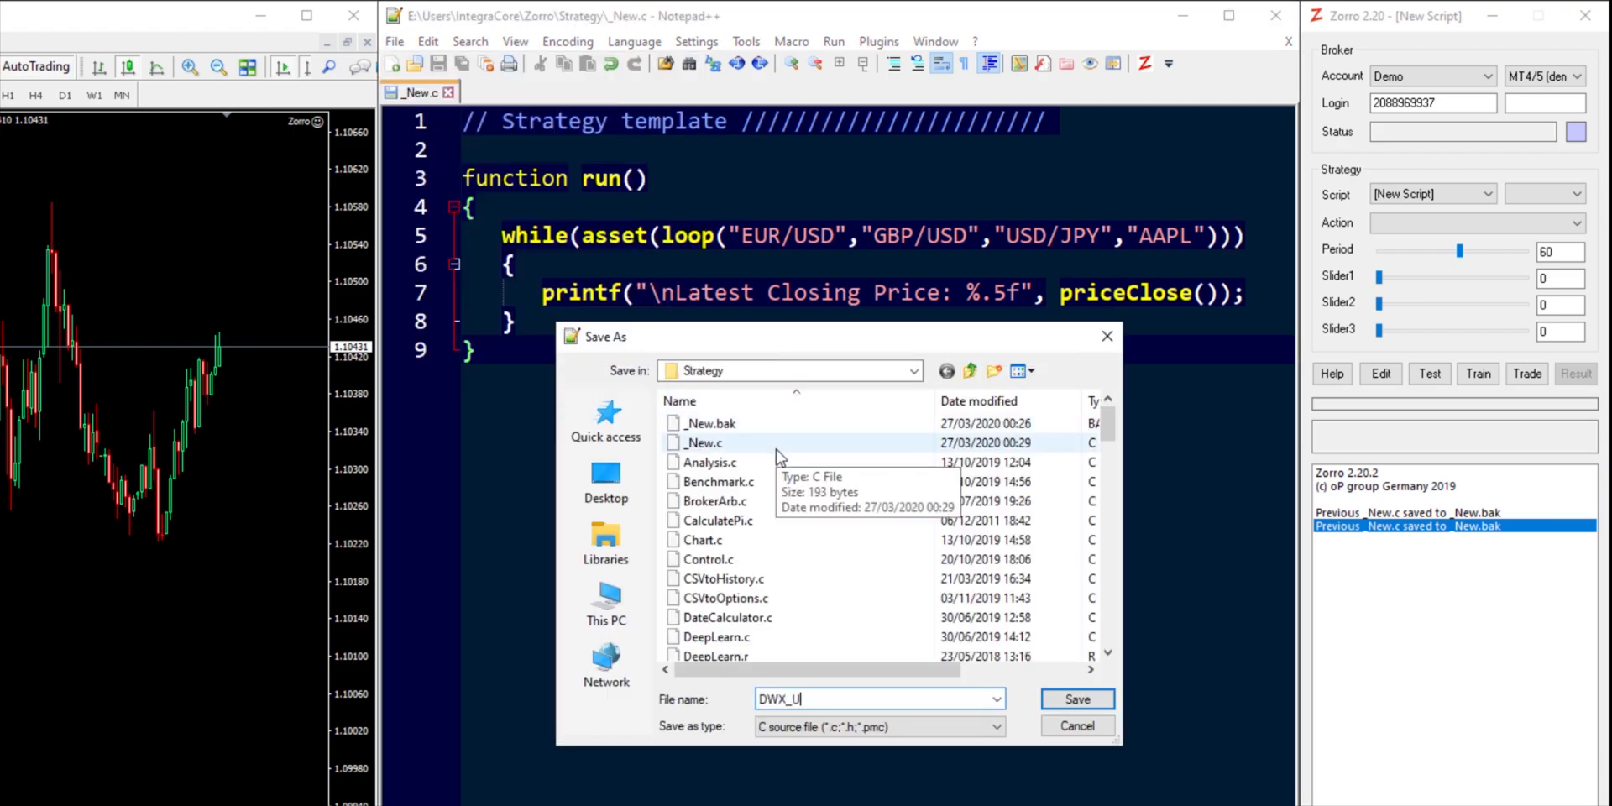
{"action": "type", "text": "pdate_as"}
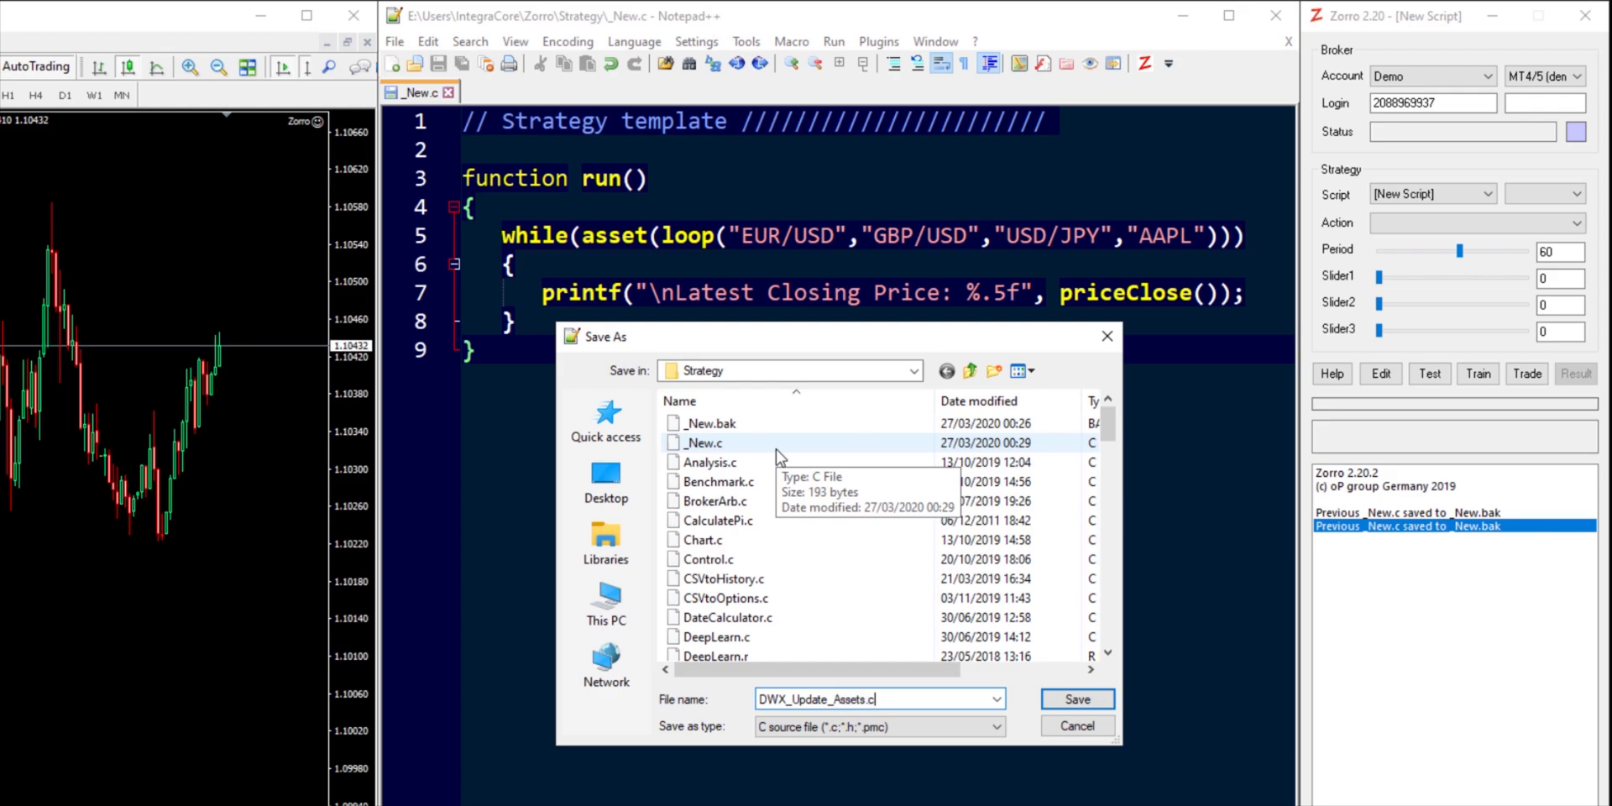
{"action": "left_click", "coordinate": [1075, 699]}
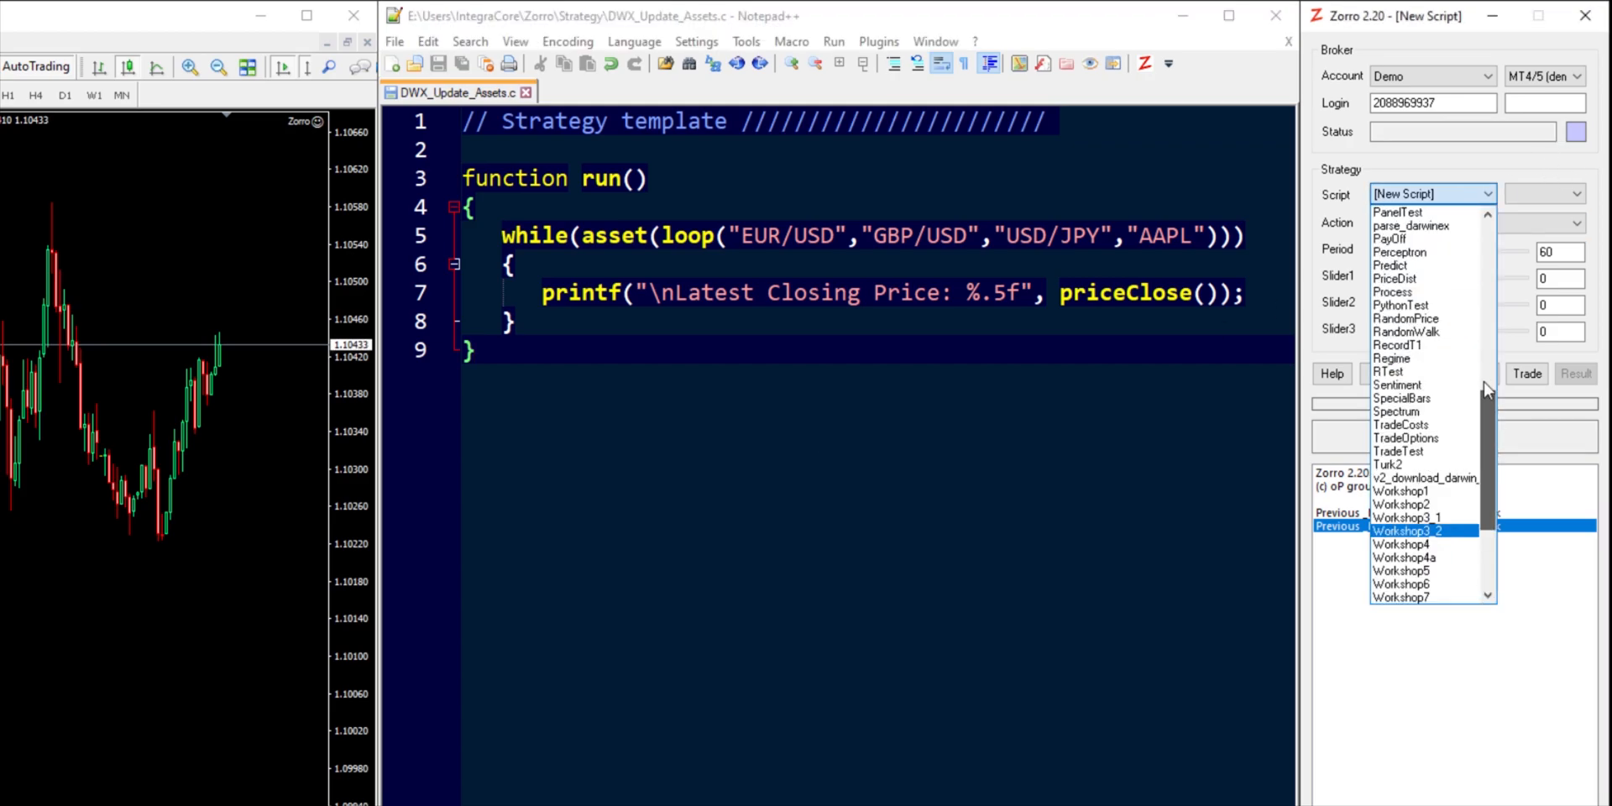
Step: Select DWX_Update_Assets in Zorro's Script list and review the Asset dropdown
{"action": "scroll", "scroll_direction": "up", "scroll_amount": 3}
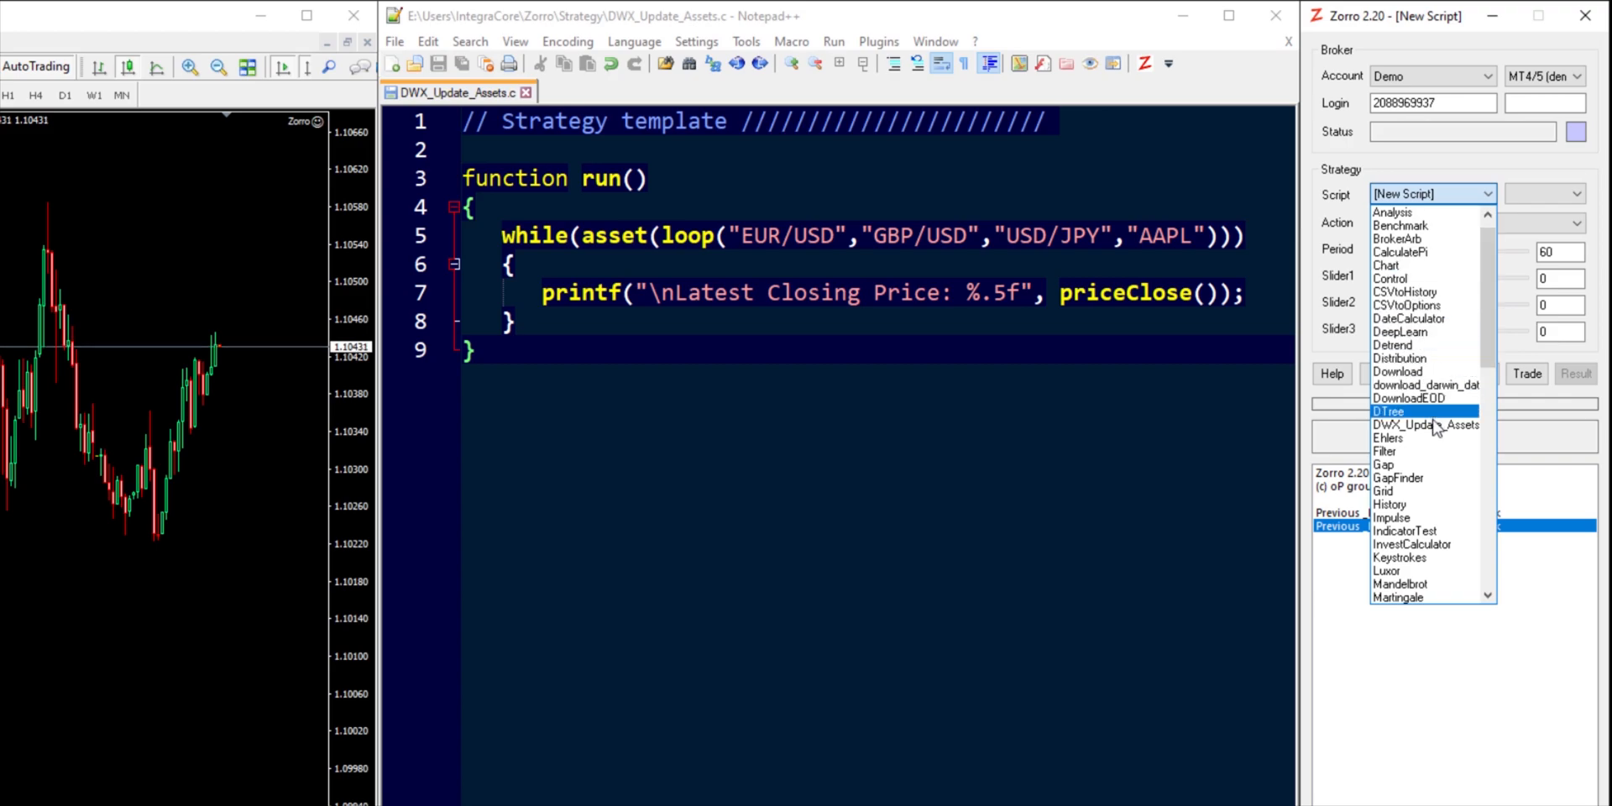
{"action": "left_click", "coordinate": [1424, 425]}
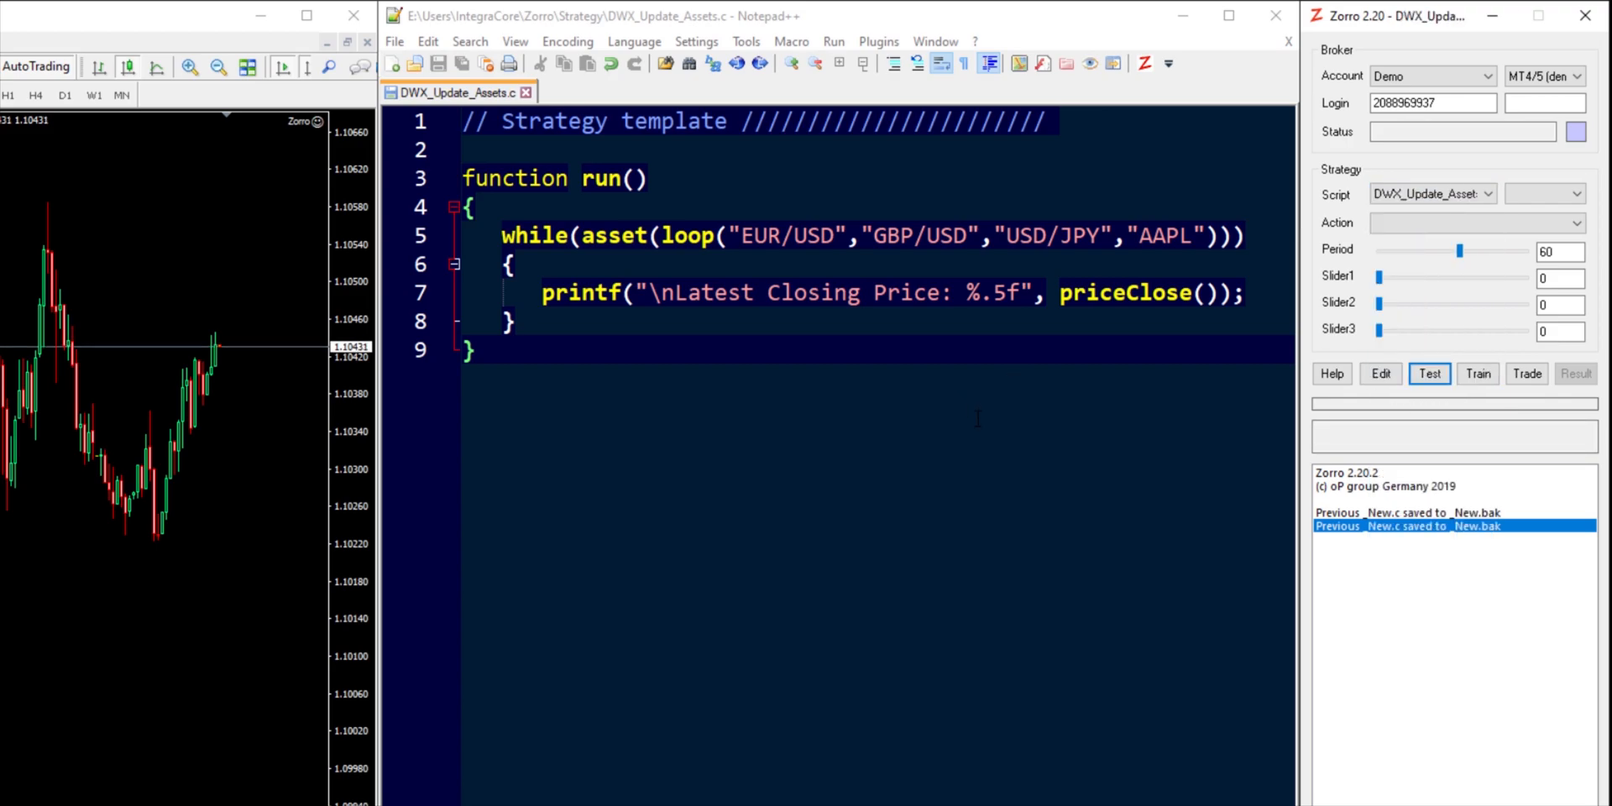
{"action": "mouse_move", "coordinate": [1375, 212]}
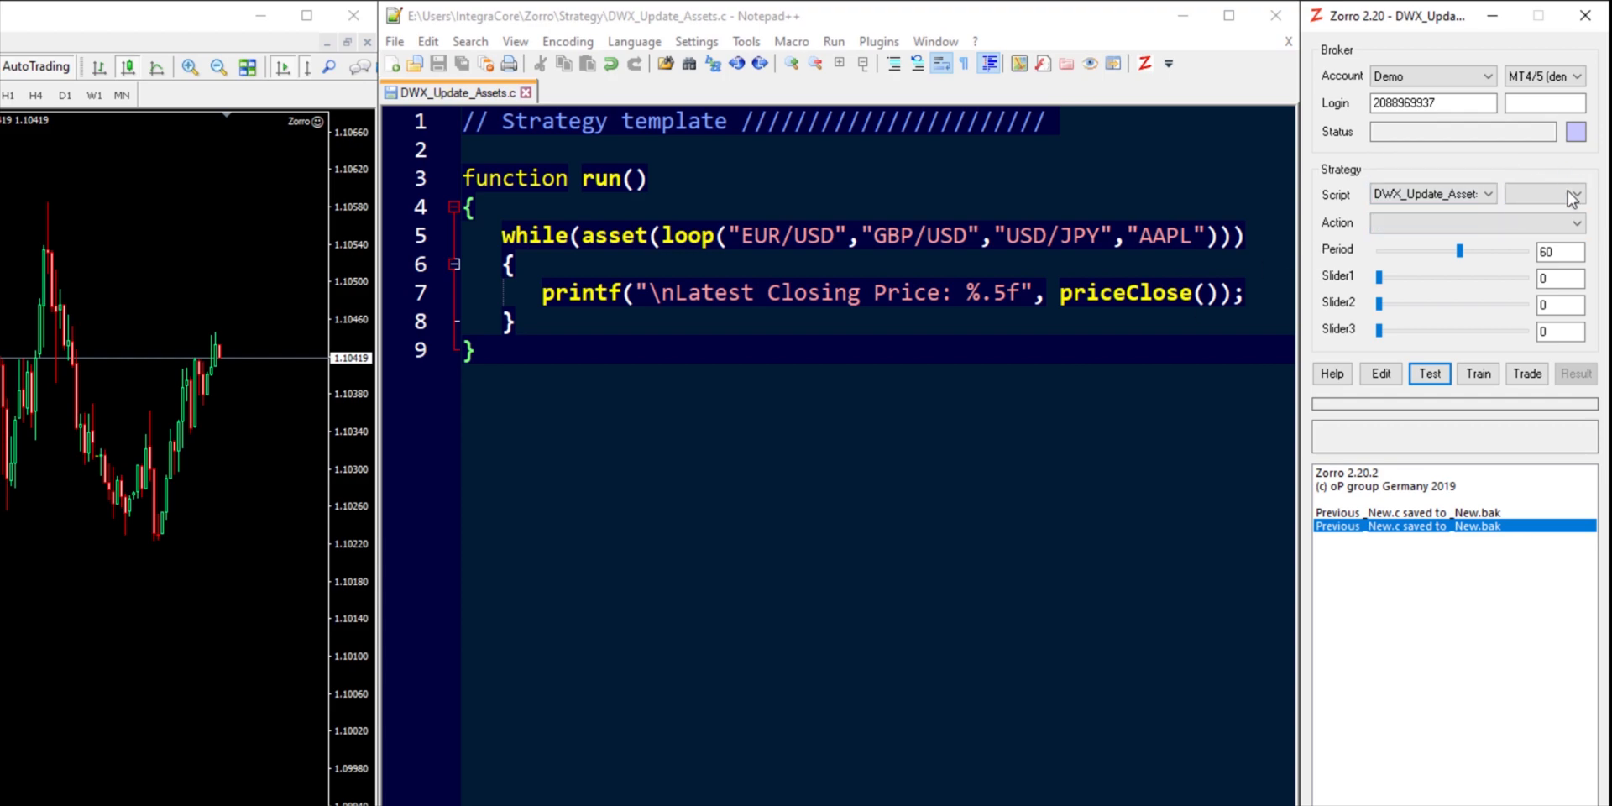
{"action": "left_click", "coordinate": [1578, 193]}
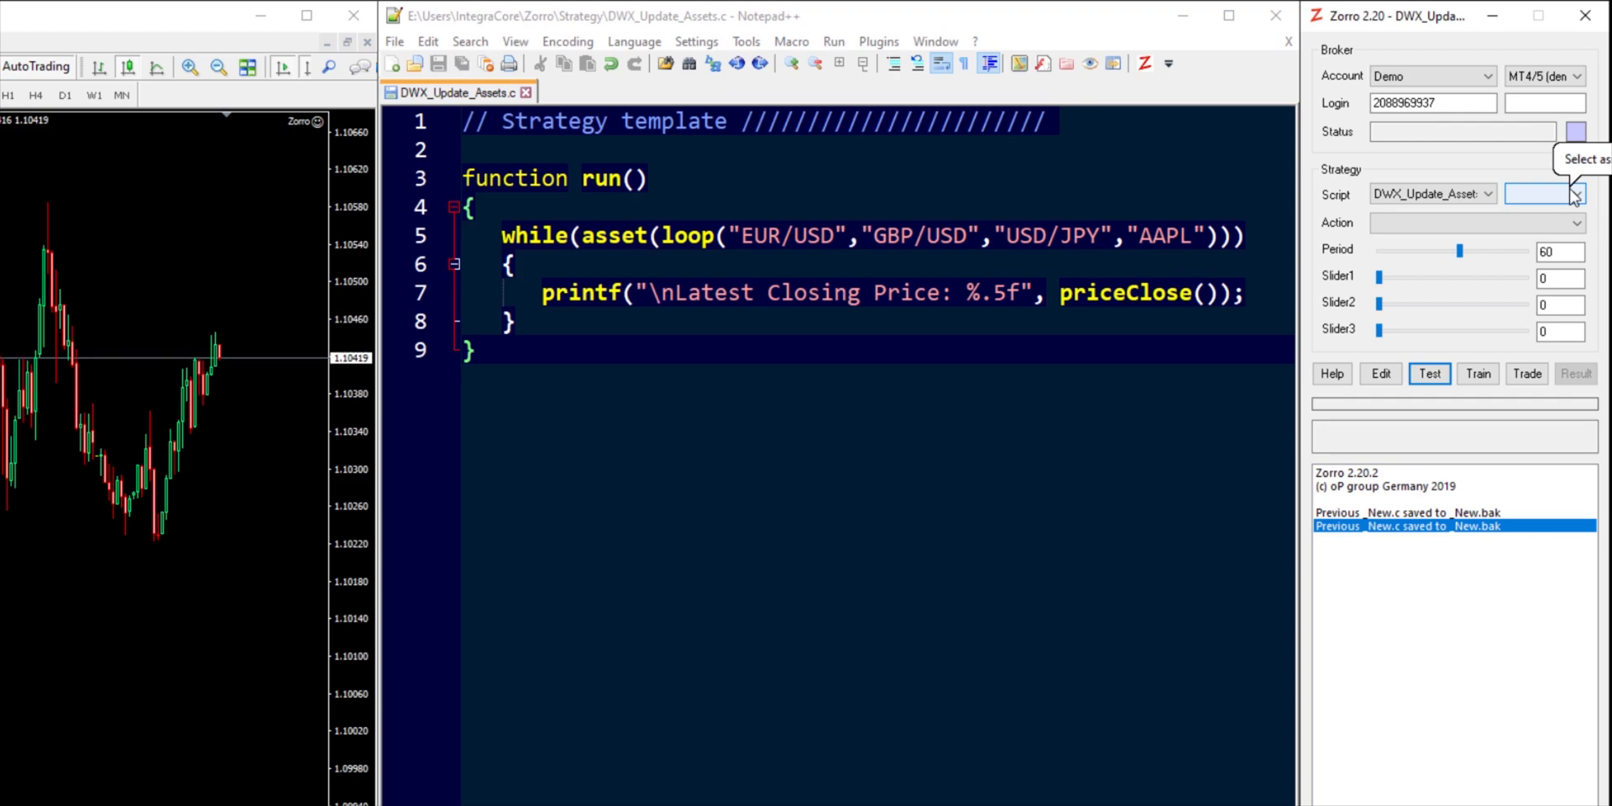
{"action": "mouse_move", "coordinate": [1569, 195]}
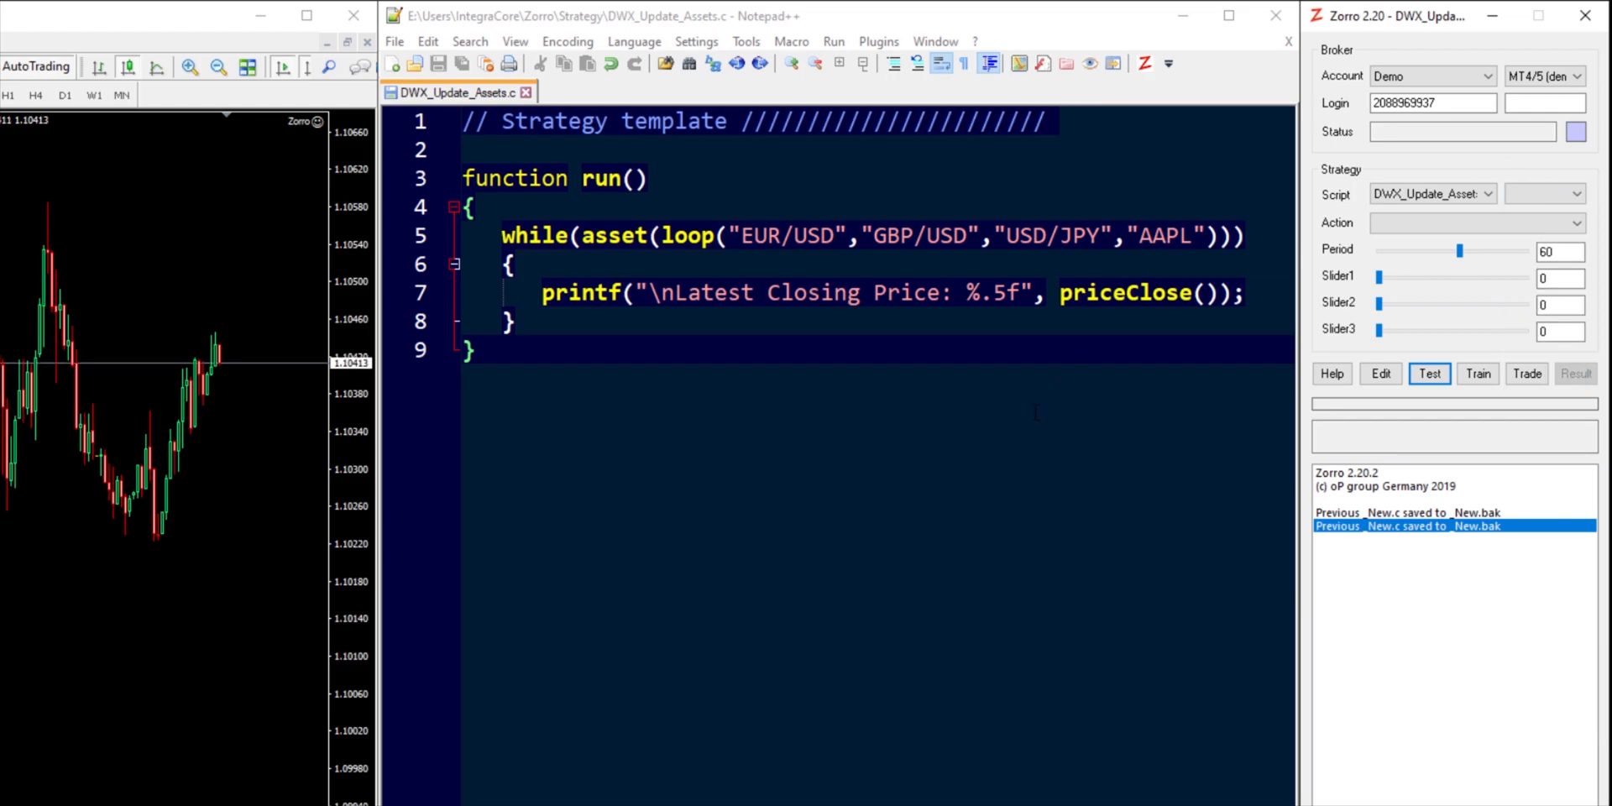
{"action": "left_click", "coordinate": [924, 235]}
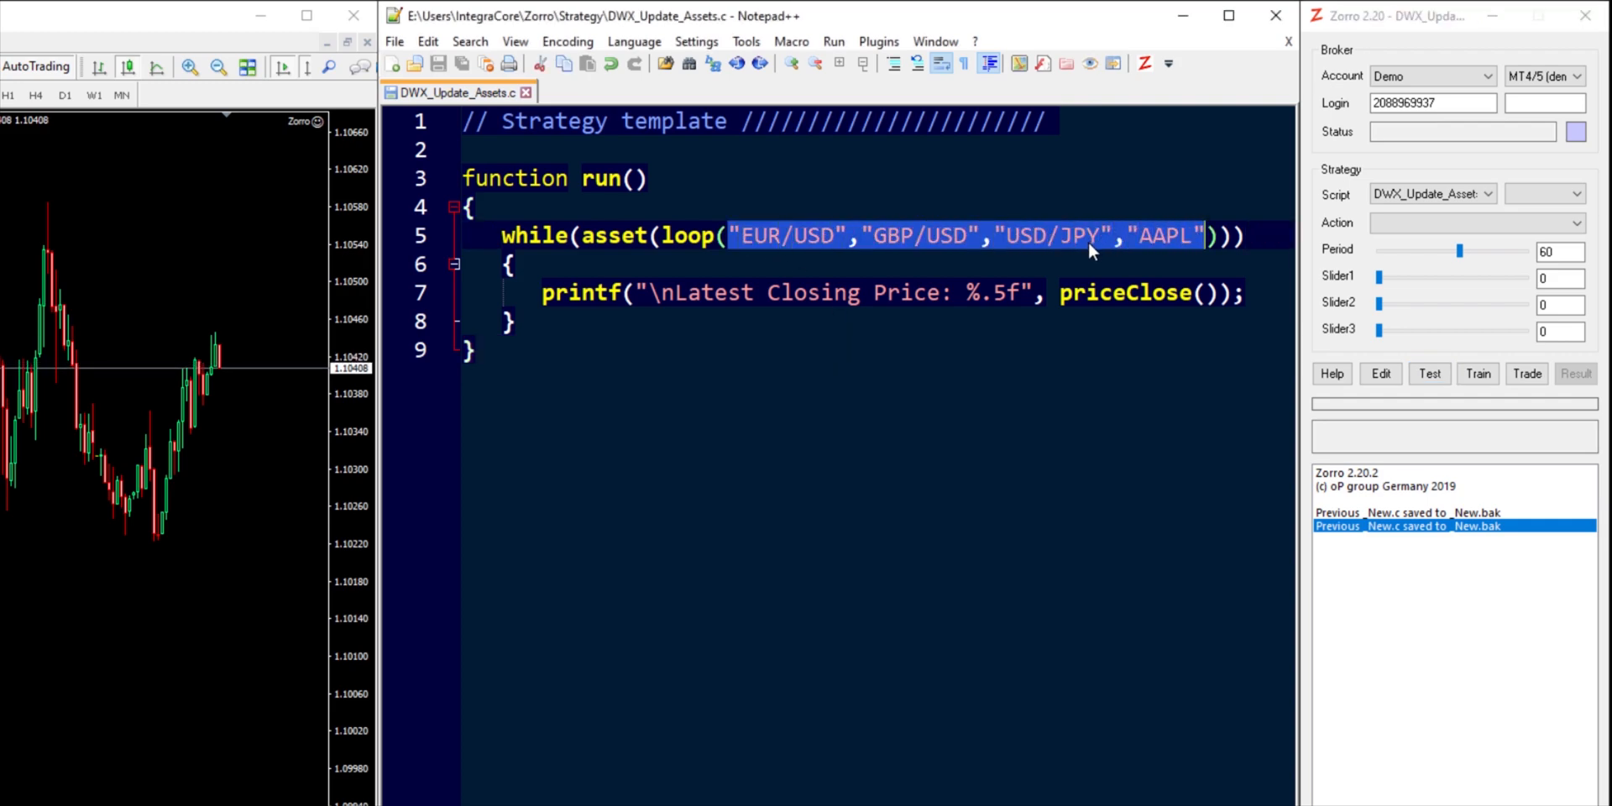
{"action": "left_click", "coordinate": [871, 235]}
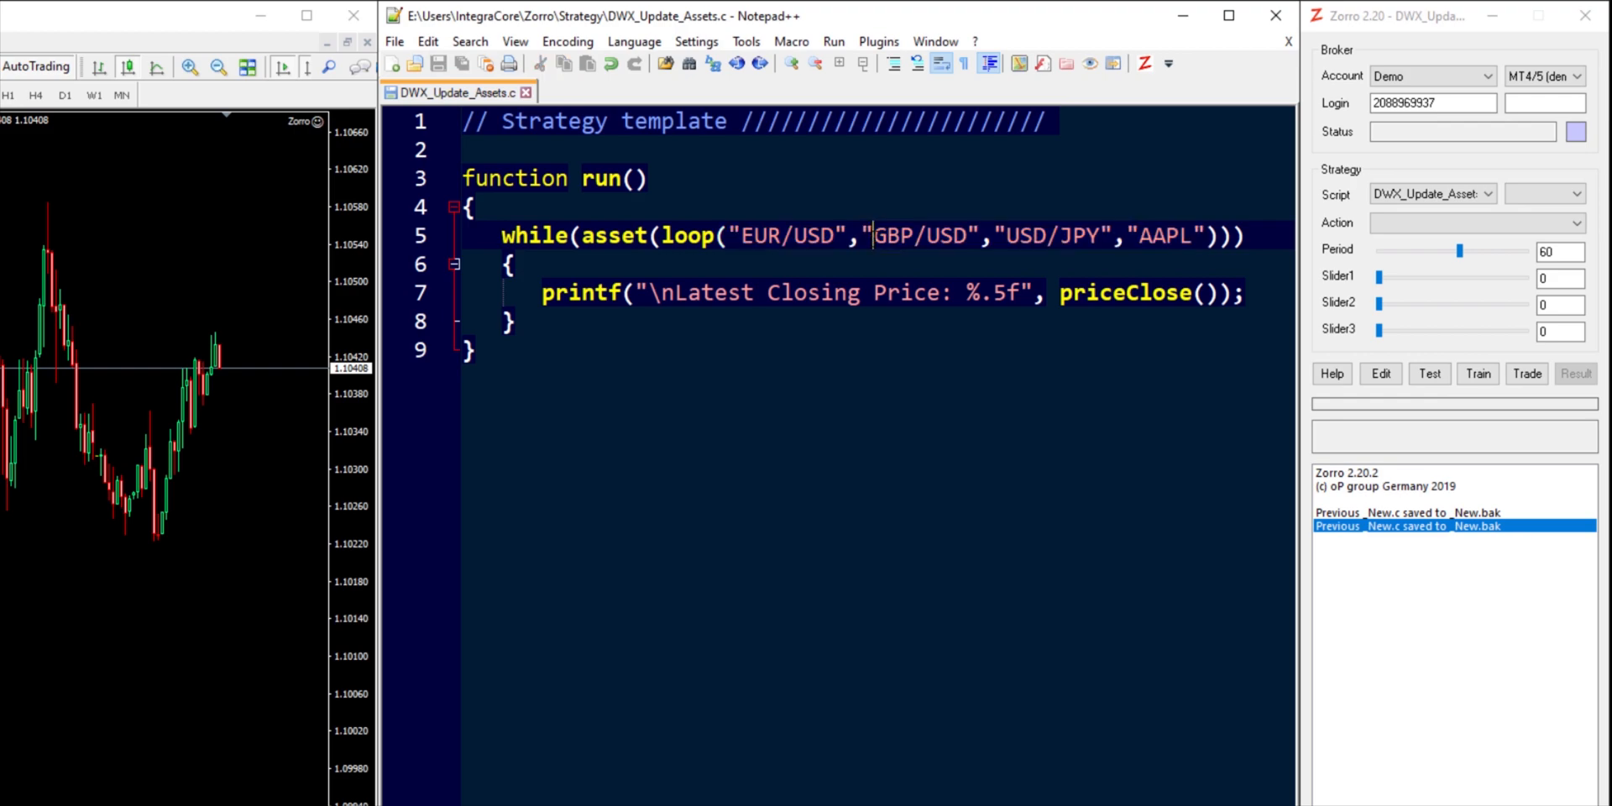
Step: Trade DWX_Update_Assets live to print closing prices, then stop and confirm
{"action": "left_click", "coordinate": [1526, 373]}
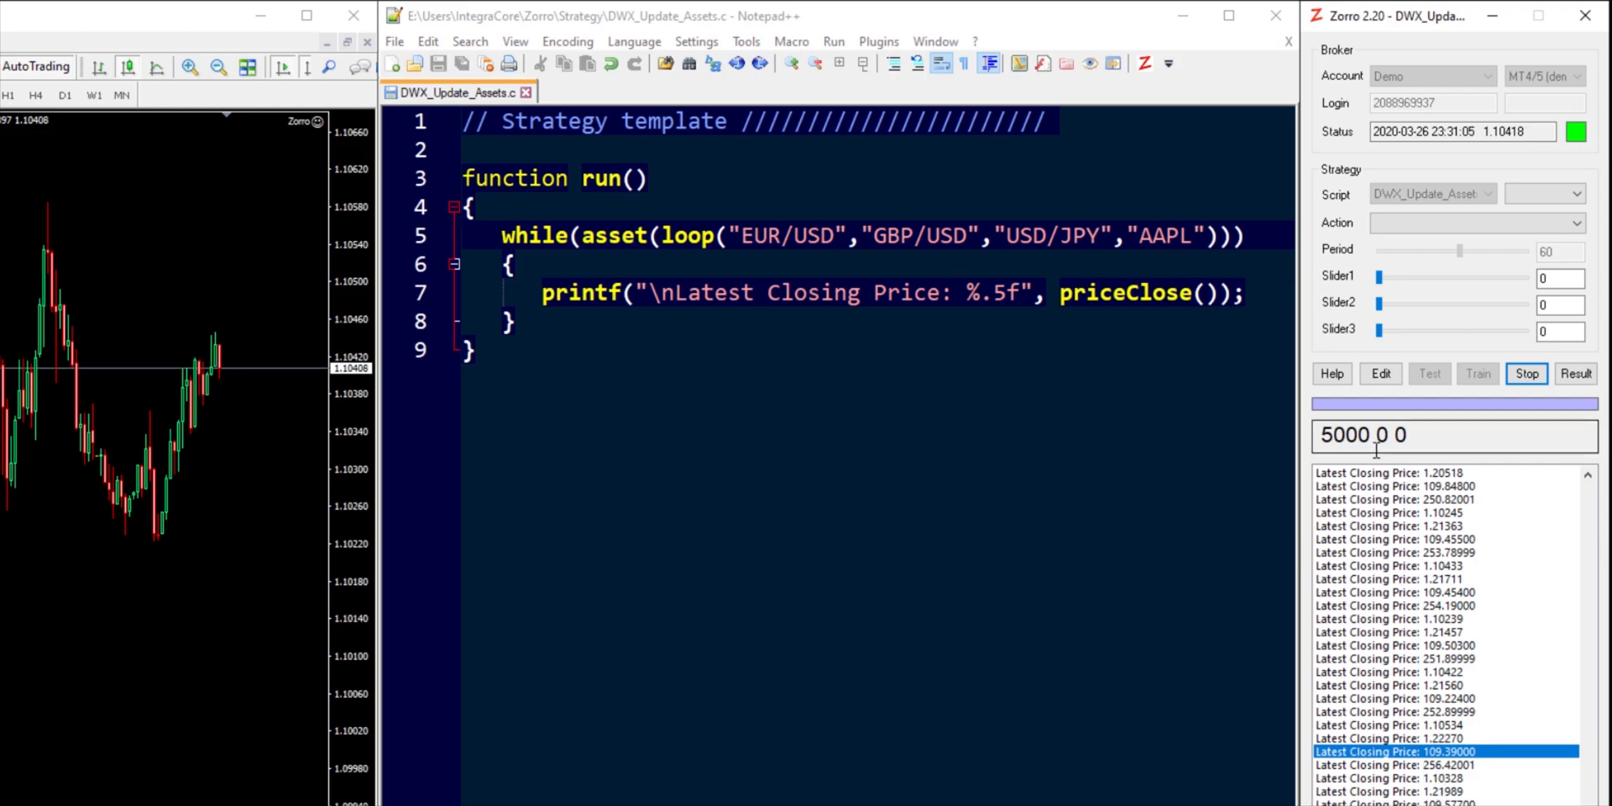
{"action": "left_click", "coordinate": [1526, 373]}
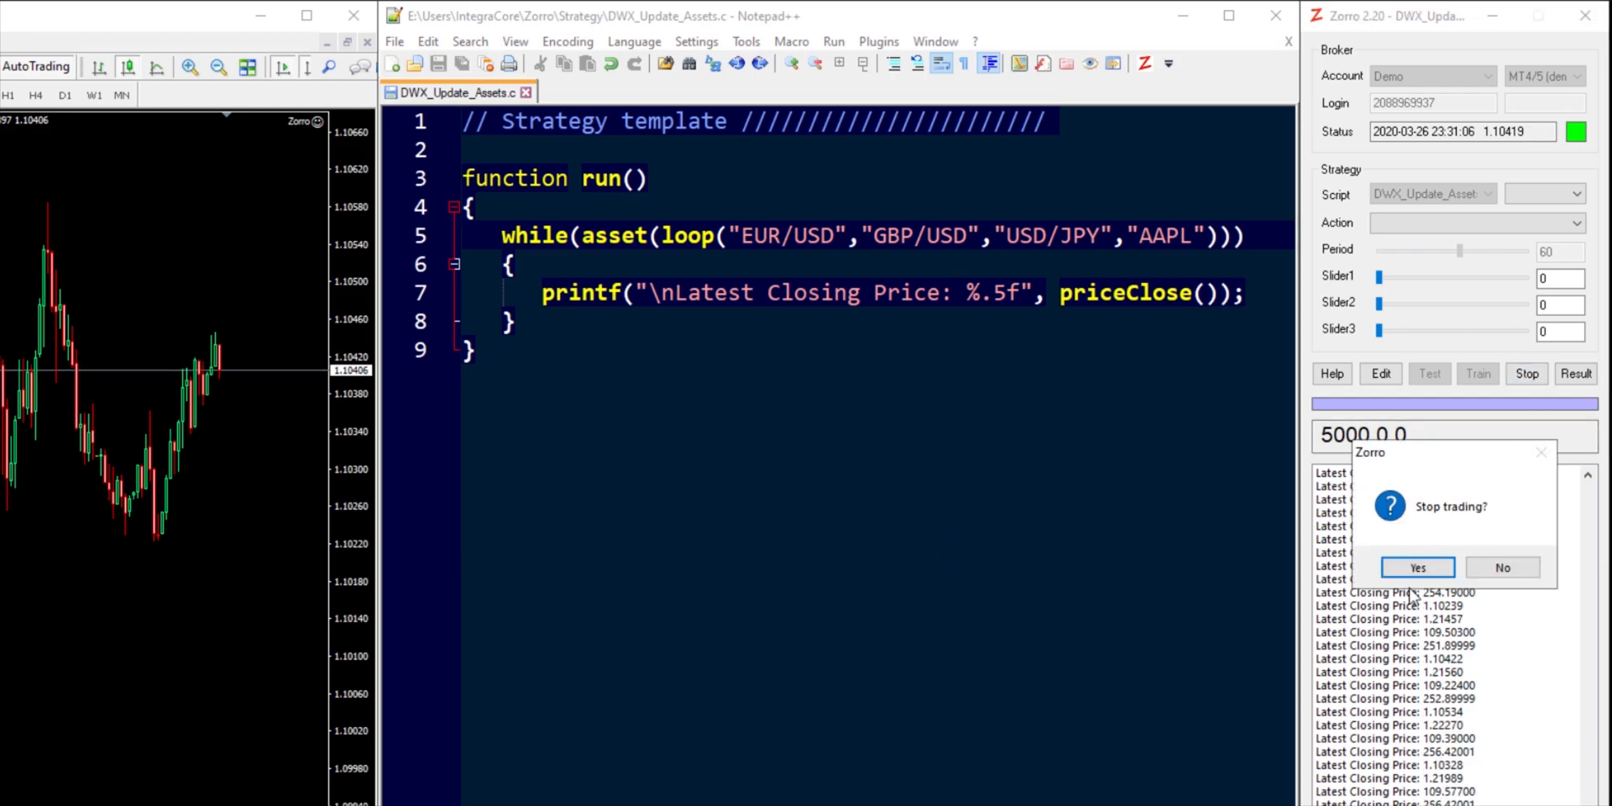
{"action": "left_click", "coordinate": [1416, 566]}
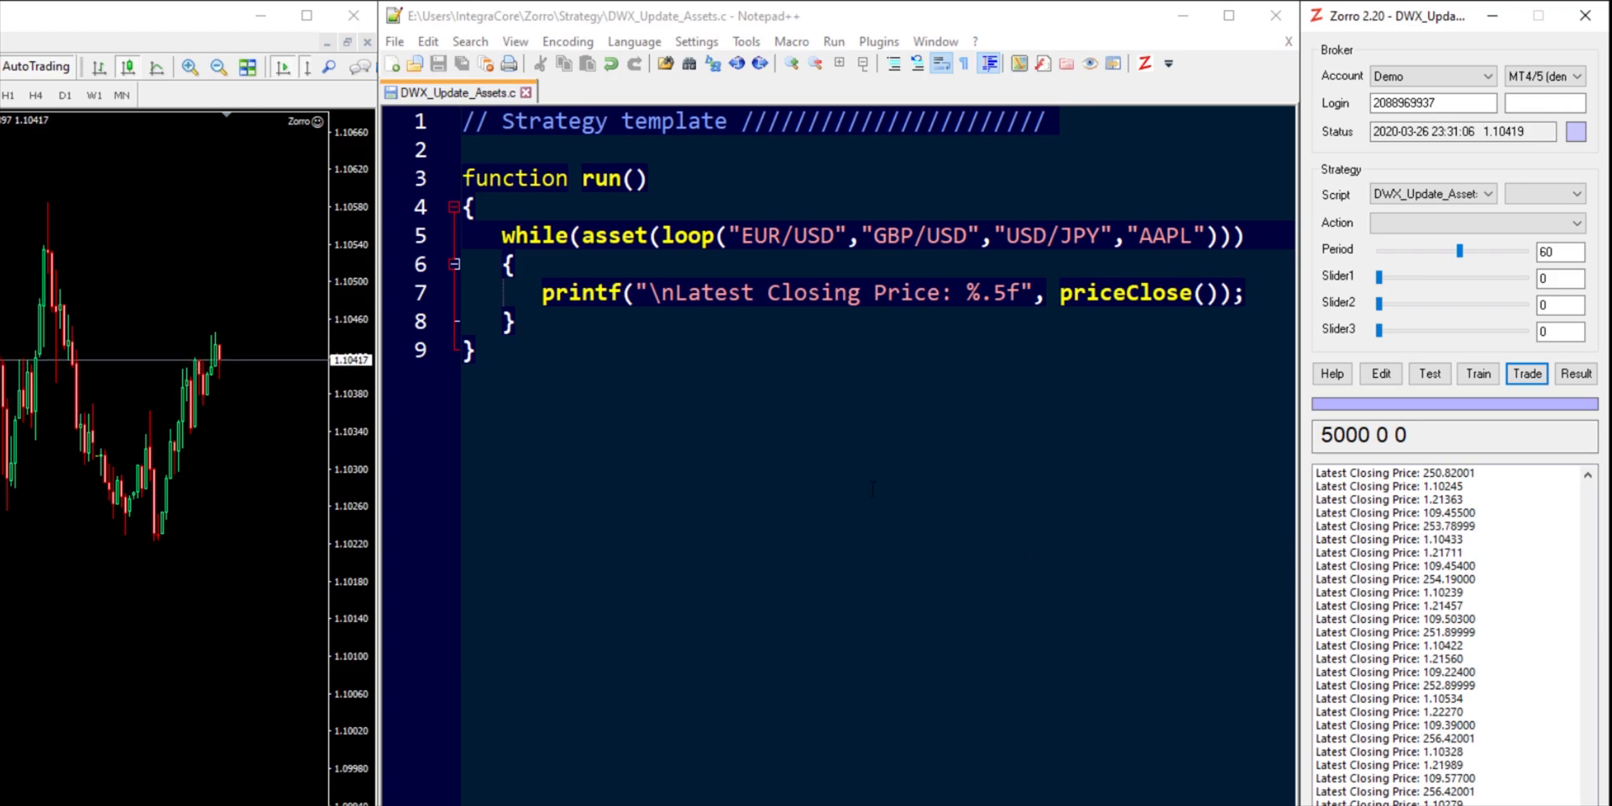
{"action": "mouse_move", "coordinate": [870, 464]}
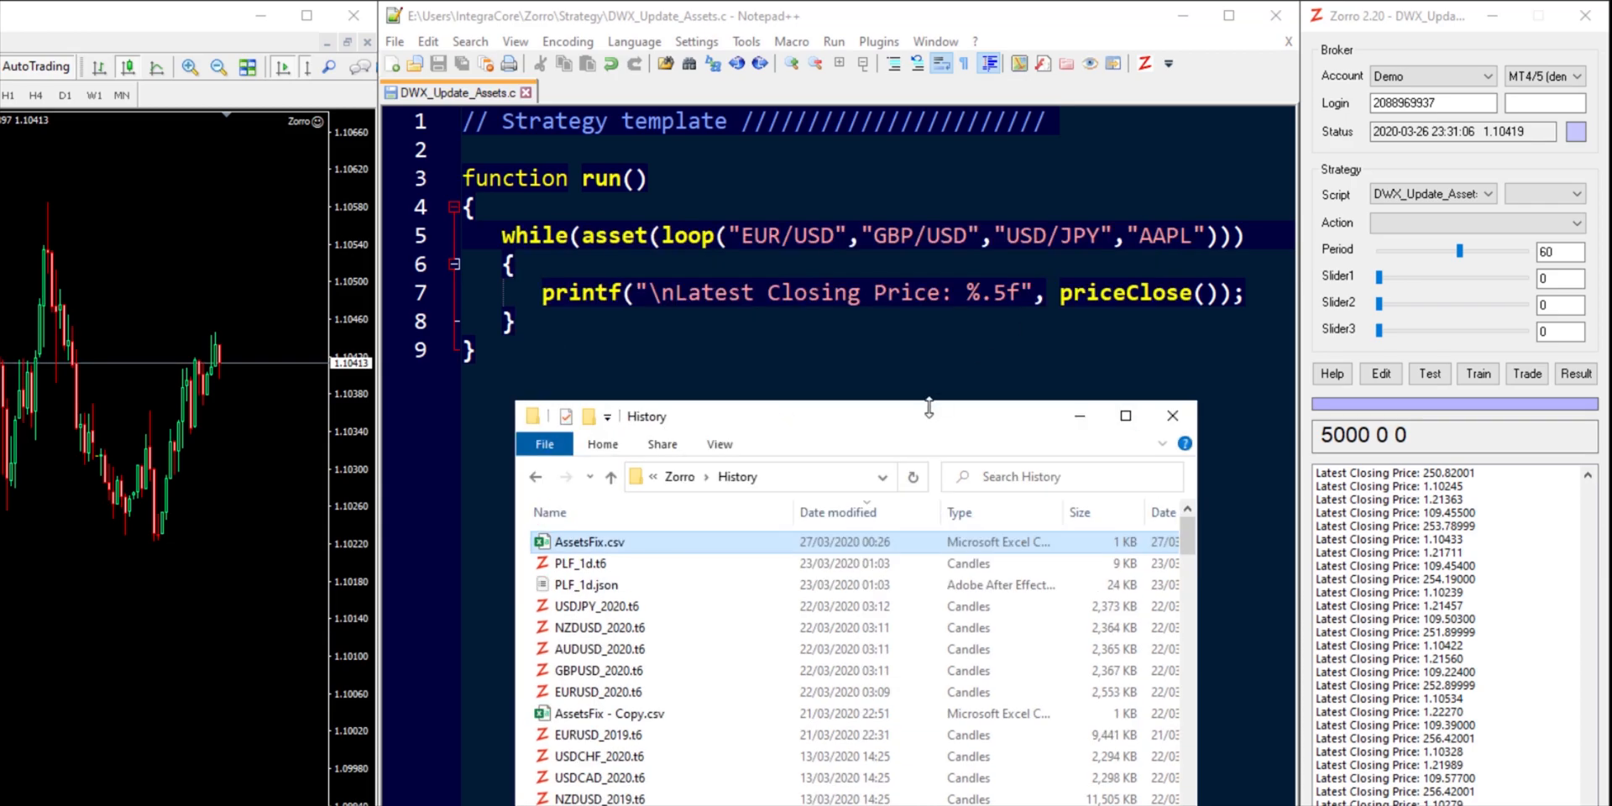
Step: Navigate from the main Zorro folder into its Log folder
{"action": "left_click", "coordinate": [609, 476]}
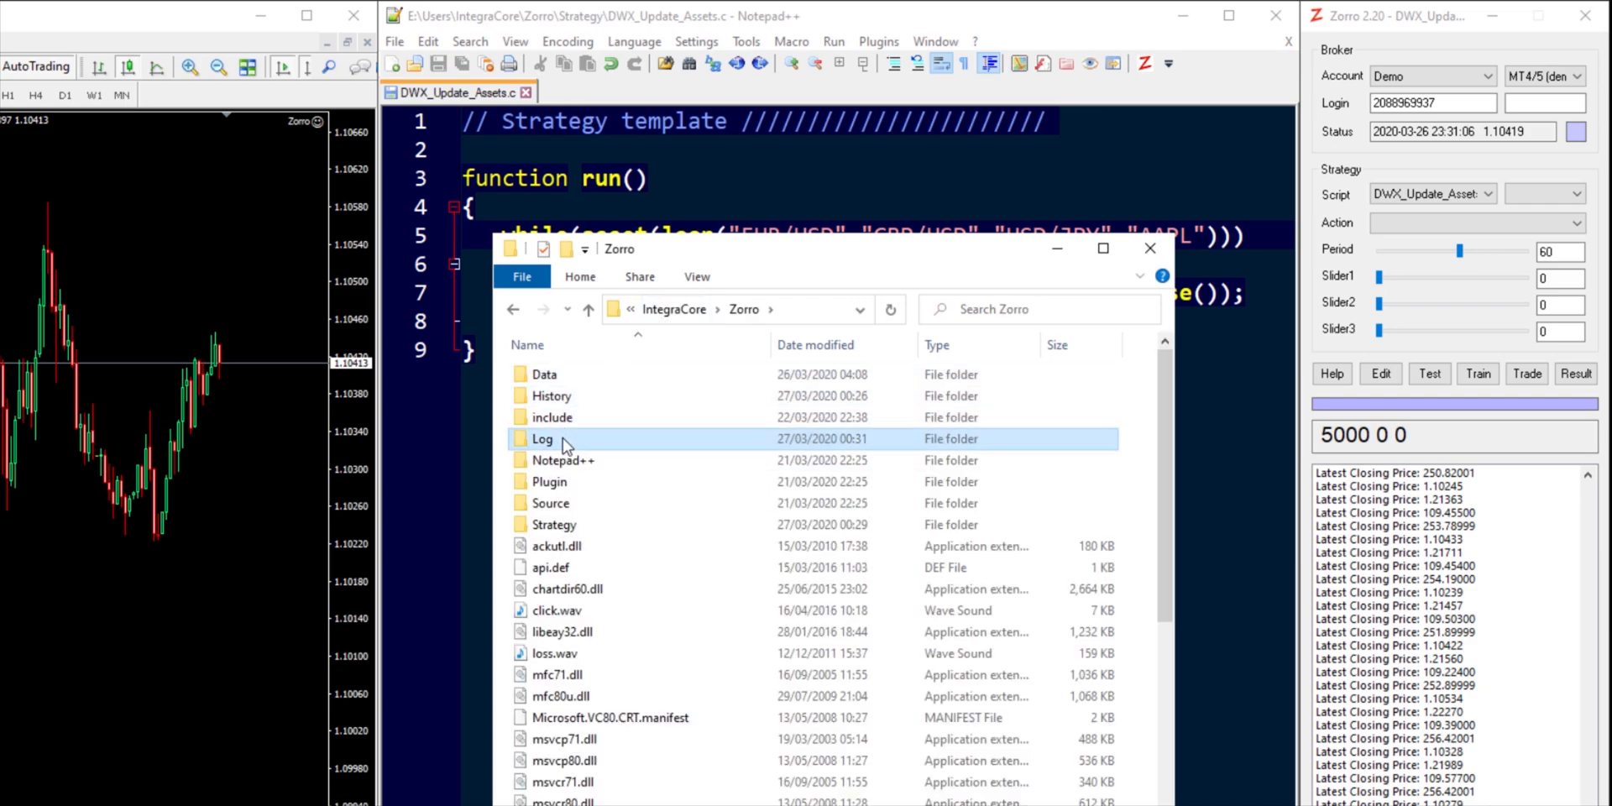
{"action": "double_click", "coordinate": [543, 439]}
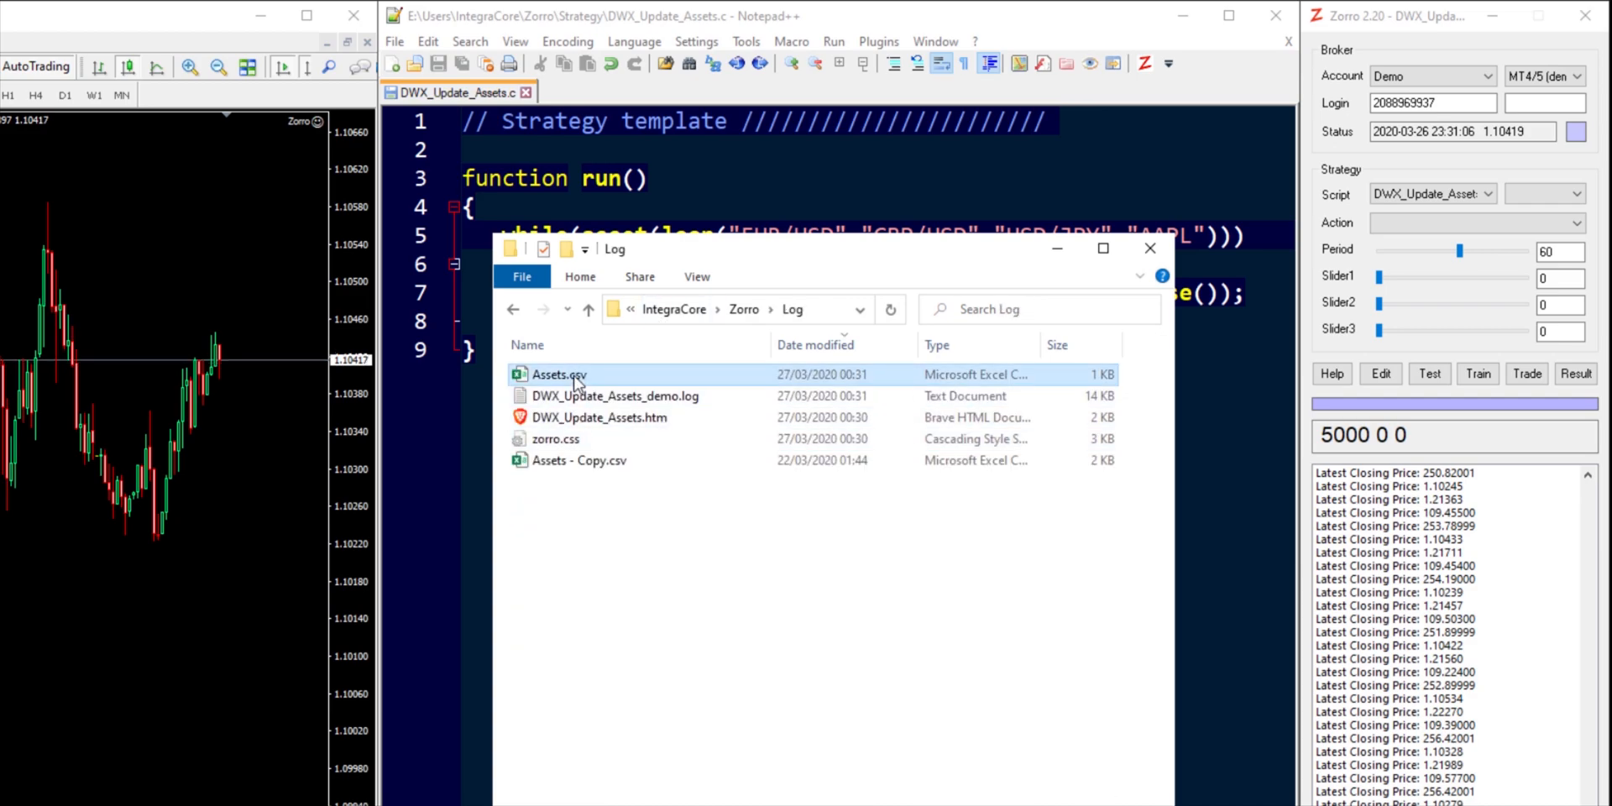
{"action": "mouse_move", "coordinate": [863, 377]}
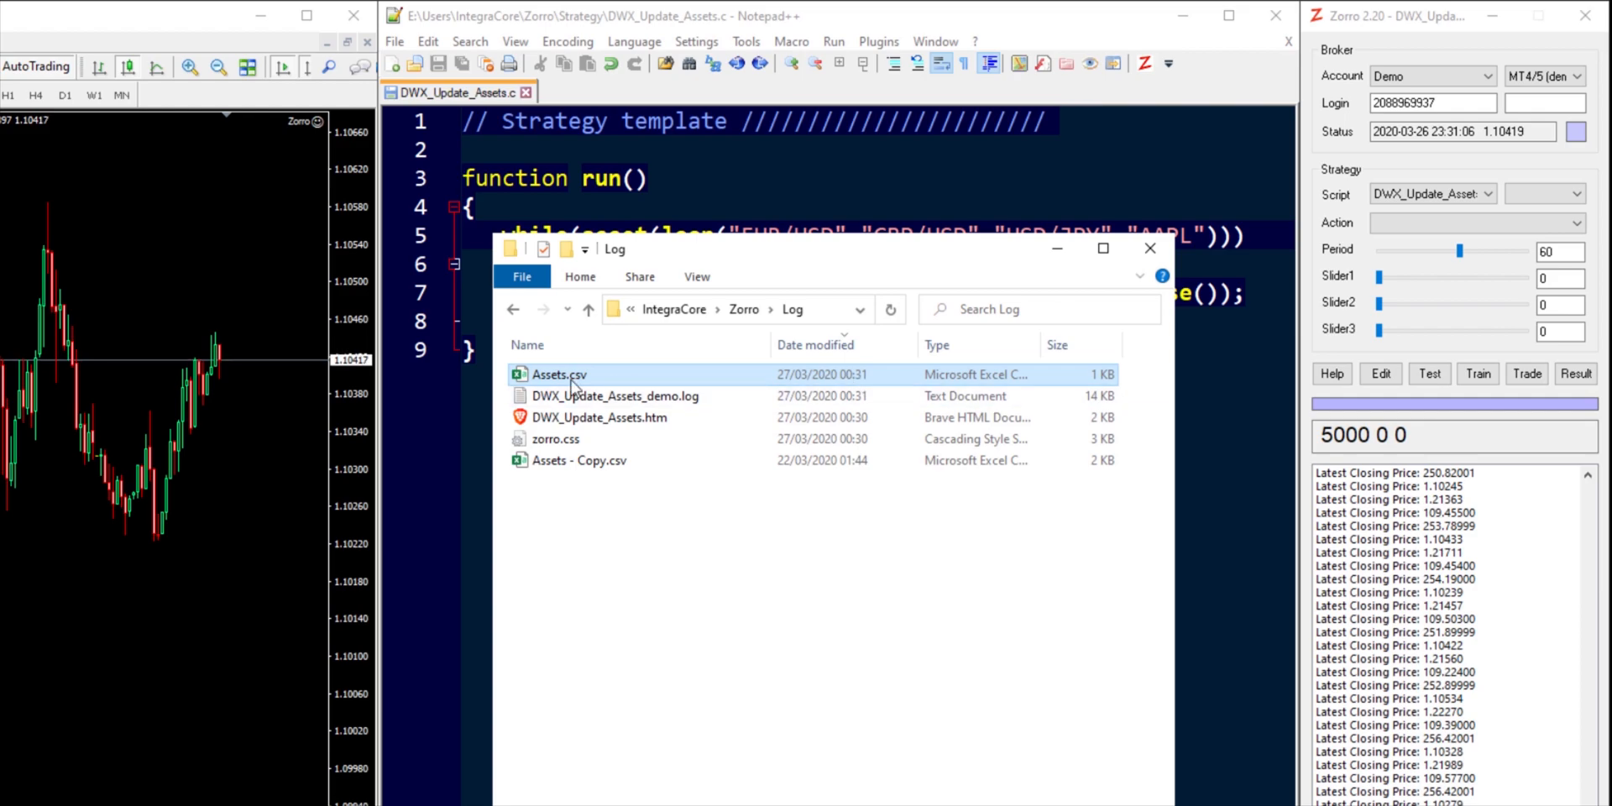
Step: Open Assets.csv in Excel and highlight the AAPL, EUR/USD, GBP/USD and USD/JPY rows
{"action": "double_click", "coordinate": [558, 375]}
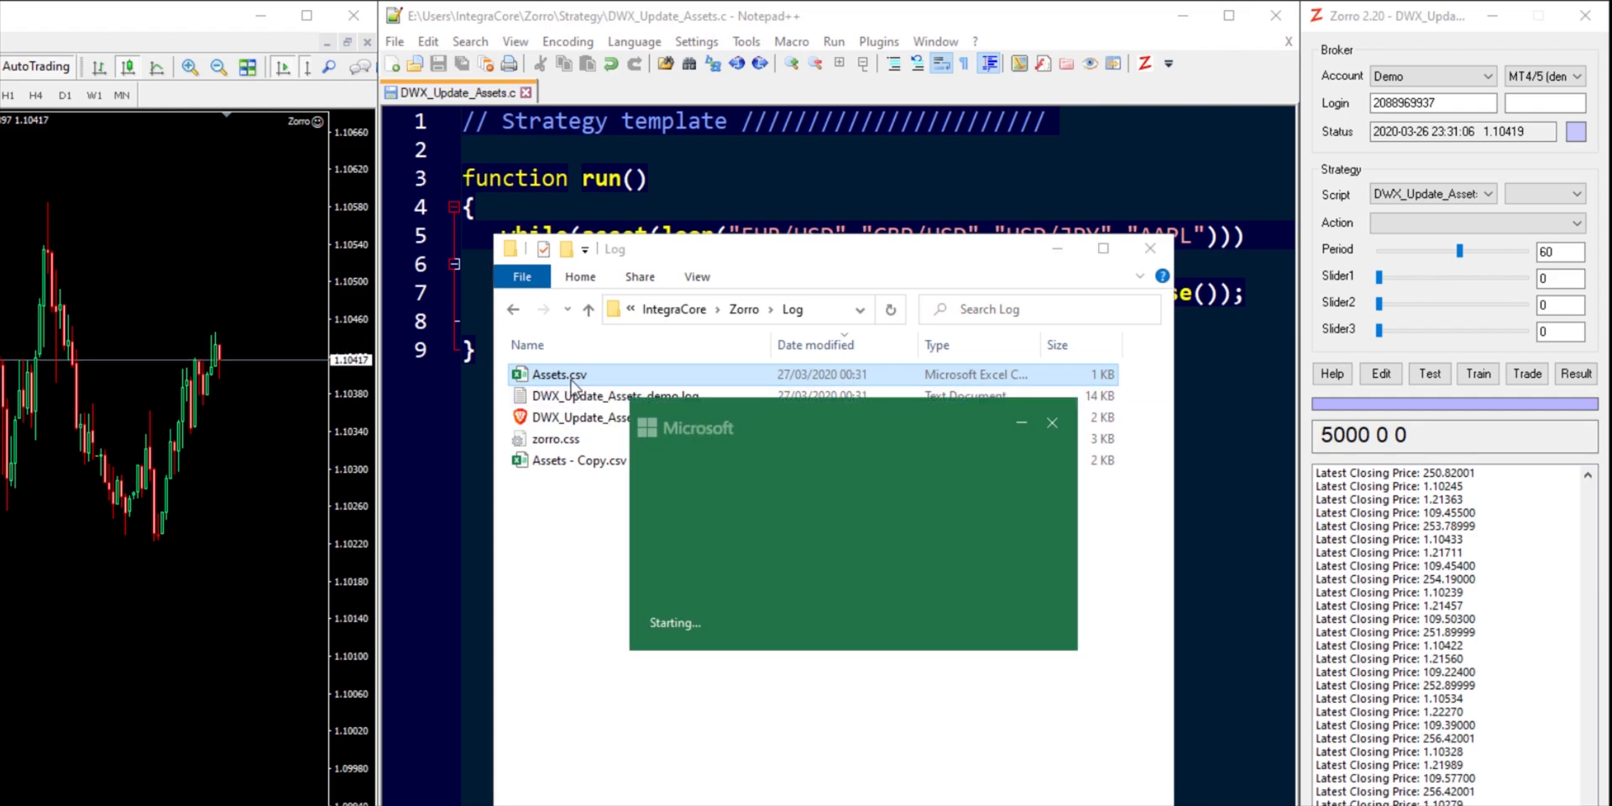
{"action": "double_click", "coordinate": [558, 374]}
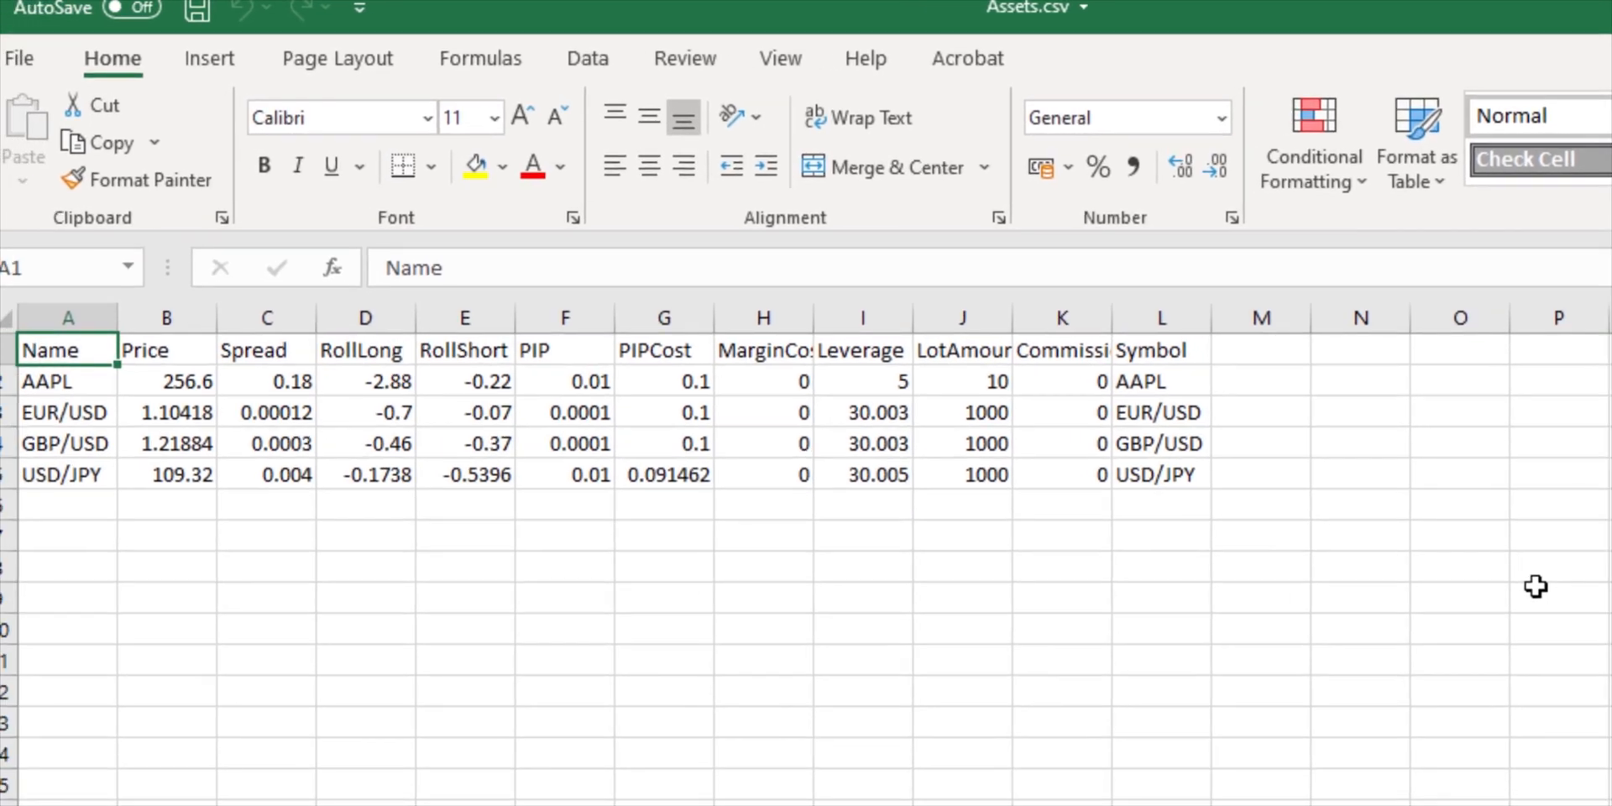
{"action": "left_click", "coordinate": [57, 381]}
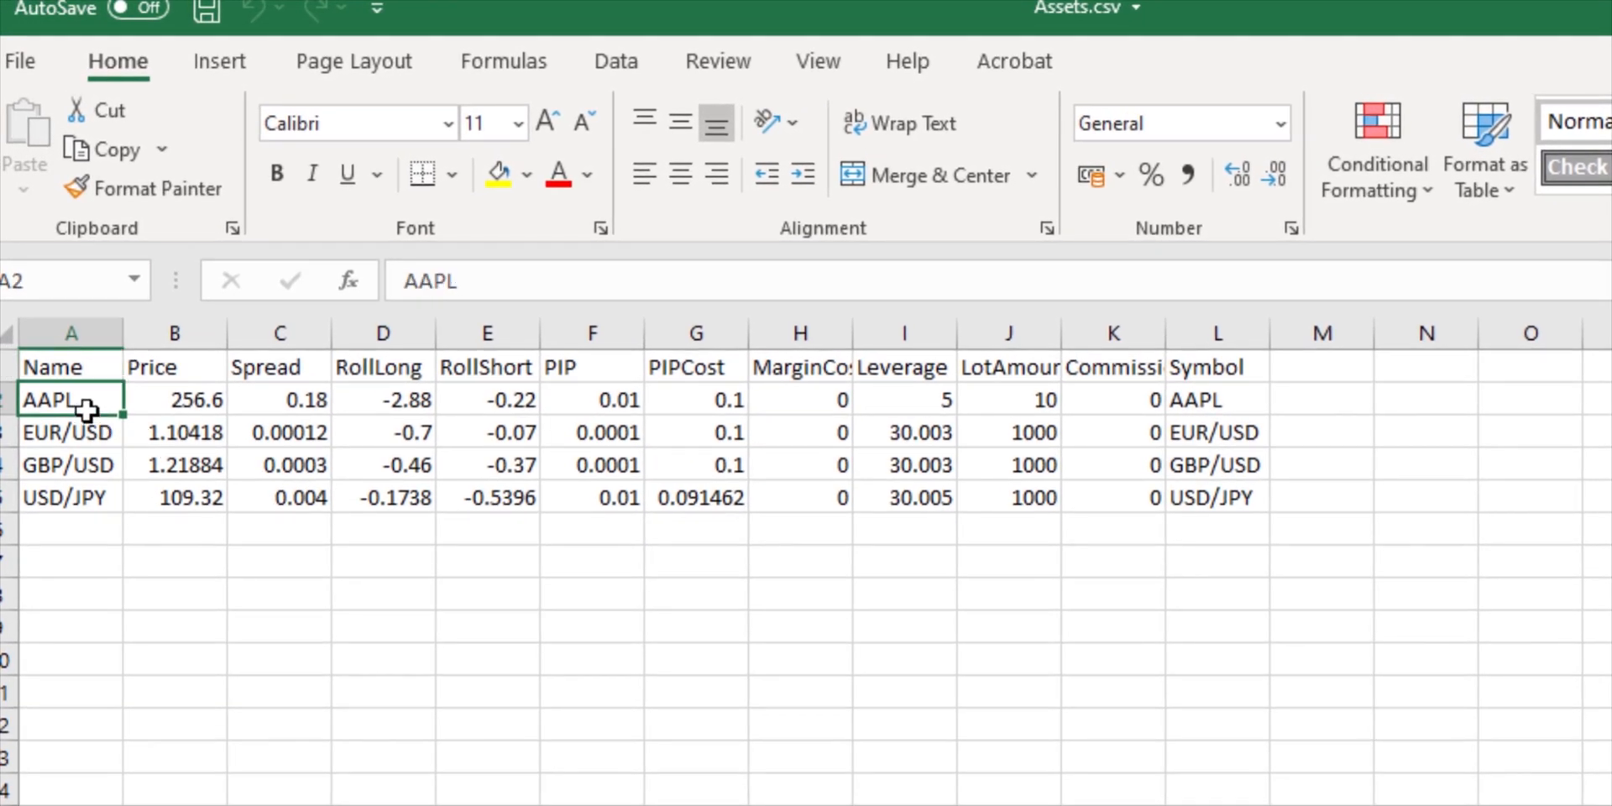
{"action": "left_click_drag", "start_coordinate": [72, 399], "coordinate": [1244, 496]}
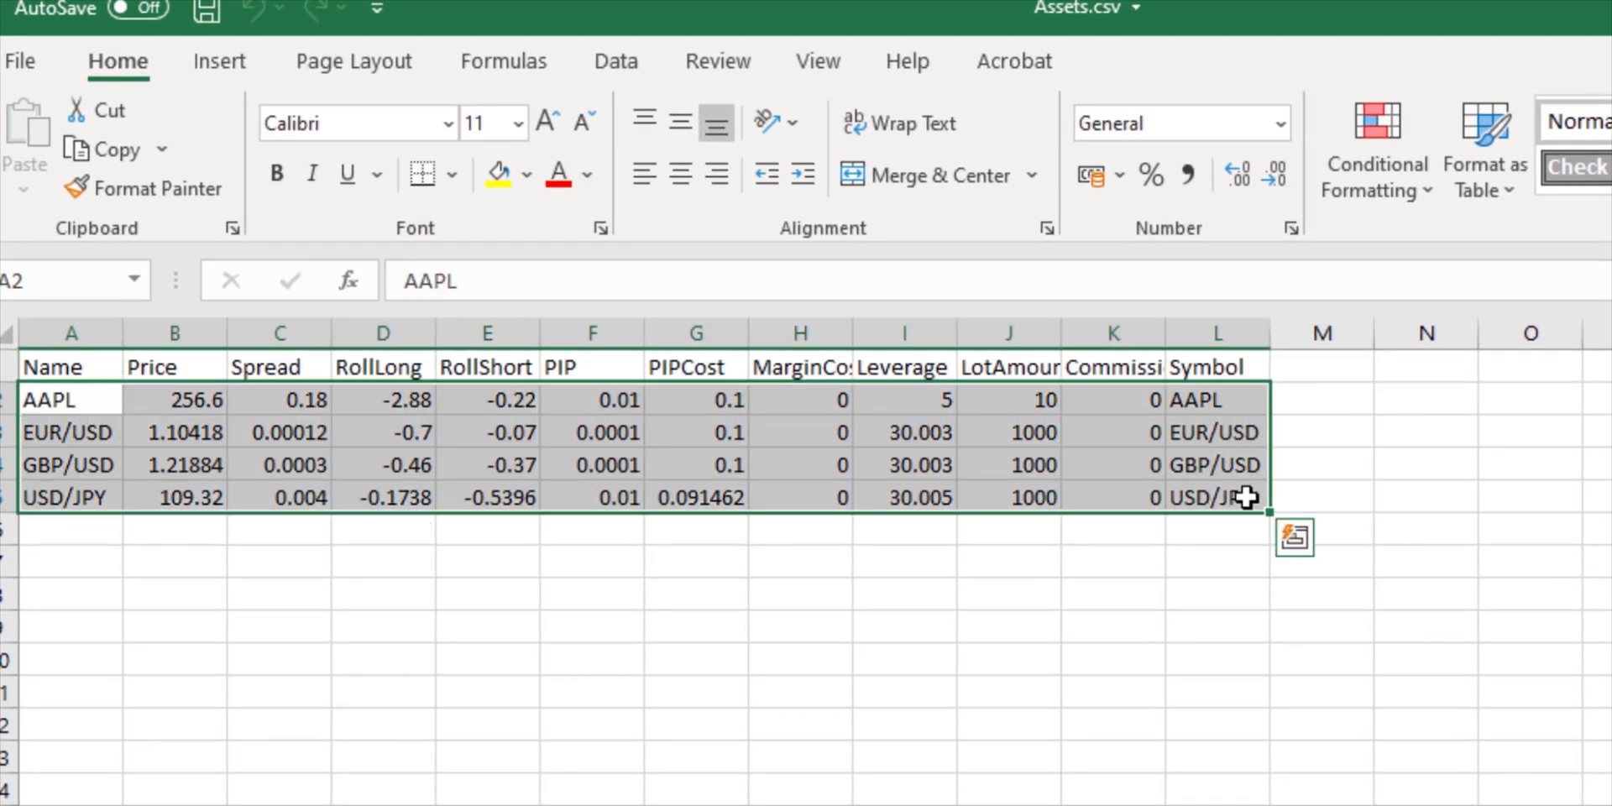
{"action": "mouse_move", "coordinate": [1320, 532]}
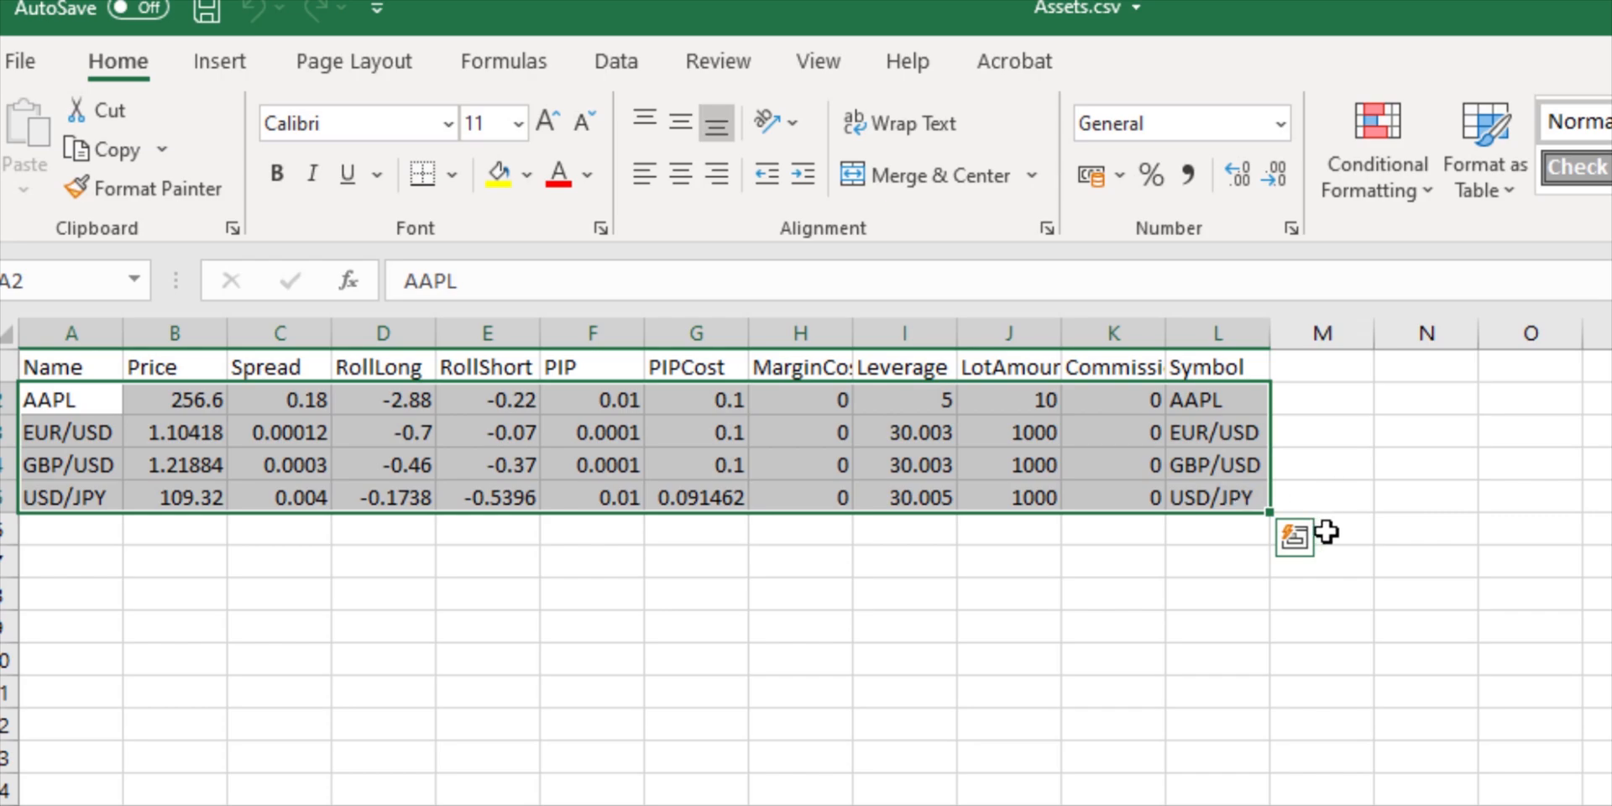
{"action": "left_click", "coordinate": [1323, 523]}
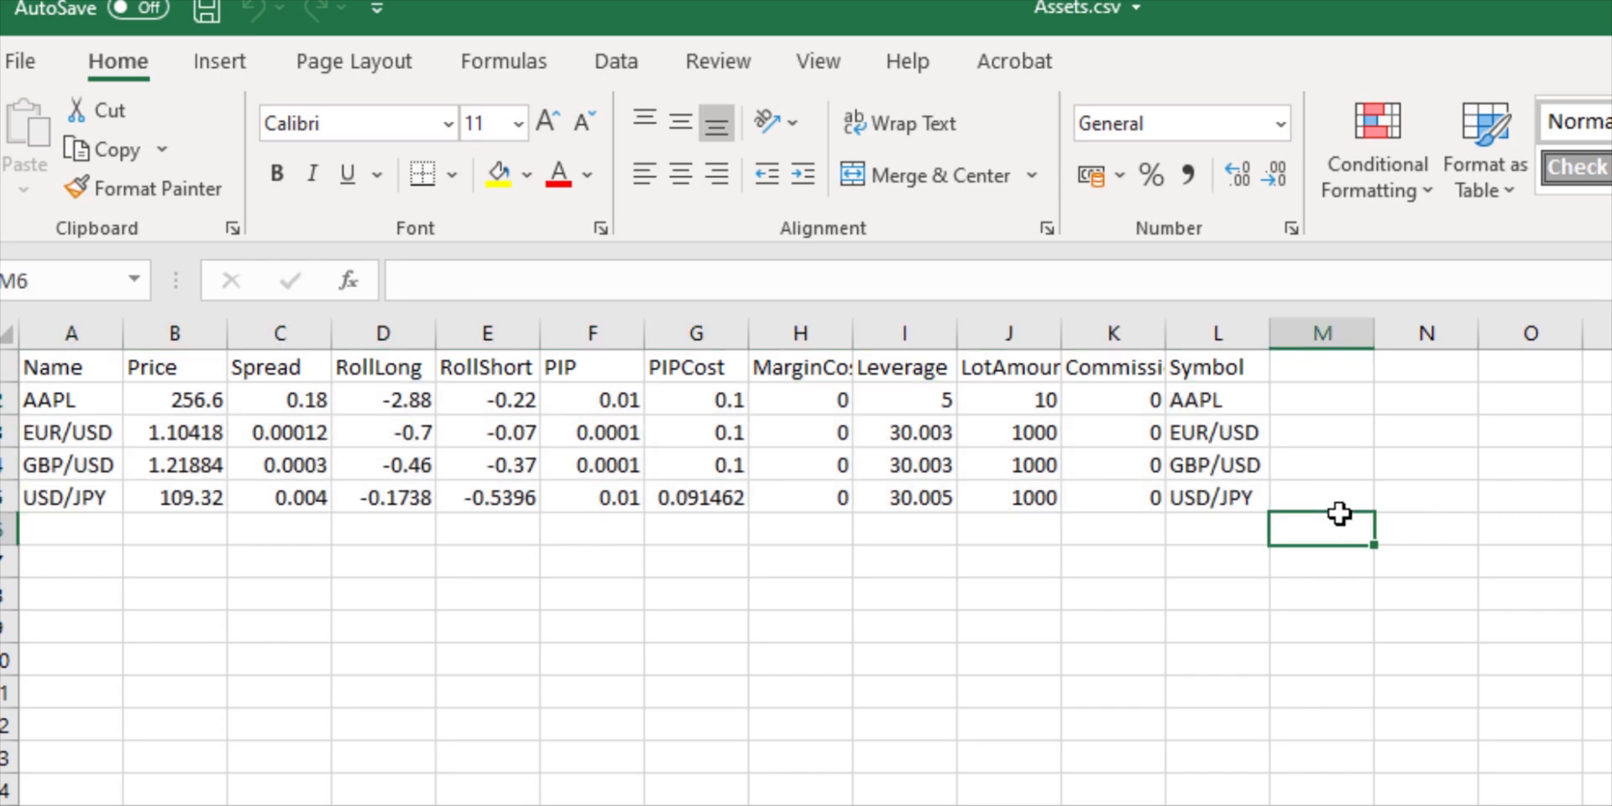